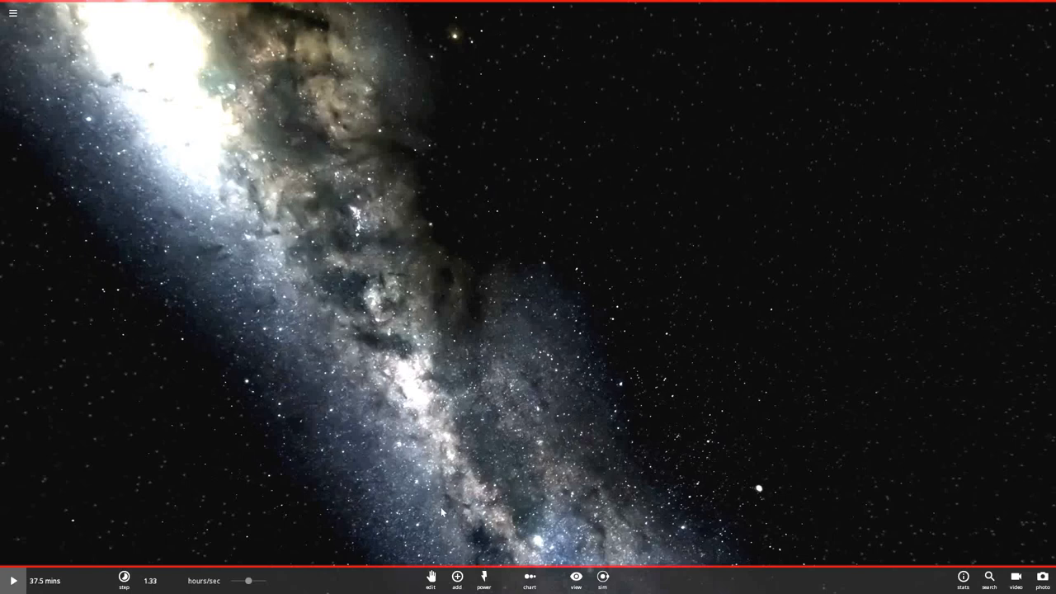
{"action": "mouse_move", "coordinate": [455, 578]}
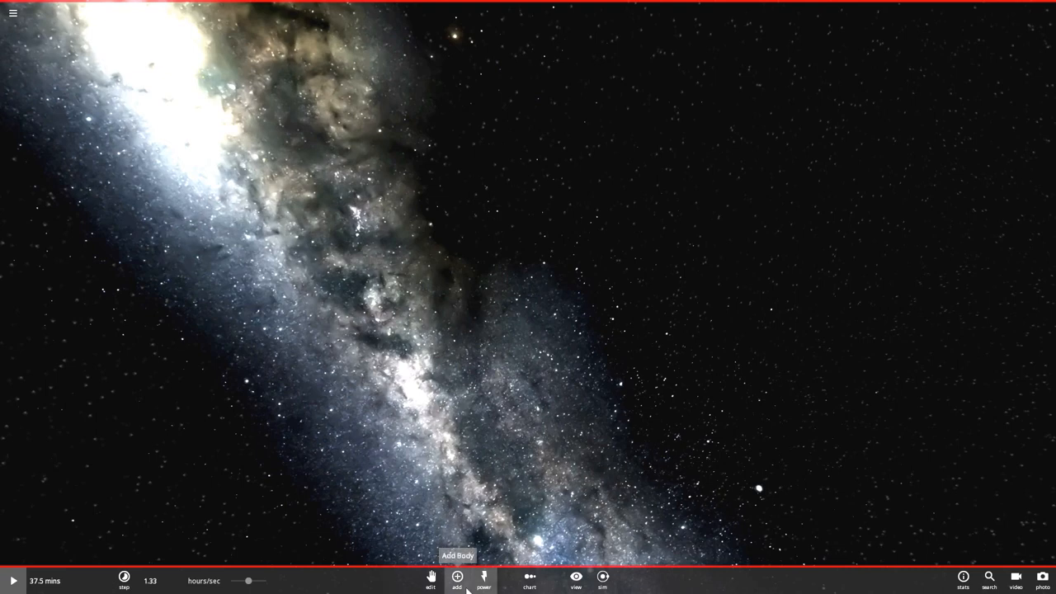
- Place a new star in the empty stretch of space from the Add catalogue
{"action": "left_click", "coordinate": [454, 580]}
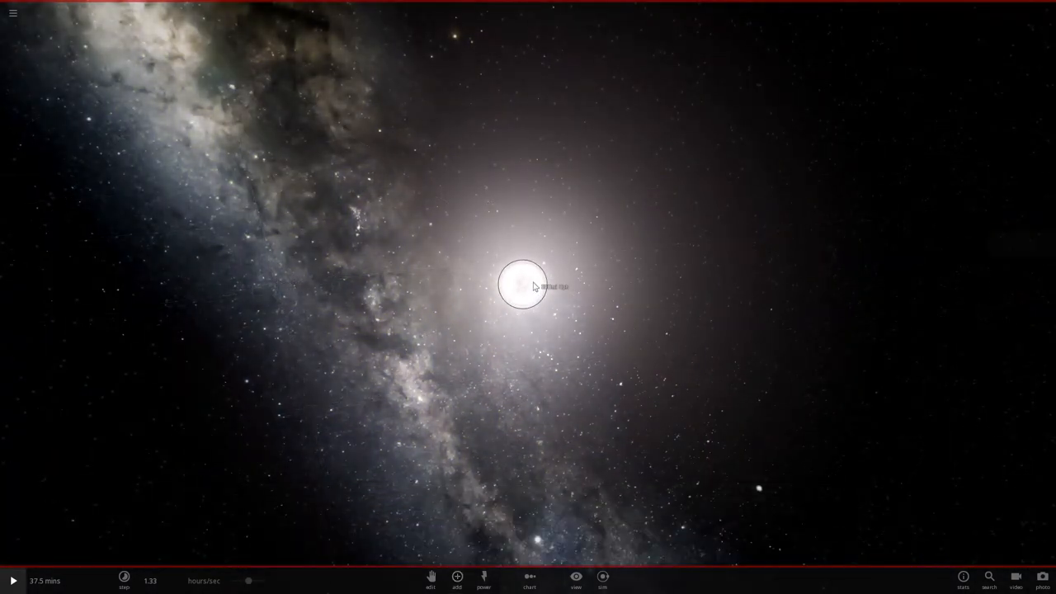
- Name the new star Zenznawa and raise its mass to about 1.93 solar masses
{"action": "left_click", "coordinate": [518, 287]}
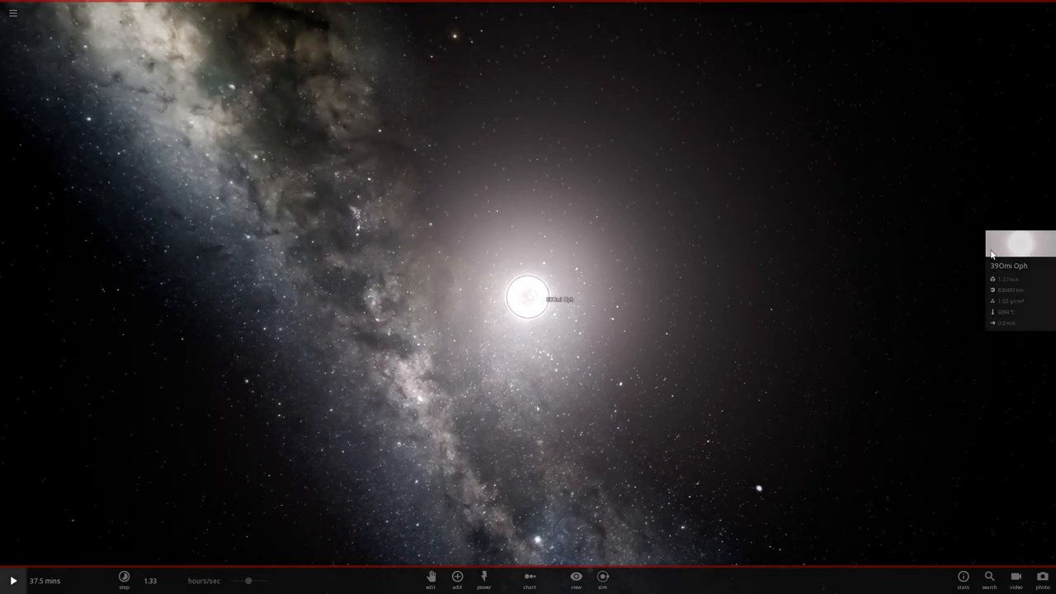
{"action": "left_click", "coordinate": [1008, 244]}
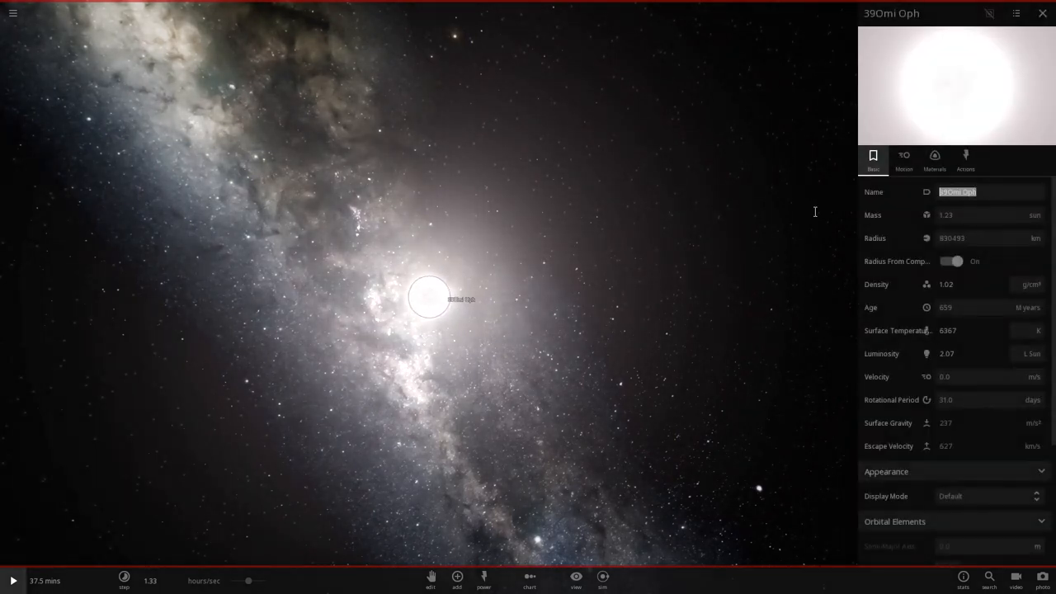
{"action": "mouse_move", "coordinate": [793, 208]}
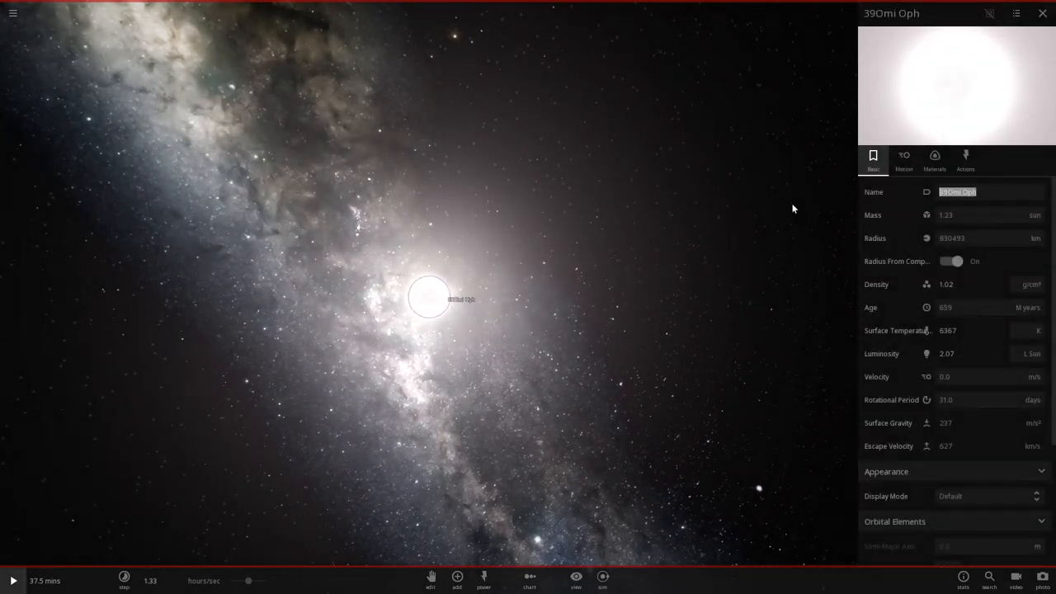
{"action": "type", "text": "2"}
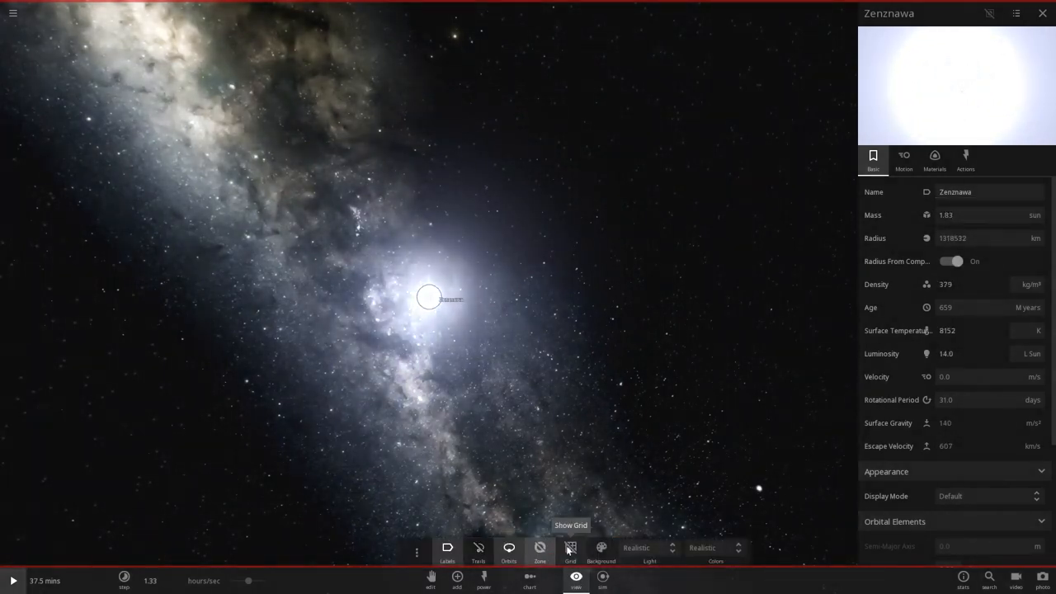
- Show the grid and habitable zone, then place random gas giant Dellon orbiting Zenznawa near 7 AU
{"action": "left_click", "coordinate": [569, 547]}
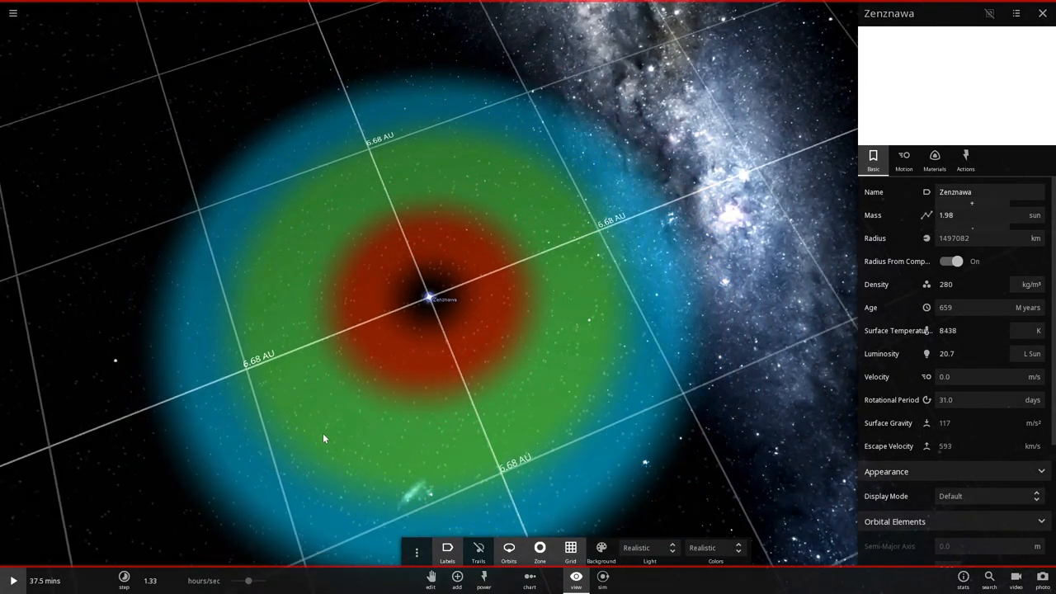
{"action": "left_click", "coordinate": [453, 578]}
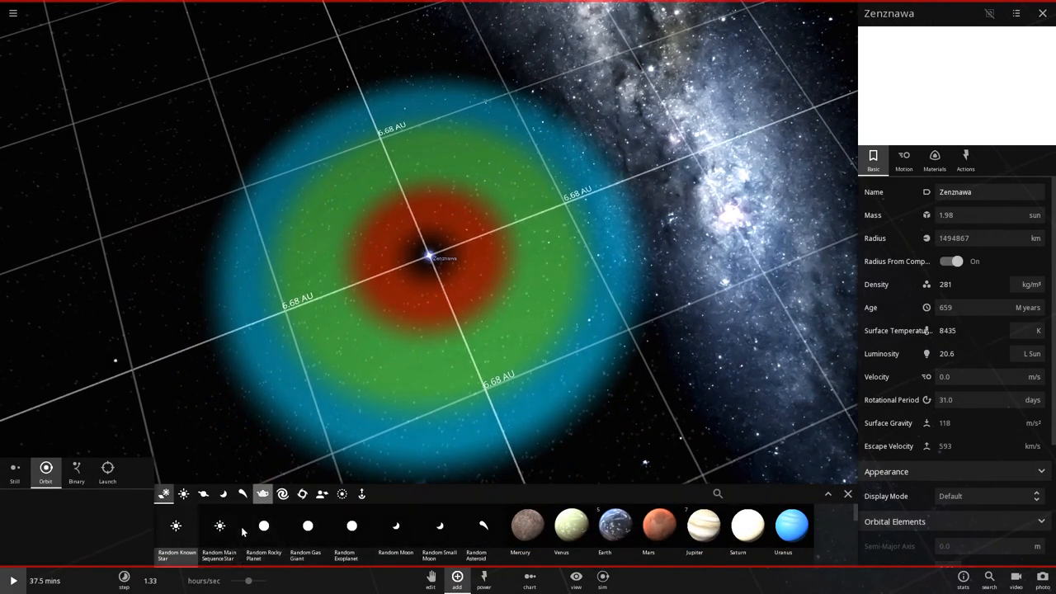
{"action": "left_click", "coordinate": [301, 524]}
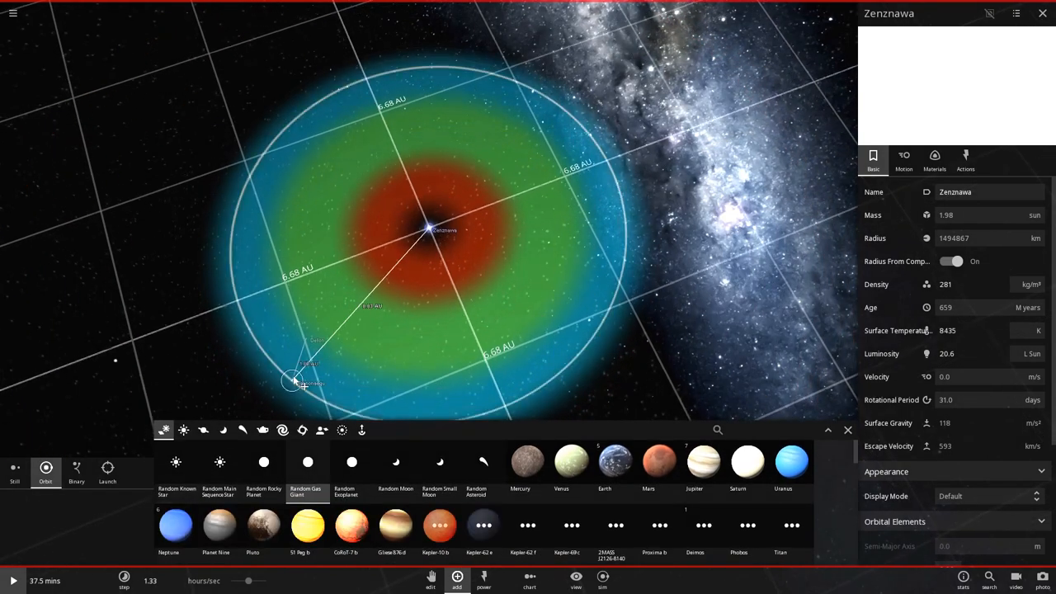
{"action": "left_click", "coordinate": [848, 429]}
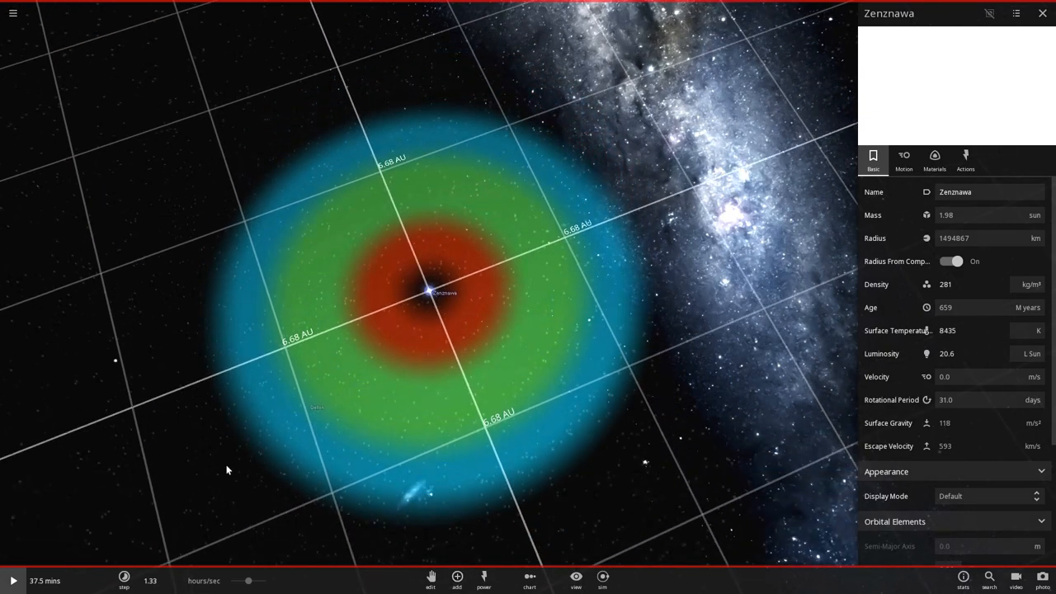
{"action": "left_click", "coordinate": [455, 586]}
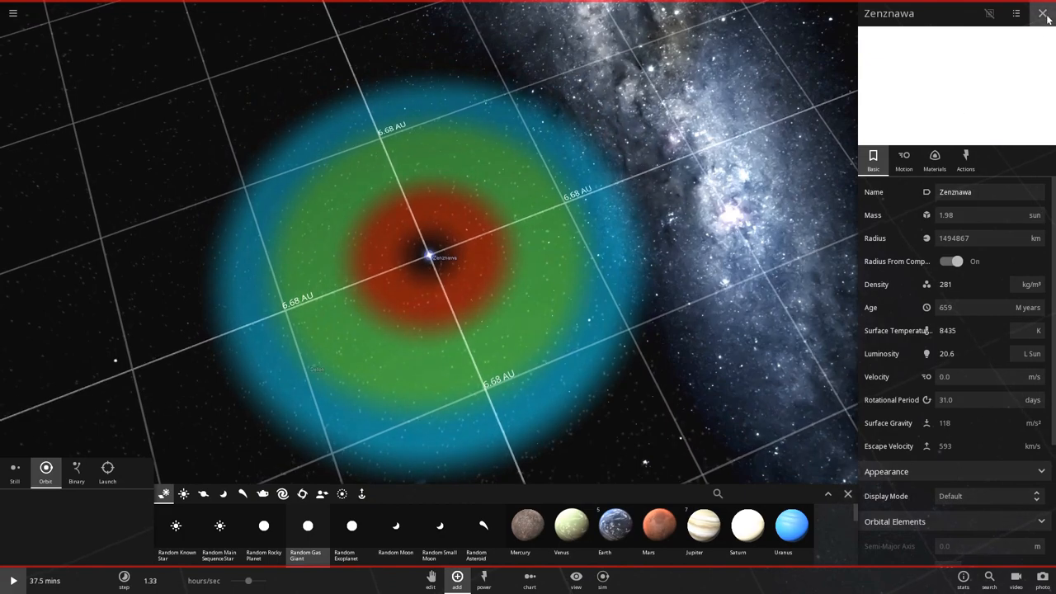
{"action": "left_click", "coordinate": [1043, 13]}
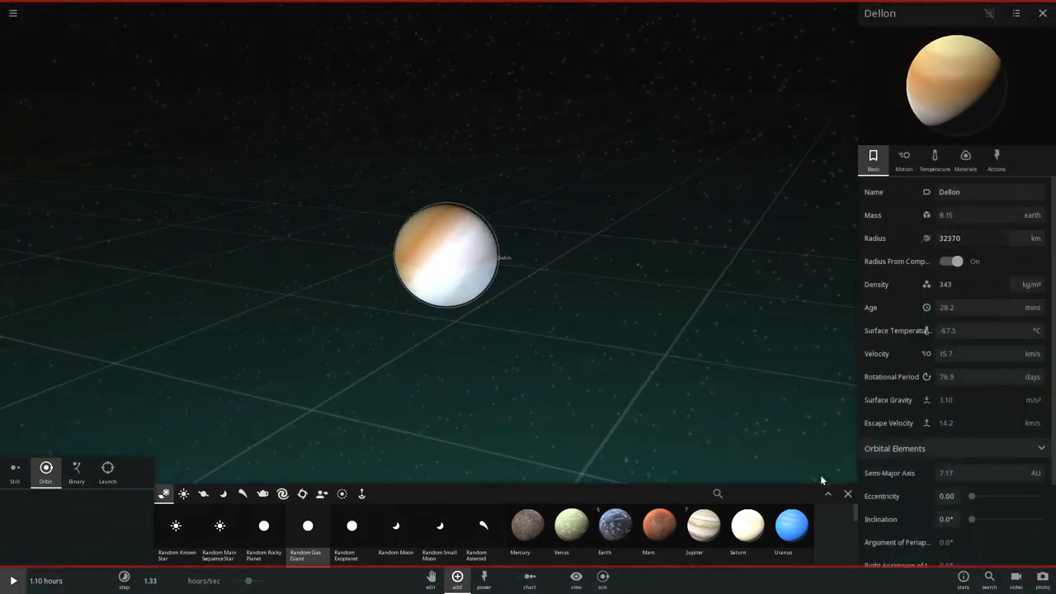
- Set Dellon's mass to 470 Earth masses
{"action": "left_click", "coordinate": [848, 493]}
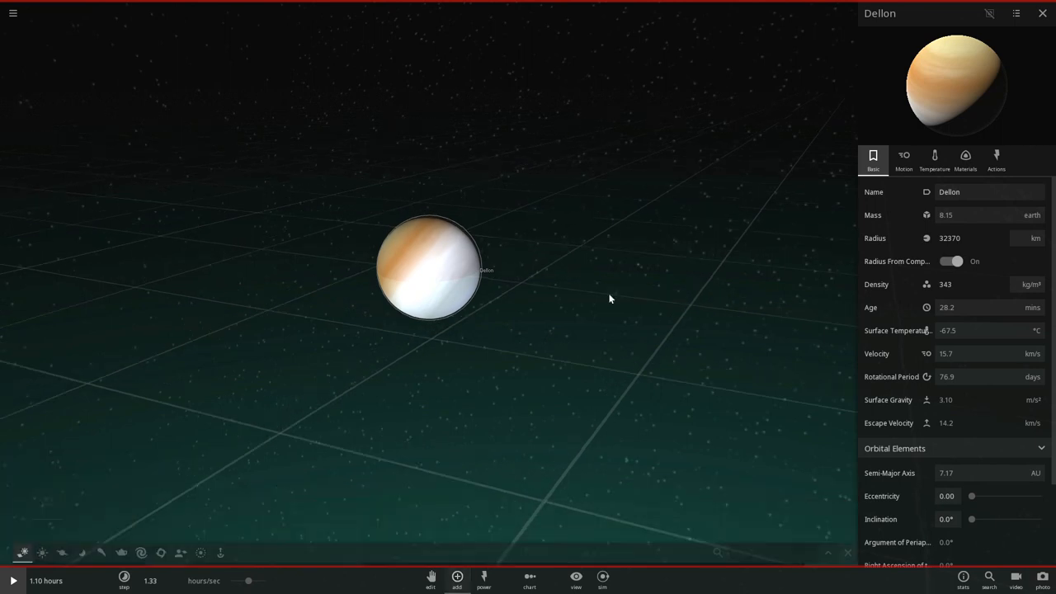
{"action": "scroll", "scroll_direction": "down", "scroll_amount": 3}
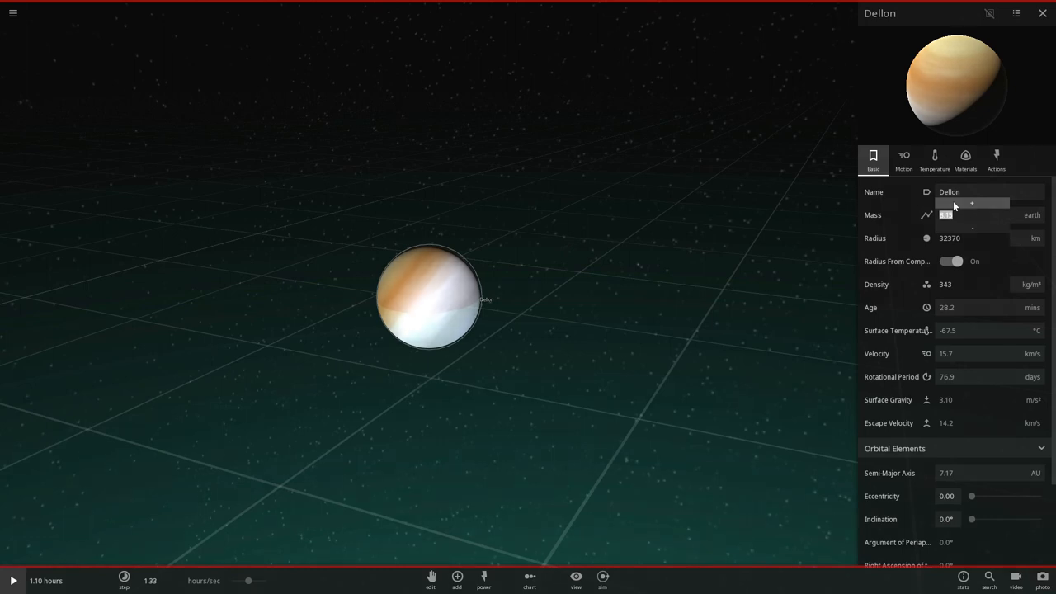
{"action": "type", "text": "470"}
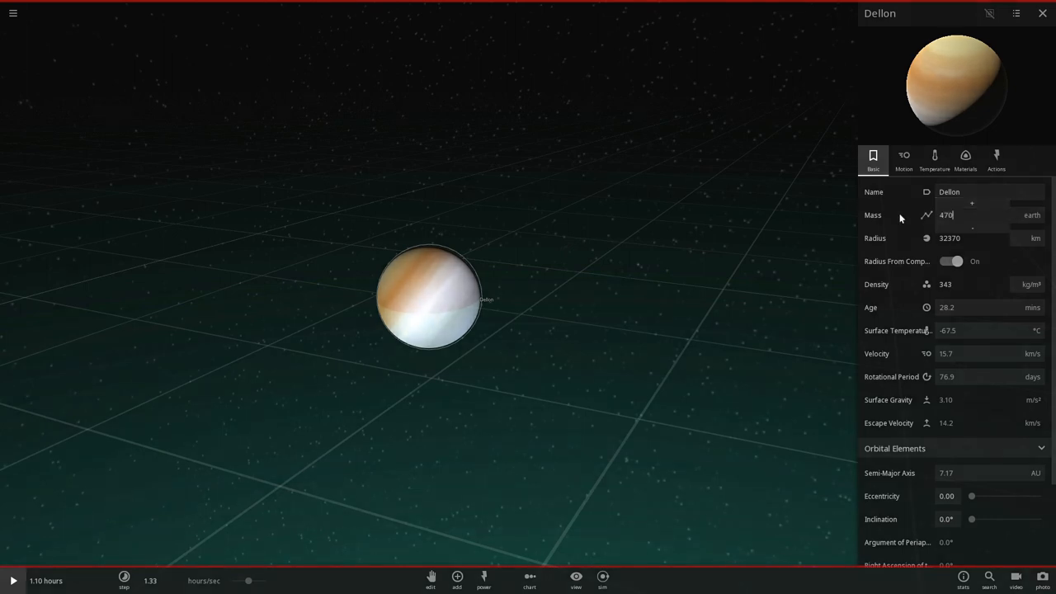
{"action": "left_click", "coordinate": [965, 159]}
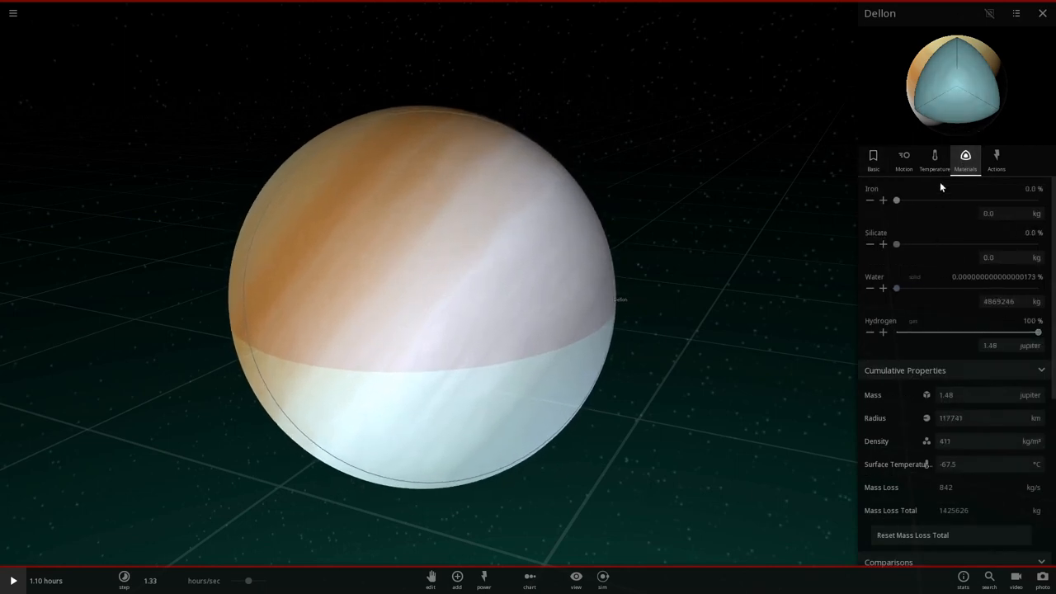
{"action": "mouse_move", "coordinate": [980, 318]}
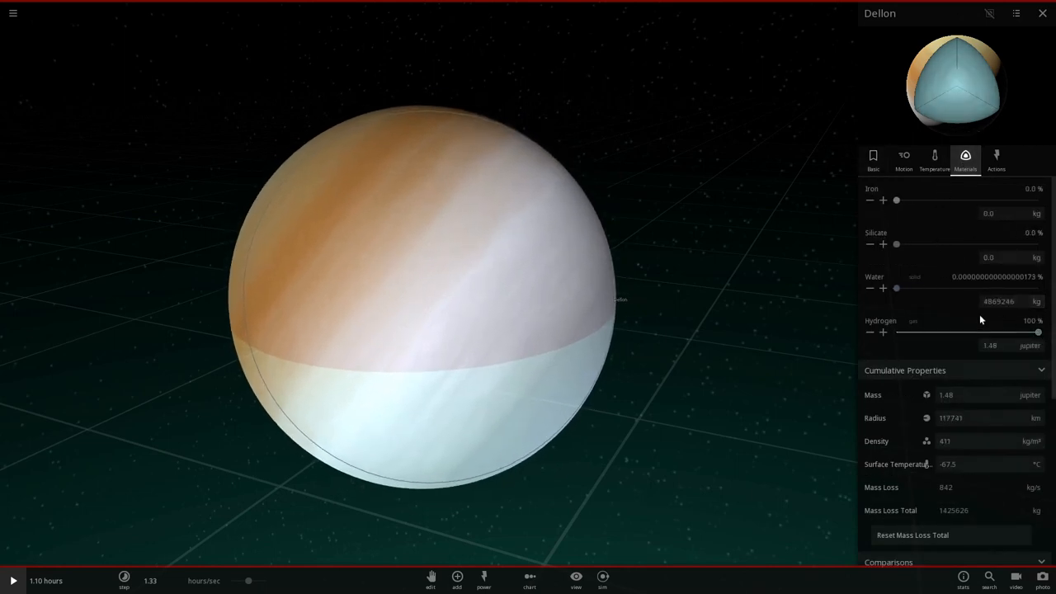
- Remove Dellon's trace of water and reduce its obliquity to 19.8°
{"action": "left_click", "coordinate": [872, 287]}
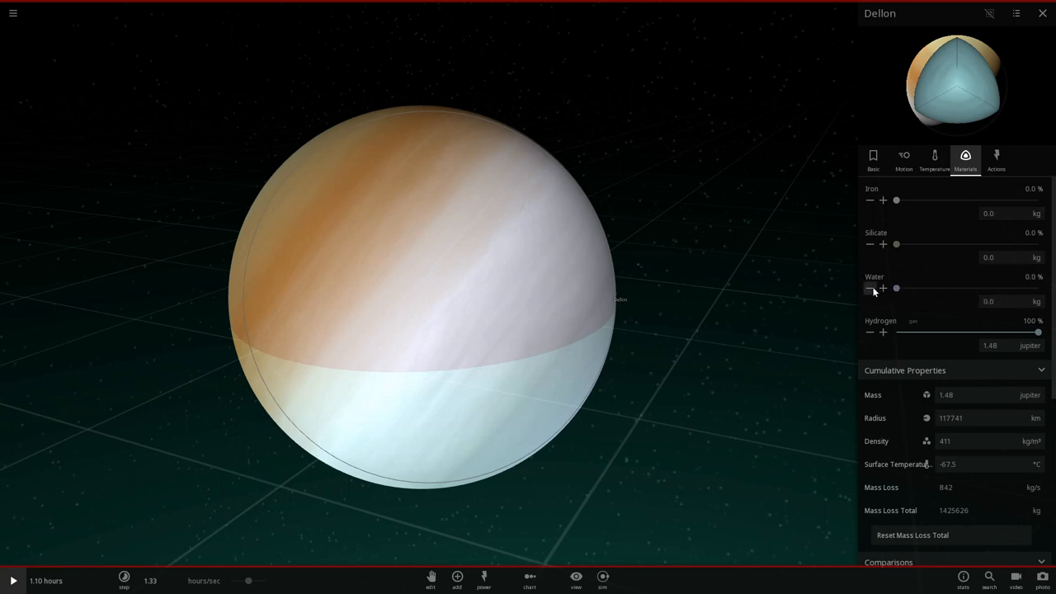
{"action": "left_click", "coordinate": [933, 159]}
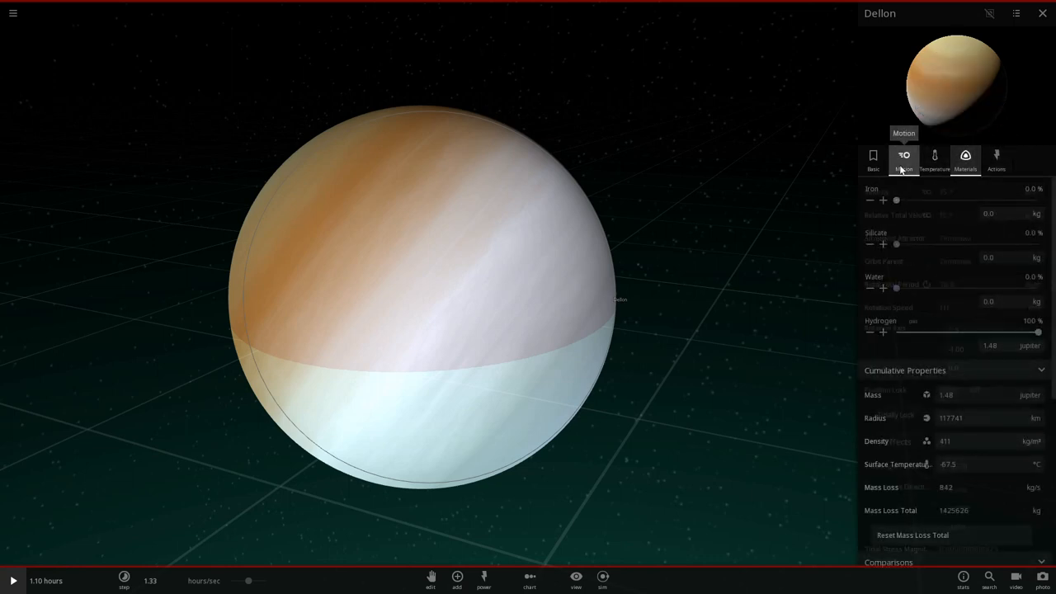
{"action": "left_click", "coordinate": [904, 158]}
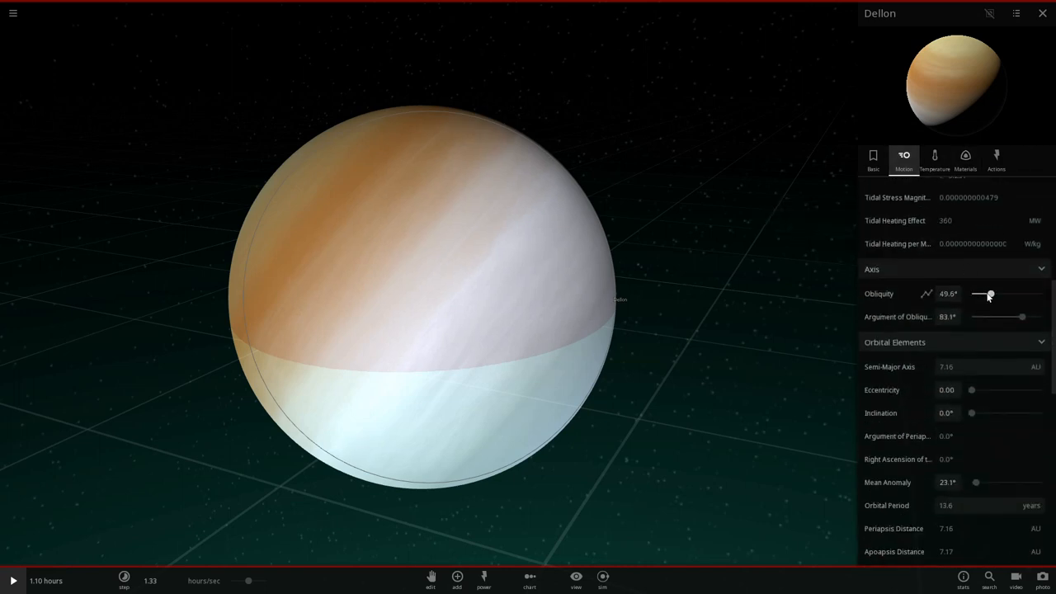
{"action": "left_click_drag", "start_coordinate": [987, 294], "coordinate": [977, 294]}
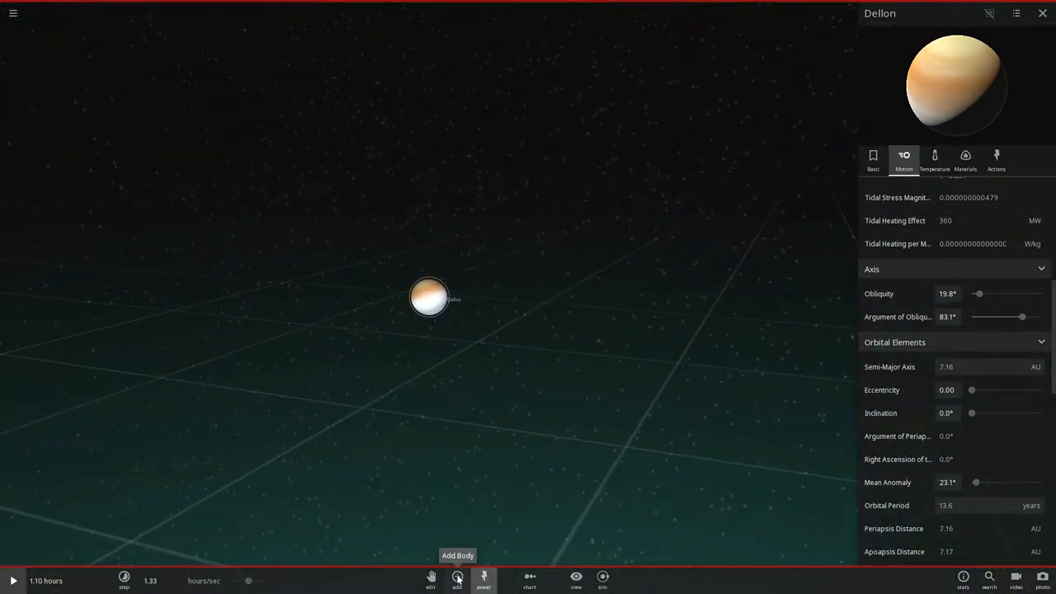
- Bring up the Add catalogue showing the planetary rings category beside Dellon
{"action": "left_click", "coordinate": [455, 582]}
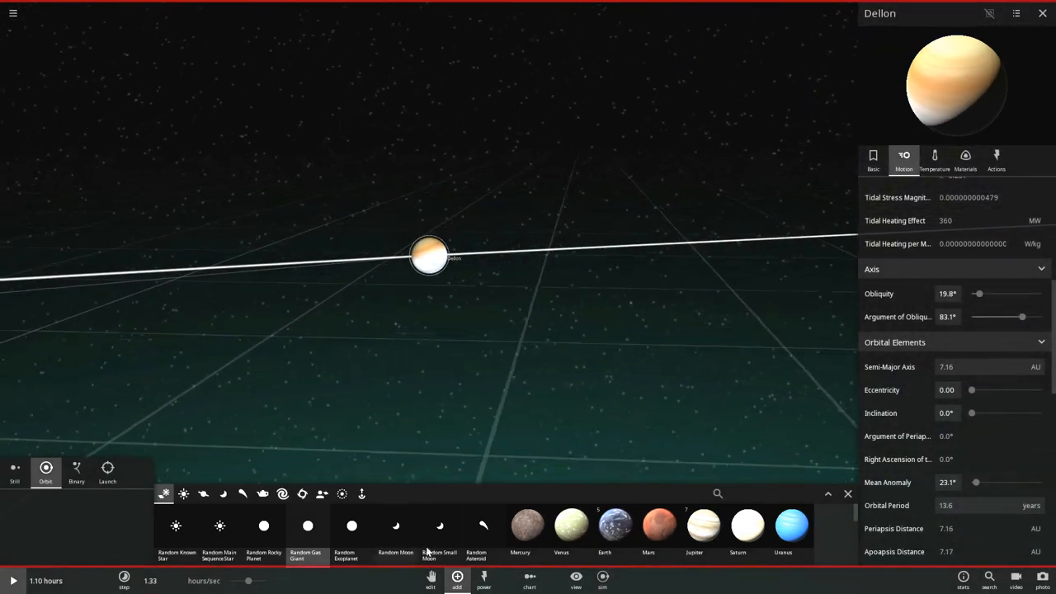
{"action": "mouse_move", "coordinate": [482, 581]}
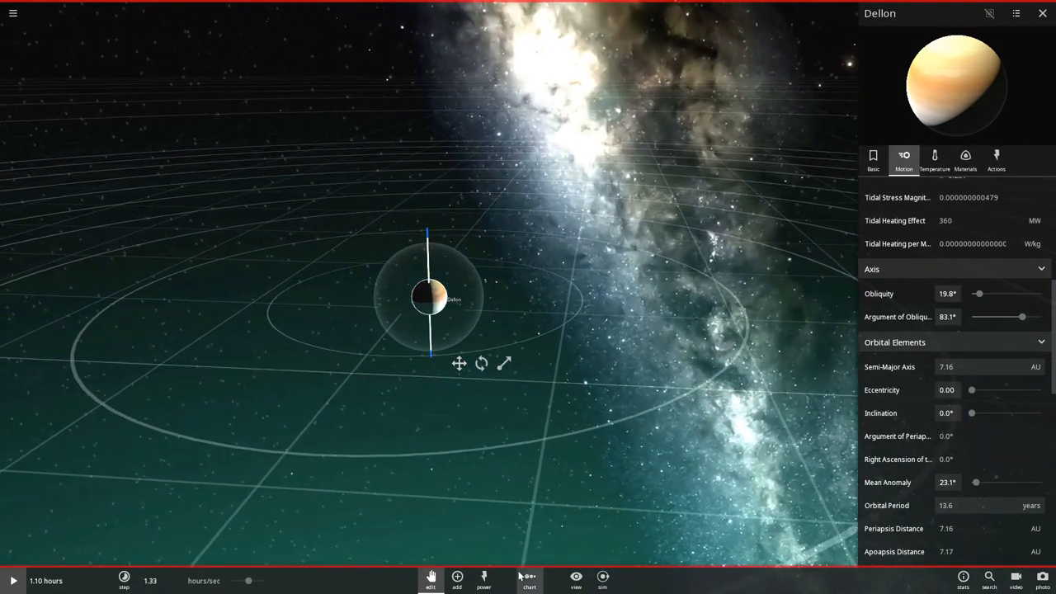
{"action": "left_click", "coordinate": [455, 579]}
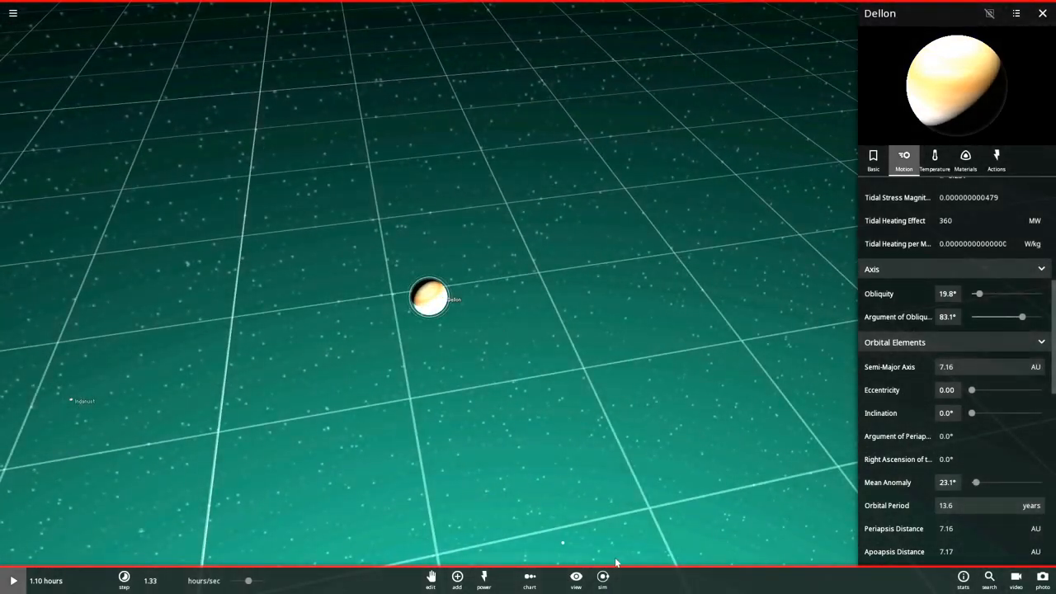
{"action": "left_click", "coordinate": [573, 581]}
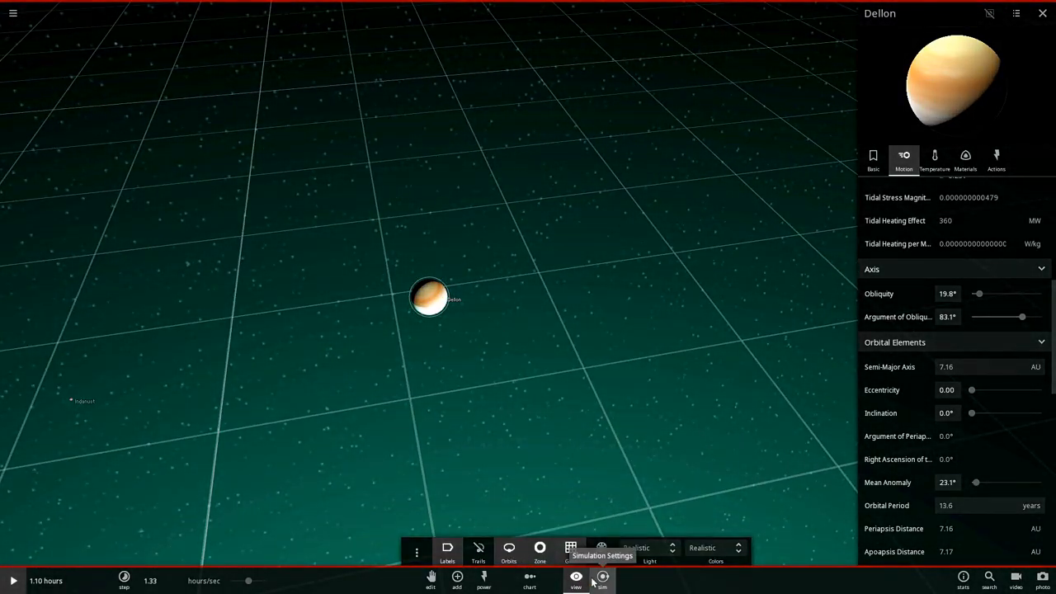
{"action": "left_click", "coordinate": [455, 581]}
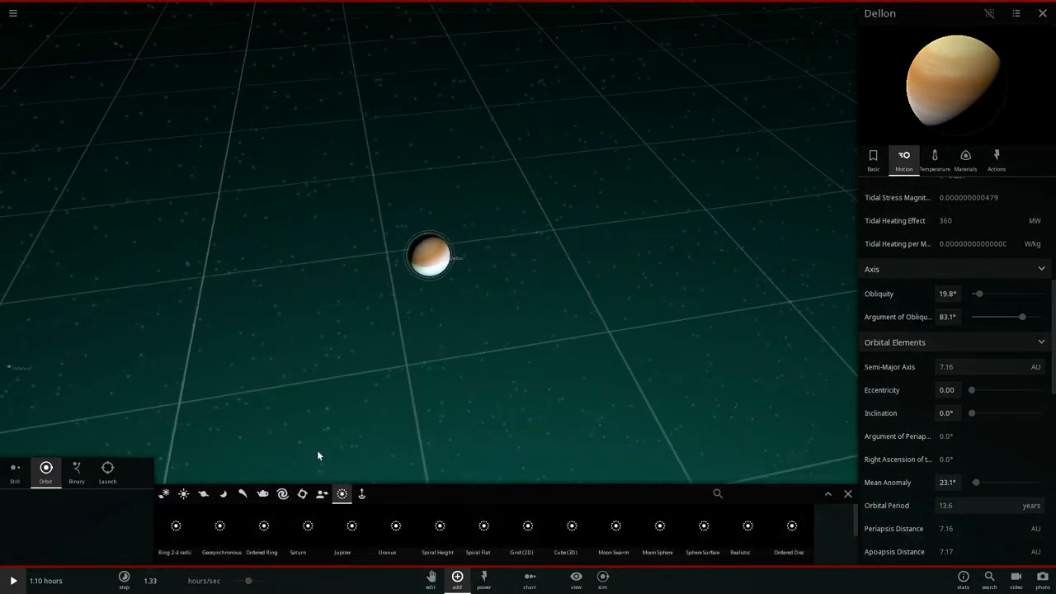
- Add a particle ring around Dellon and return to the ringed planet's motion properties
{"action": "left_click", "coordinate": [302, 523]}
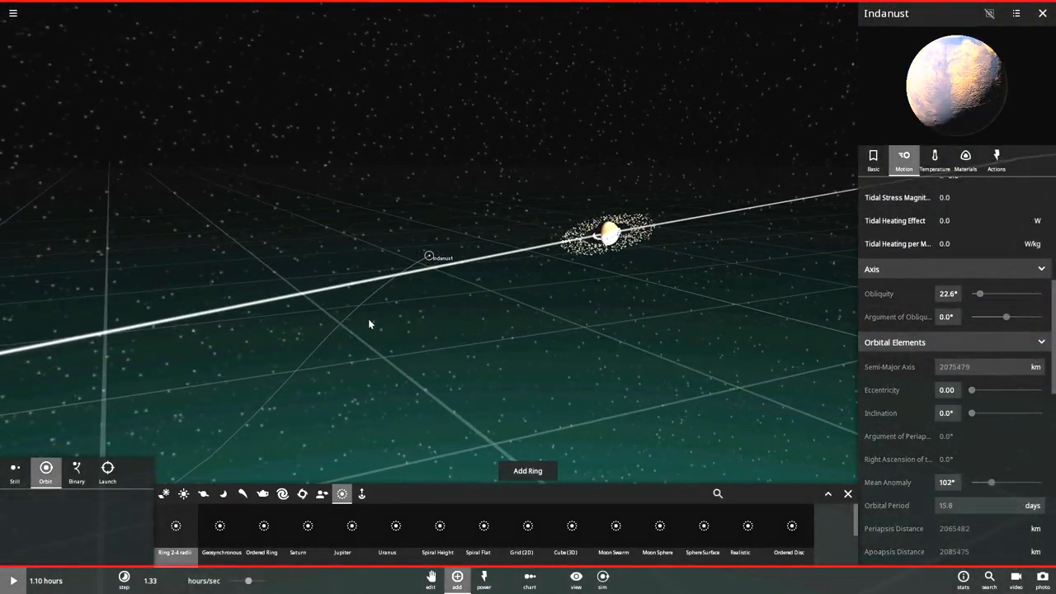
{"action": "left_click", "coordinate": [1041, 16]}
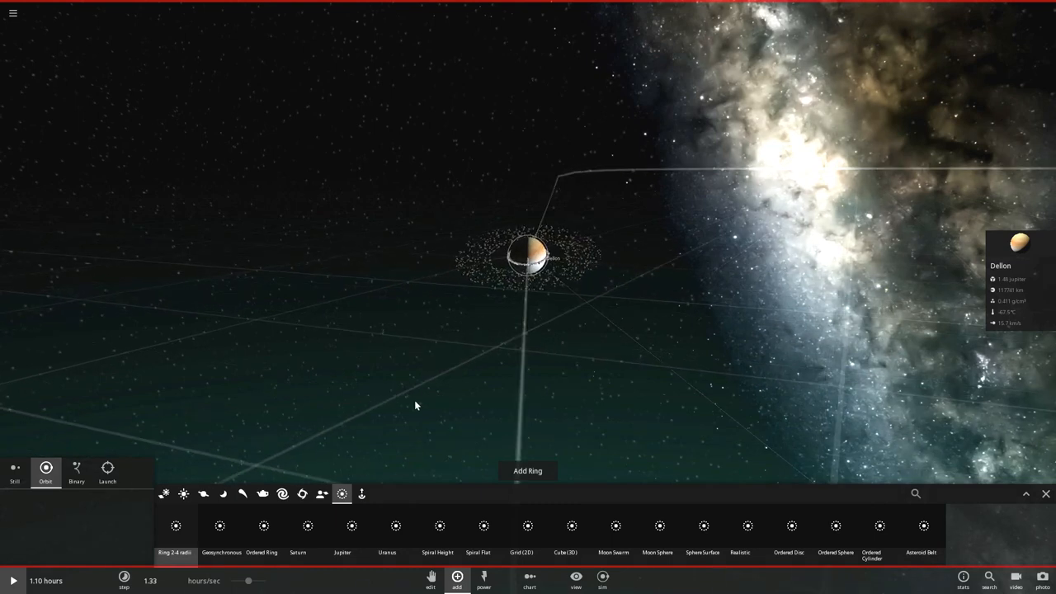
{"action": "mouse_move", "coordinate": [205, 495]}
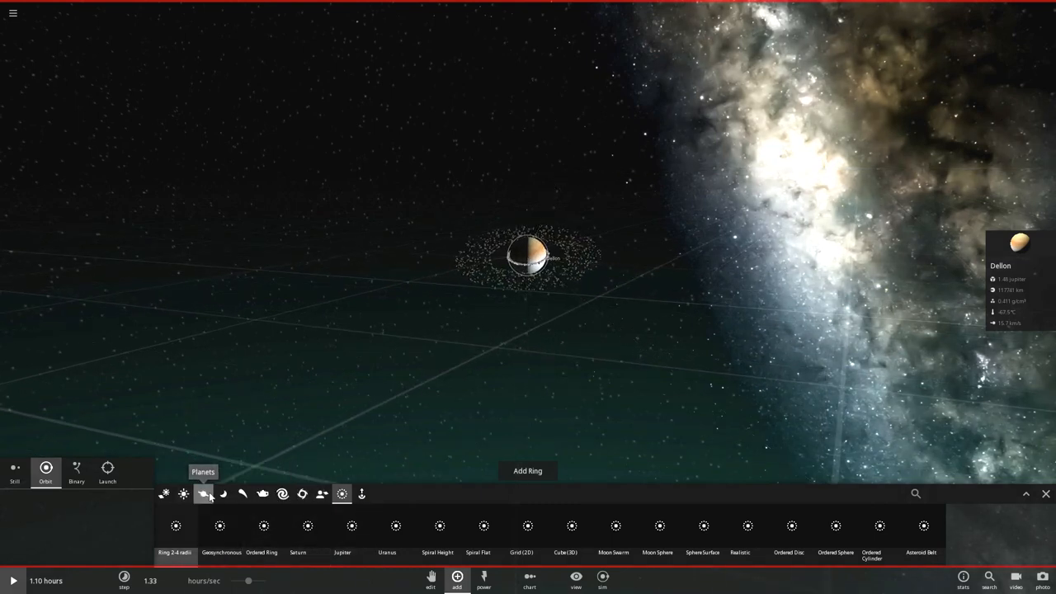
{"action": "left_click", "coordinate": [205, 495]}
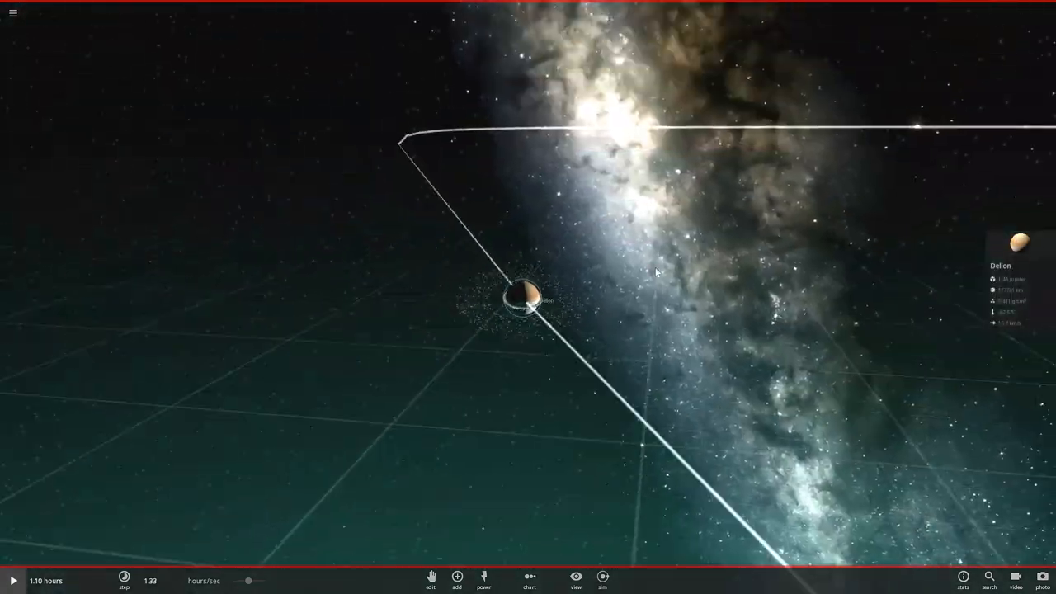
{"action": "left_click", "coordinate": [456, 587]}
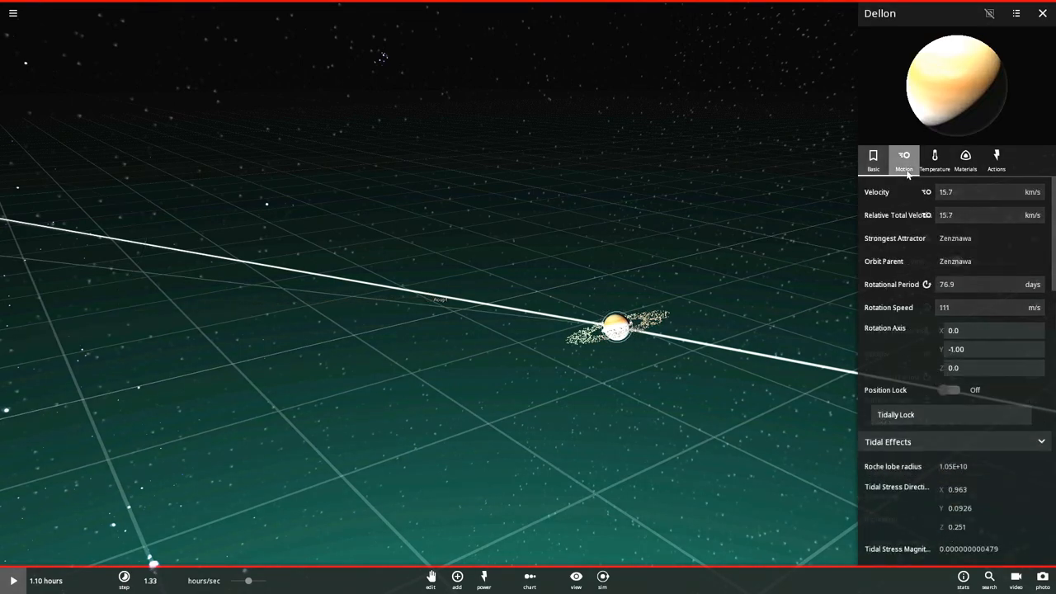
- Raise Acupt's orbital inclination, swing its ascending node, and view its atmosphere and temperature details
{"action": "scroll", "scroll_direction": "down", "scroll_amount": 3}
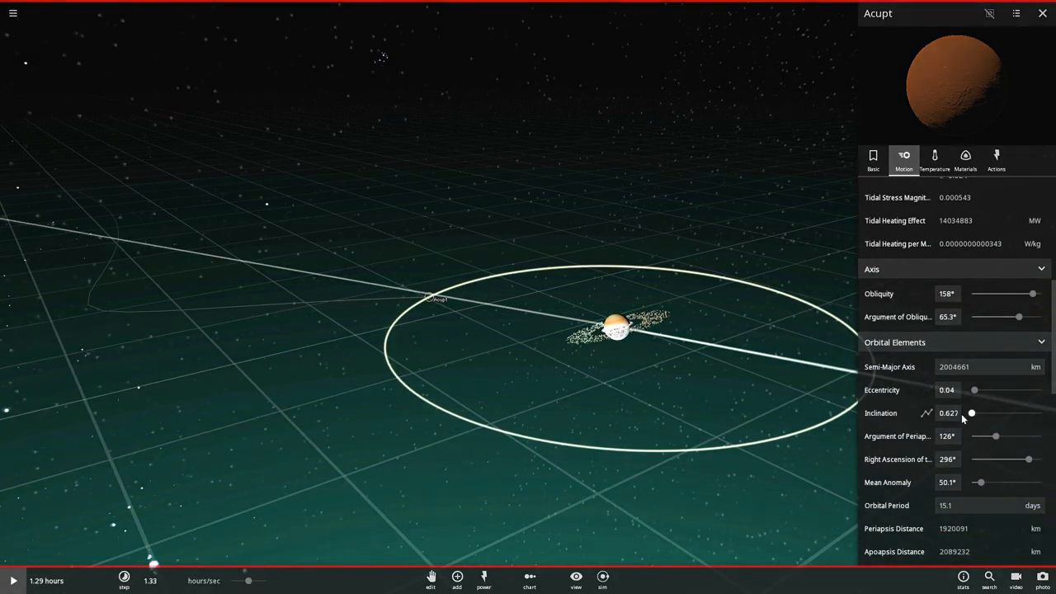
{"action": "left_click", "coordinate": [949, 412]}
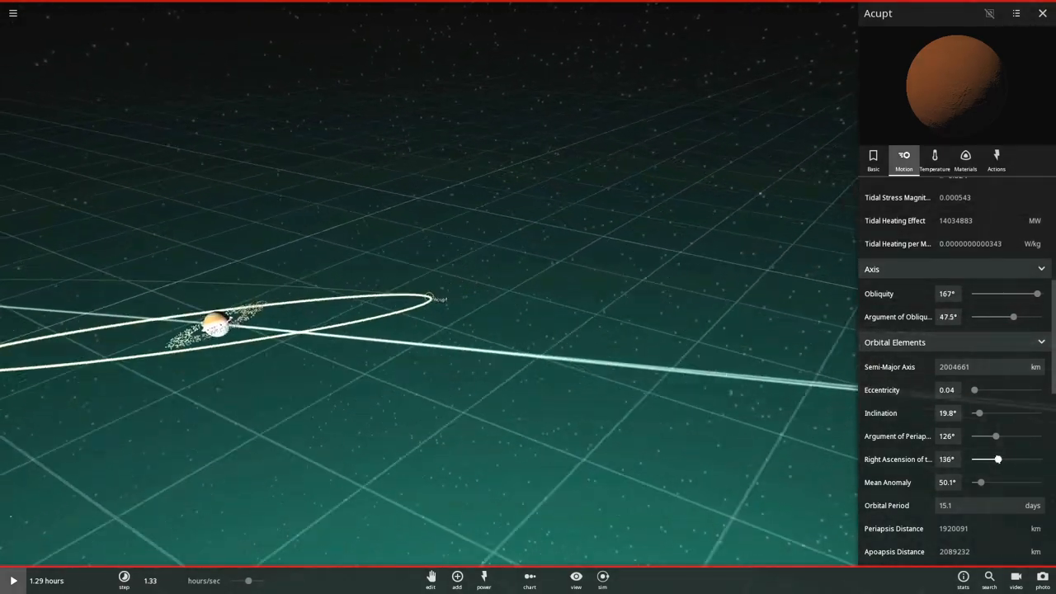
{"action": "left_click_drag", "start_coordinate": [997, 459], "coordinate": [1005, 458]}
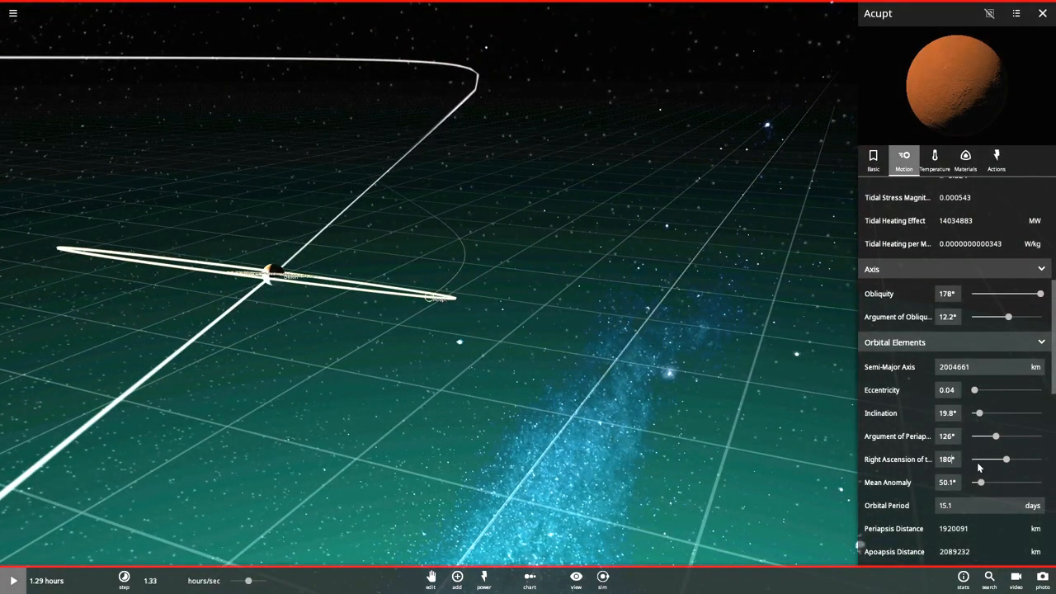
{"action": "left_click_drag", "start_coordinate": [994, 458], "coordinate": [1003, 459]}
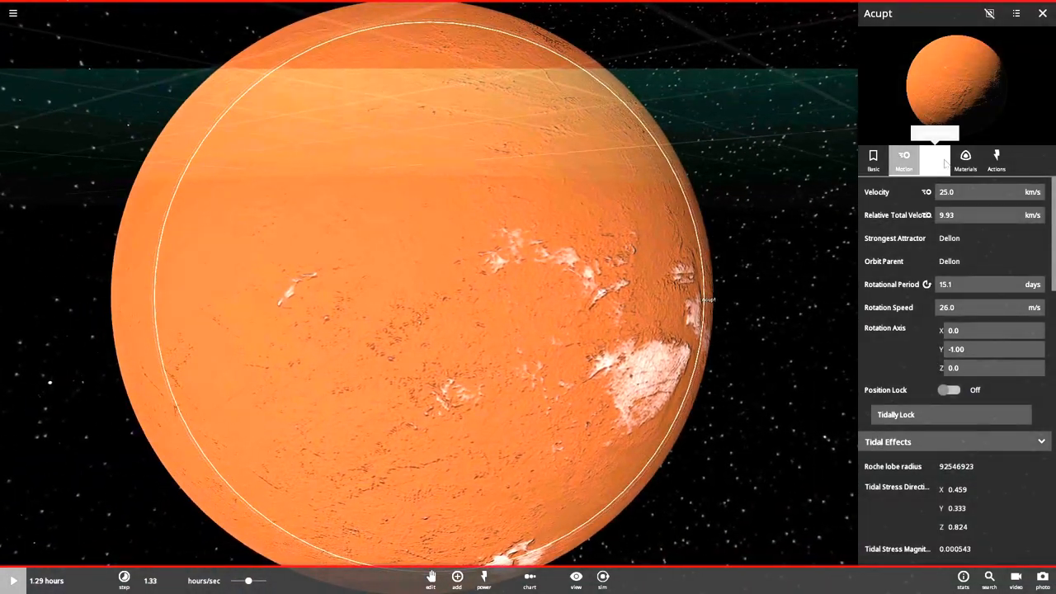
{"action": "left_click", "coordinate": [933, 159]}
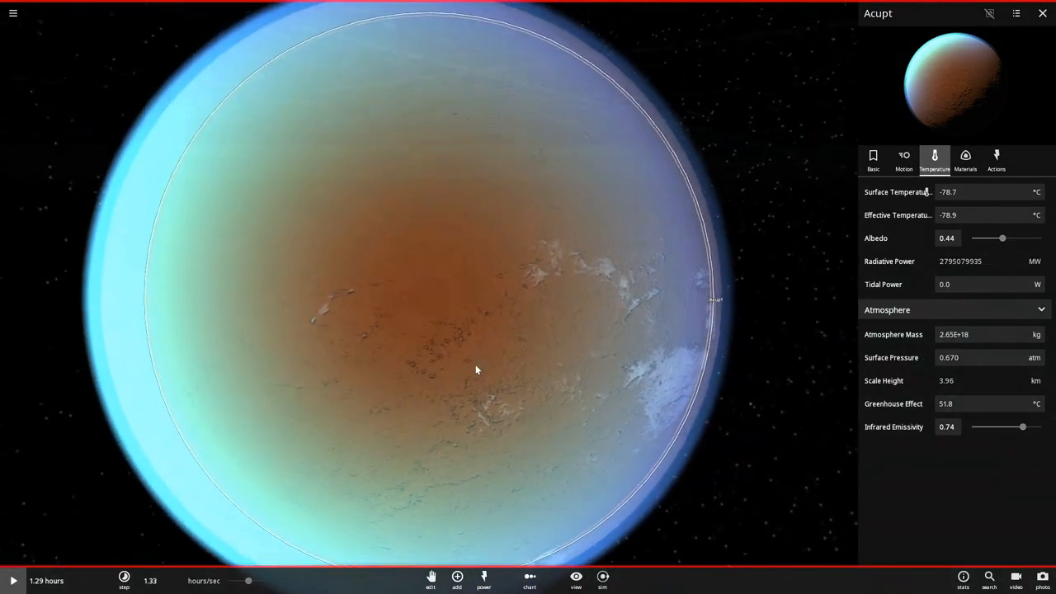
- Colour Acupt's low elevations white and its mid elevations green under Appearance
{"action": "left_click", "coordinate": [873, 159]}
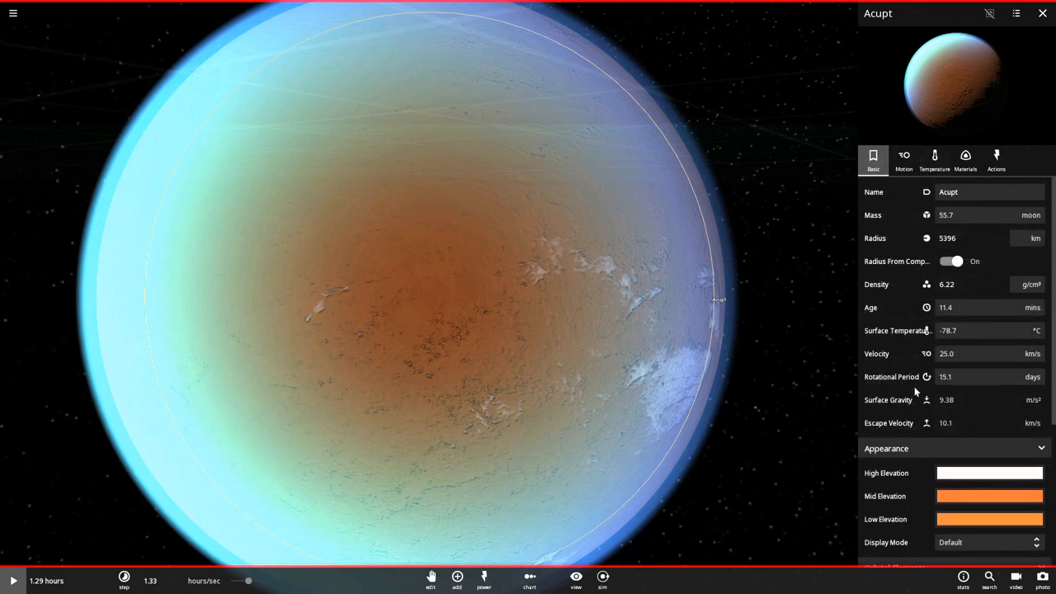
{"action": "left_click", "coordinate": [990, 495]}
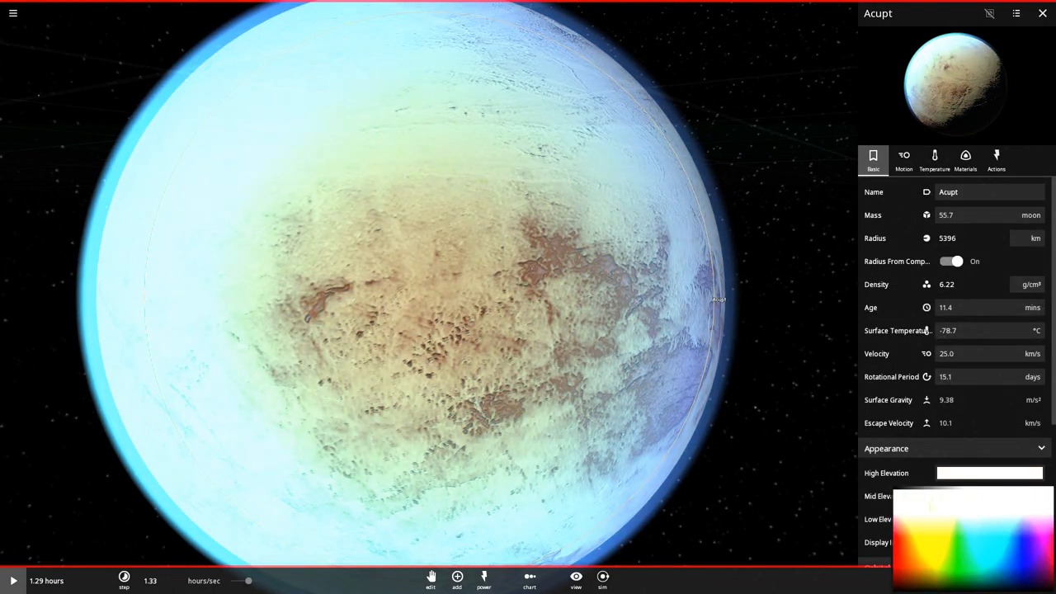
{"action": "left_click", "coordinate": [990, 497]}
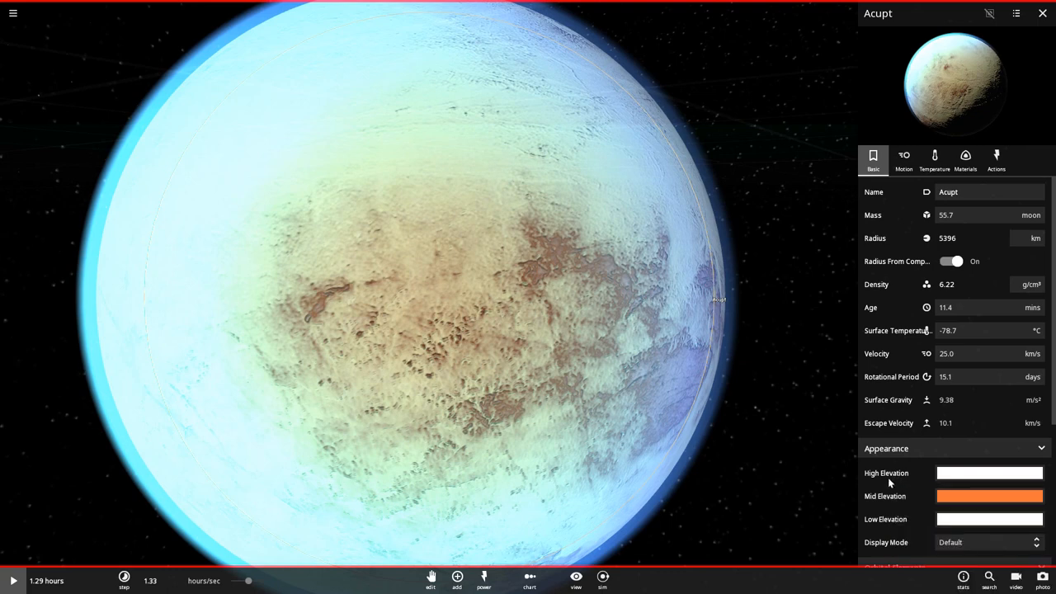
{"action": "left_click", "coordinate": [990, 495]}
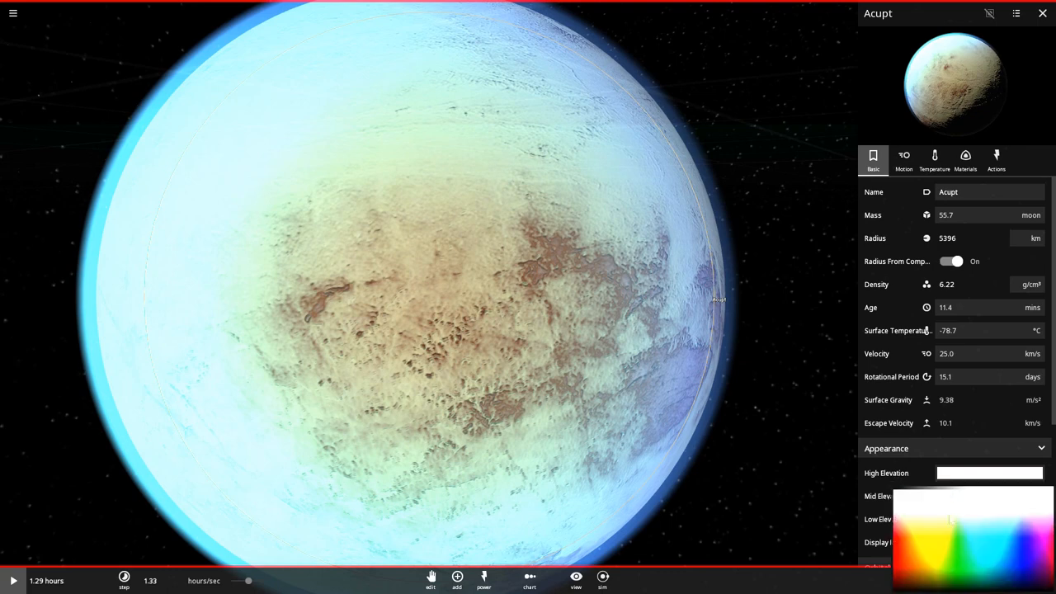
{"action": "left_click", "coordinate": [965, 555]}
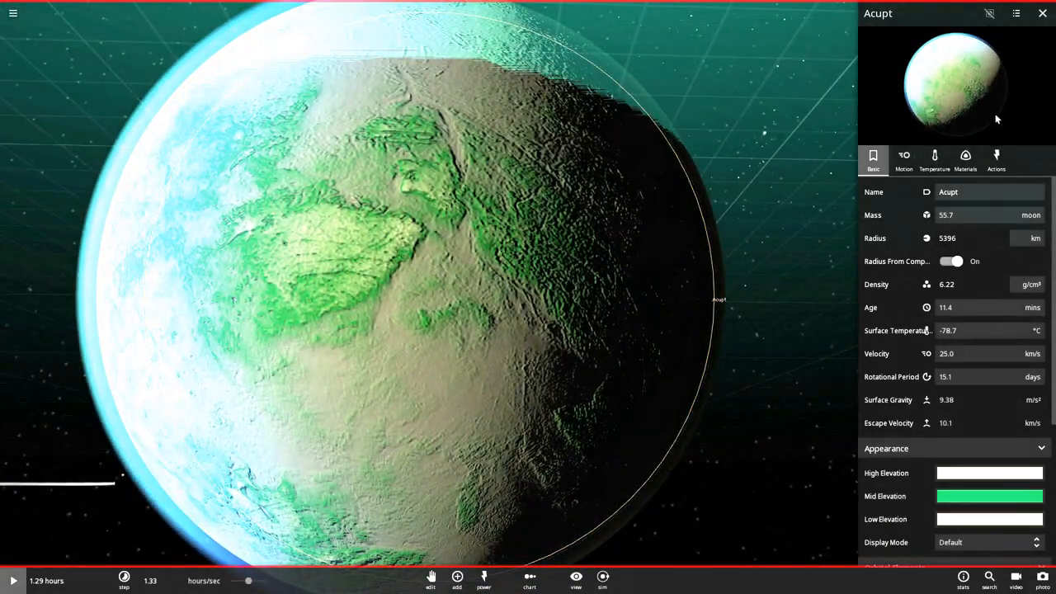
- Lower Acupt's iron to about 32.9% with 67% silicate, then check Earth Similarity and Life Likelihood
{"action": "left_click", "coordinate": [933, 157]}
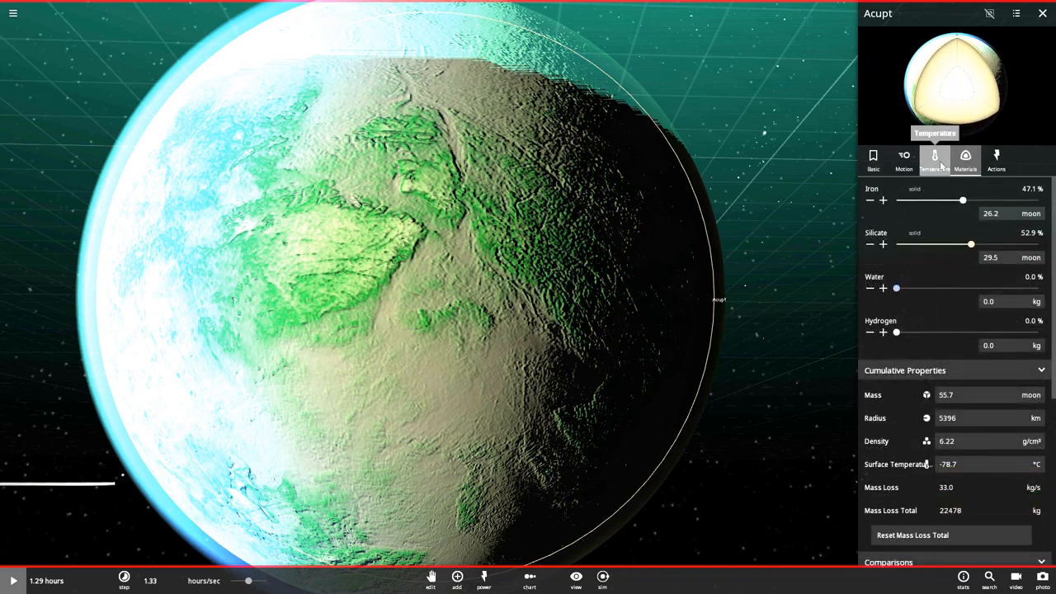
{"action": "left_click_drag", "start_coordinate": [970, 244], "coordinate": [993, 244]}
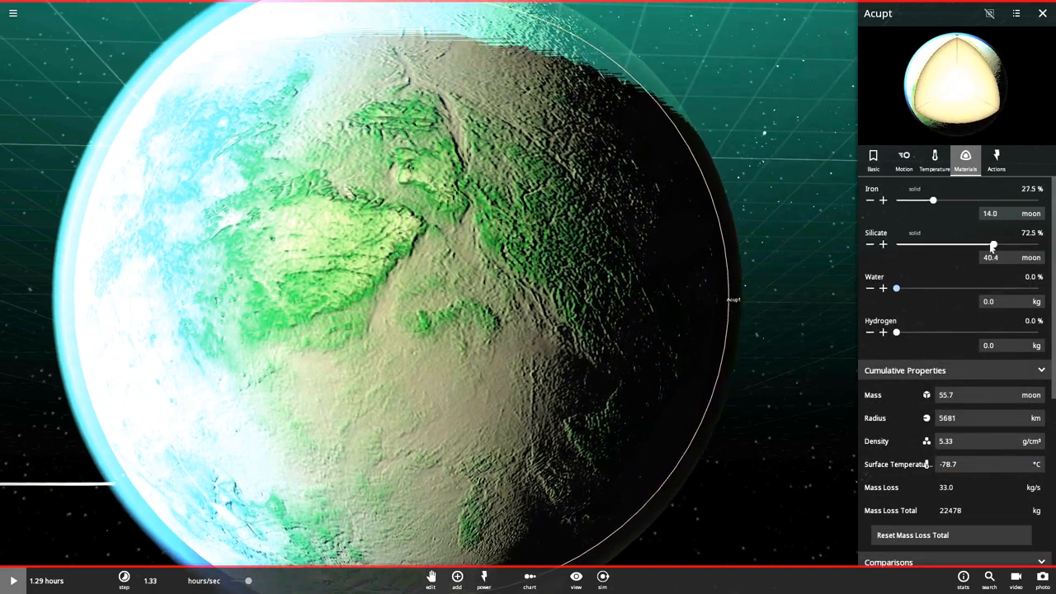
{"action": "left_click", "coordinate": [934, 158]}
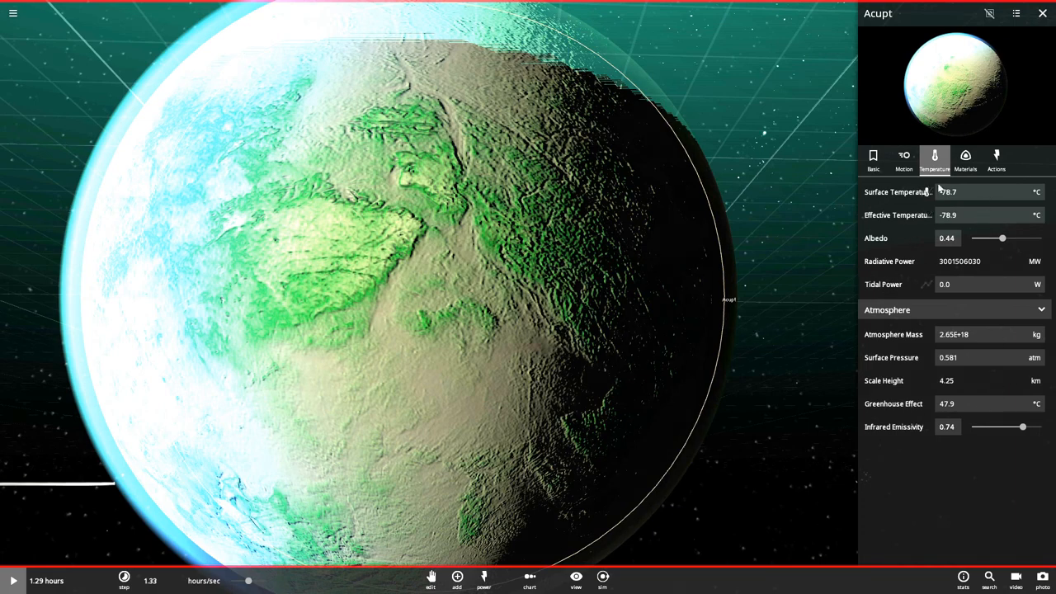
{"action": "left_click", "coordinate": [873, 156]}
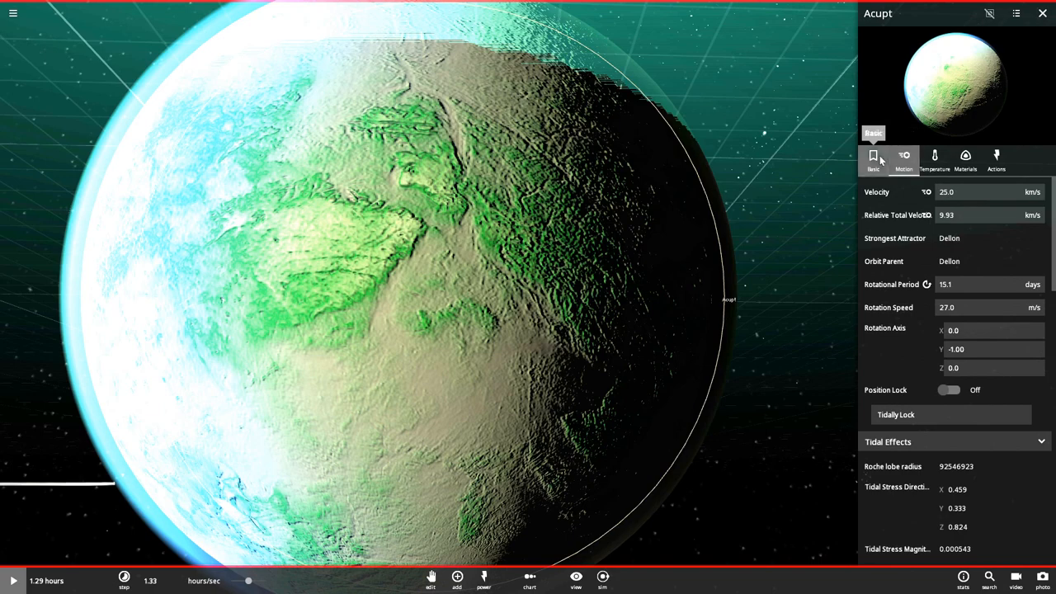
{"action": "left_click", "coordinate": [934, 159]}
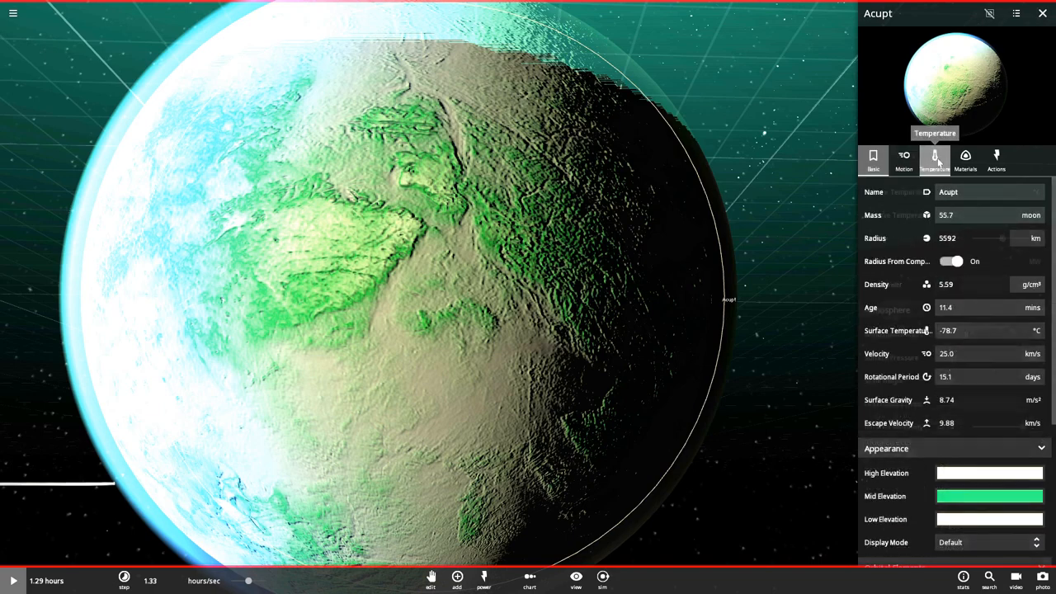
{"action": "left_click", "coordinate": [966, 162]}
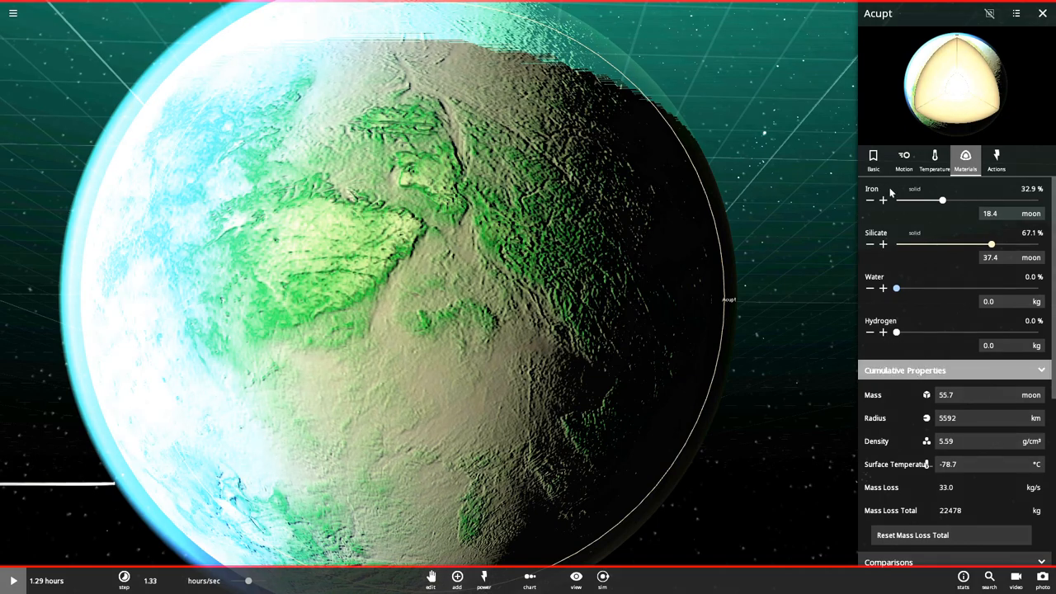
{"action": "scroll", "scroll_direction": "down", "scroll_amount": 3}
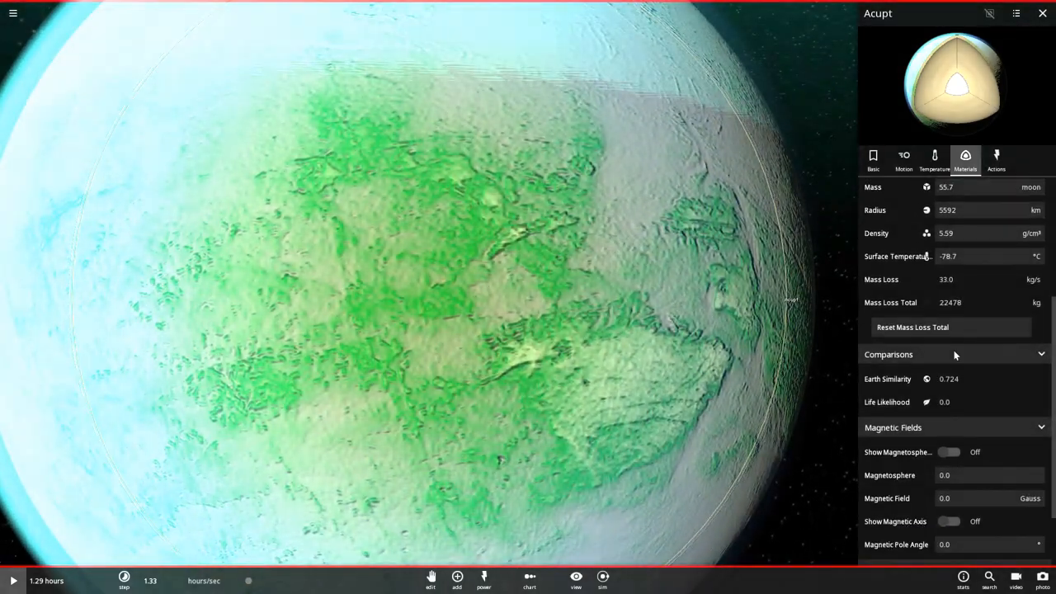
- Set Acupt's magnetic field to 0.270 gauss and preview its magnetosphere
{"action": "scroll", "scroll_direction": "down", "scroll_amount": 3}
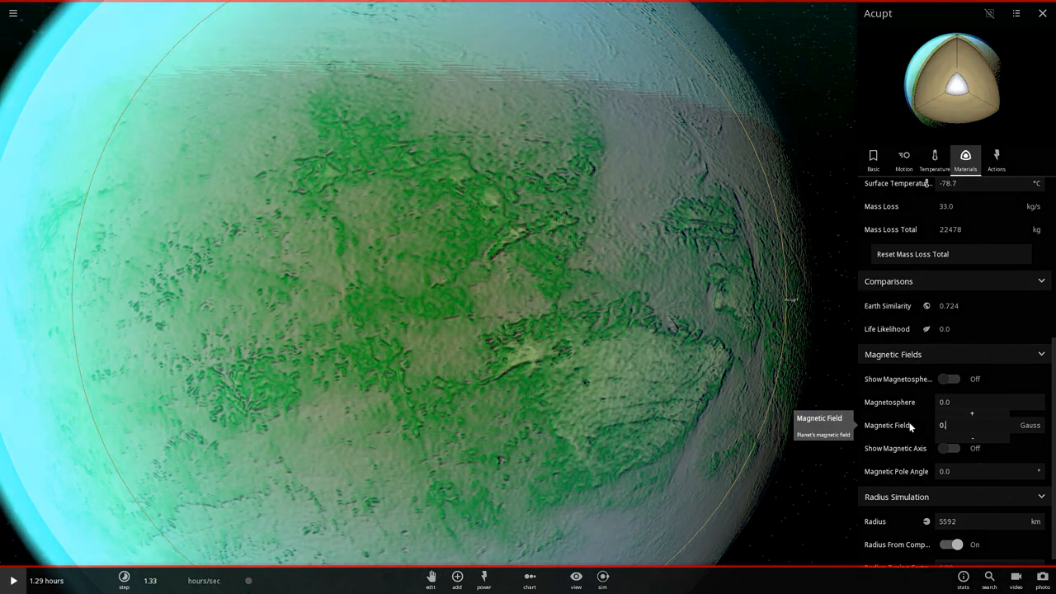
{"action": "type", "text": "0.270"}
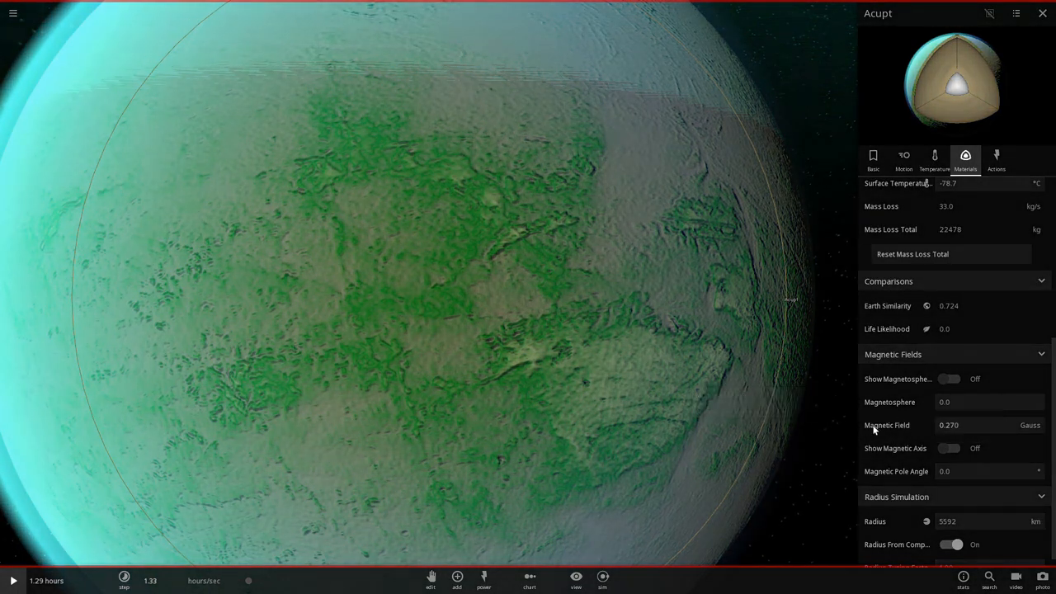
{"action": "left_click", "coordinate": [957, 378]}
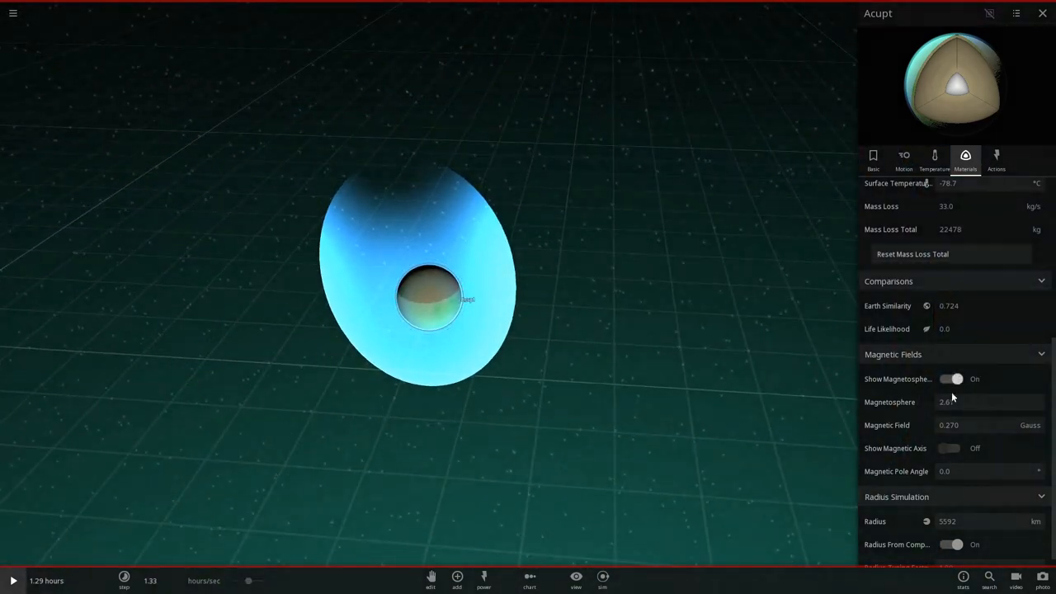
{"action": "left_click", "coordinate": [957, 378]}
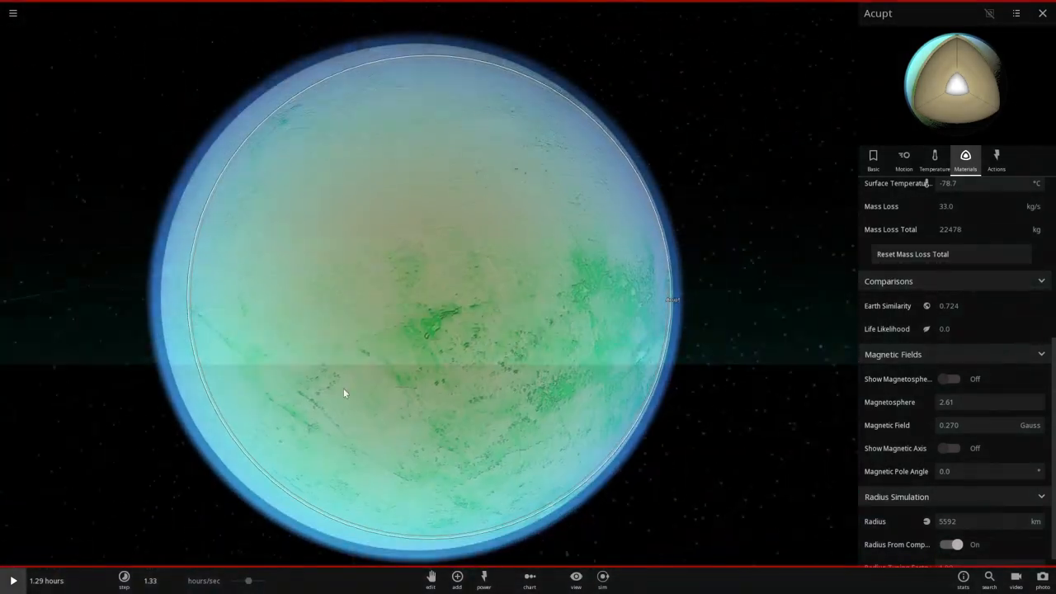
- Turn off Show Grid in the View options
{"action": "left_click", "coordinate": [574, 581]}
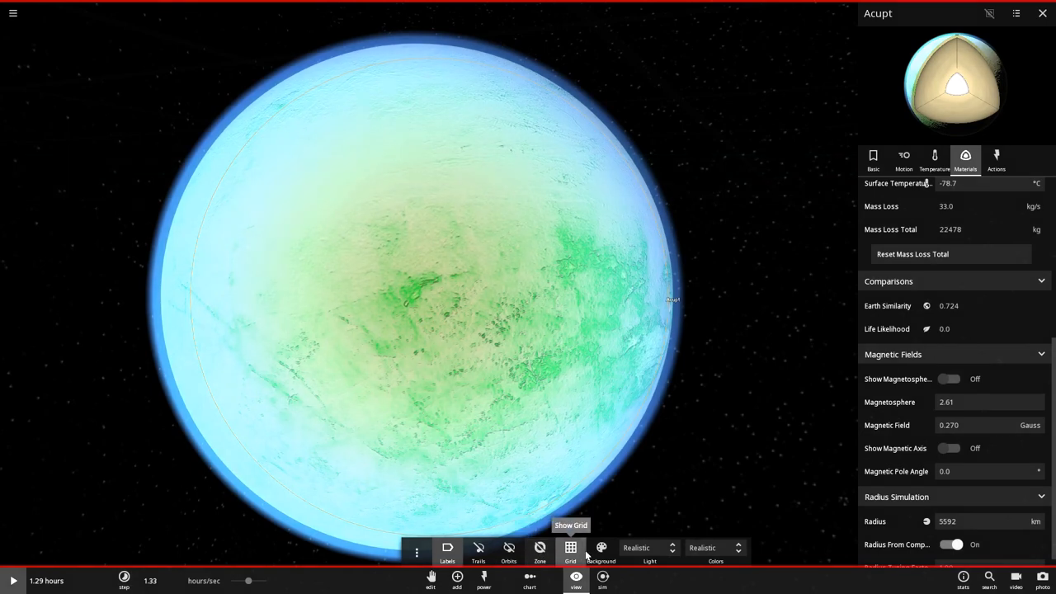
{"action": "left_click", "coordinate": [571, 548]}
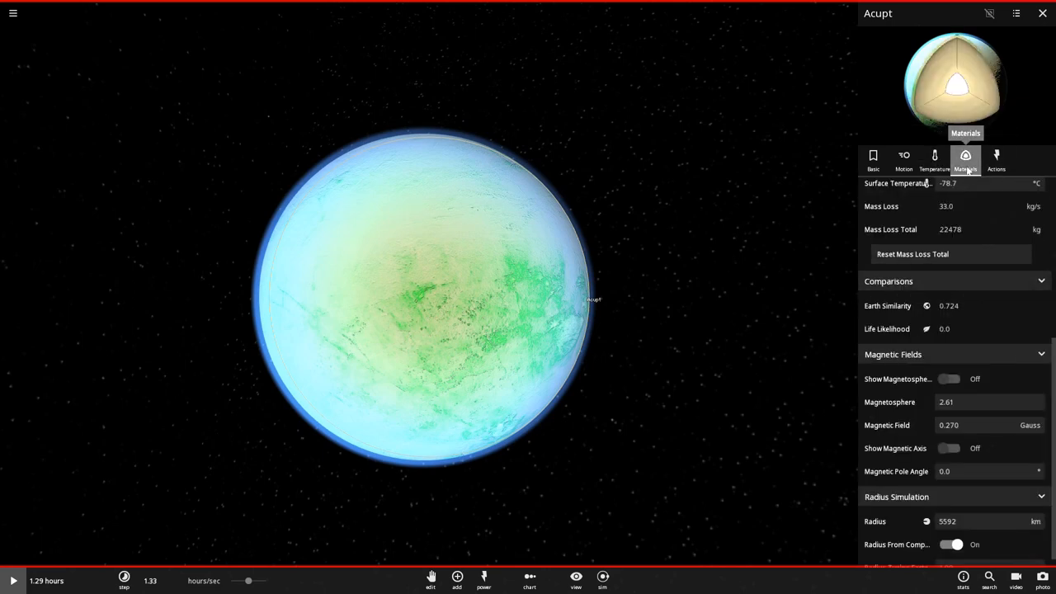
- Raise Acupt's water content step by step to 0.00400%, then return to its Basic properties
{"action": "left_click", "coordinate": [927, 158]}
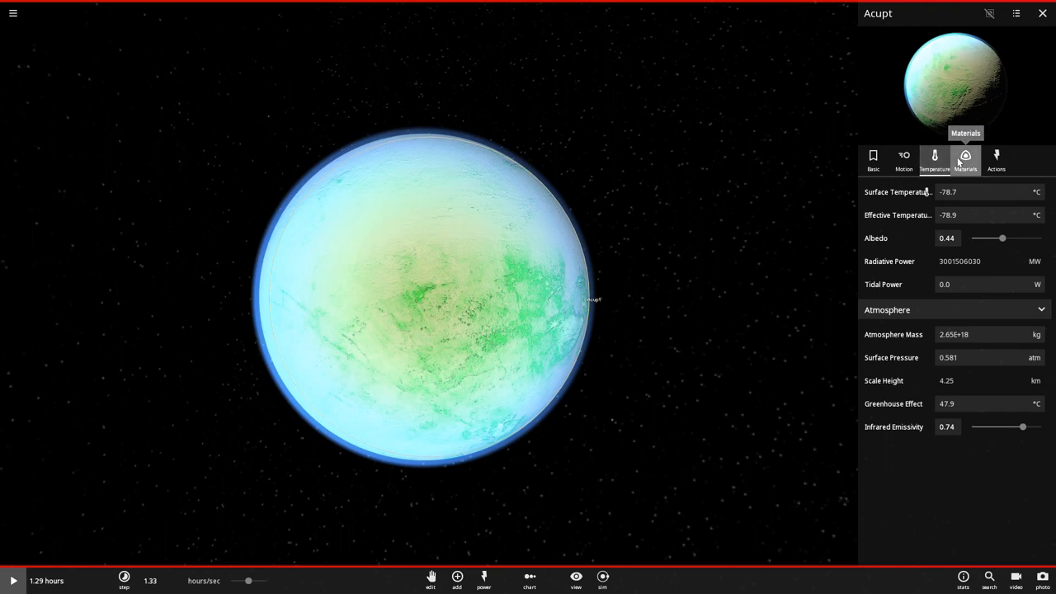
{"action": "left_click", "coordinate": [965, 160]}
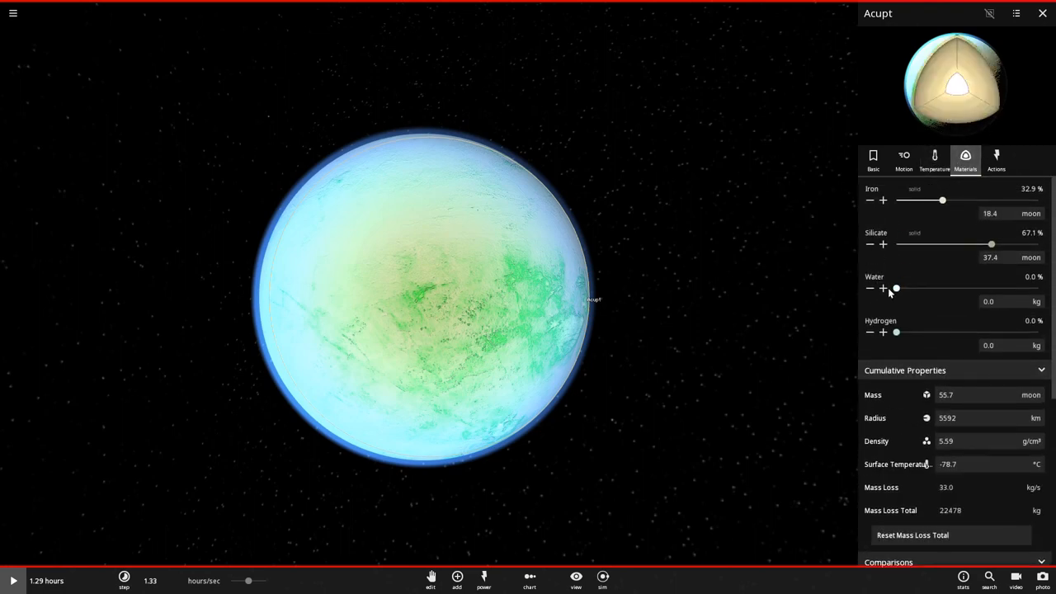
{"action": "left_click", "coordinate": [885, 287]}
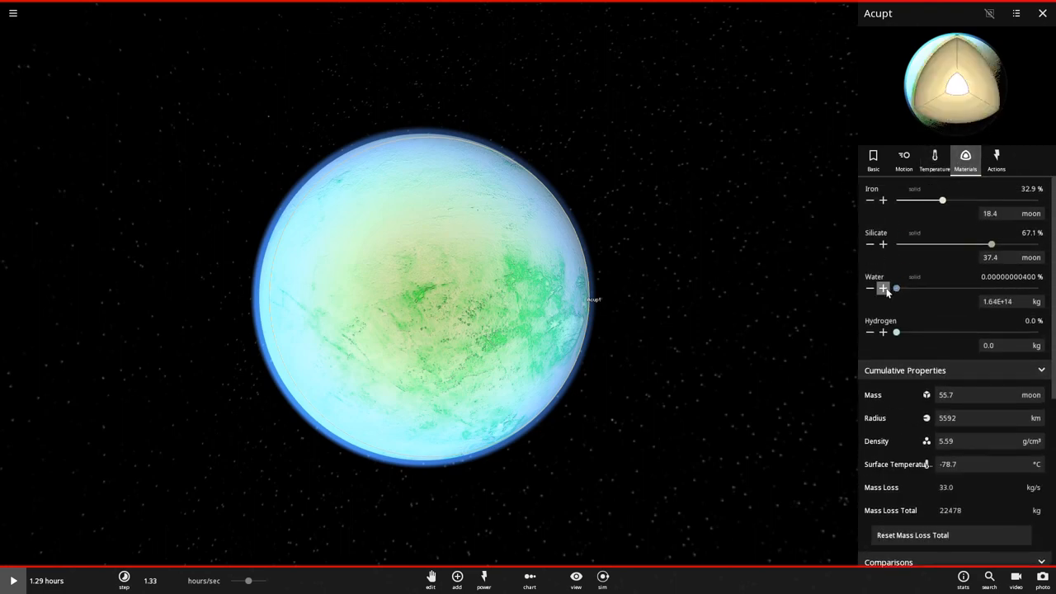
{"action": "left_click", "coordinate": [881, 287]}
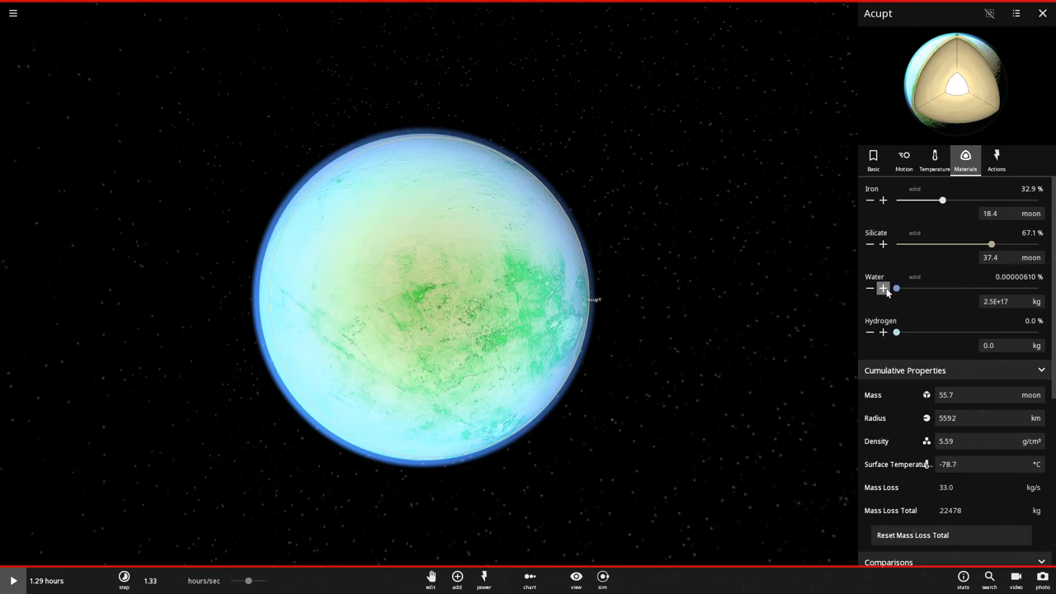
{"action": "left_click", "coordinate": [882, 287]}
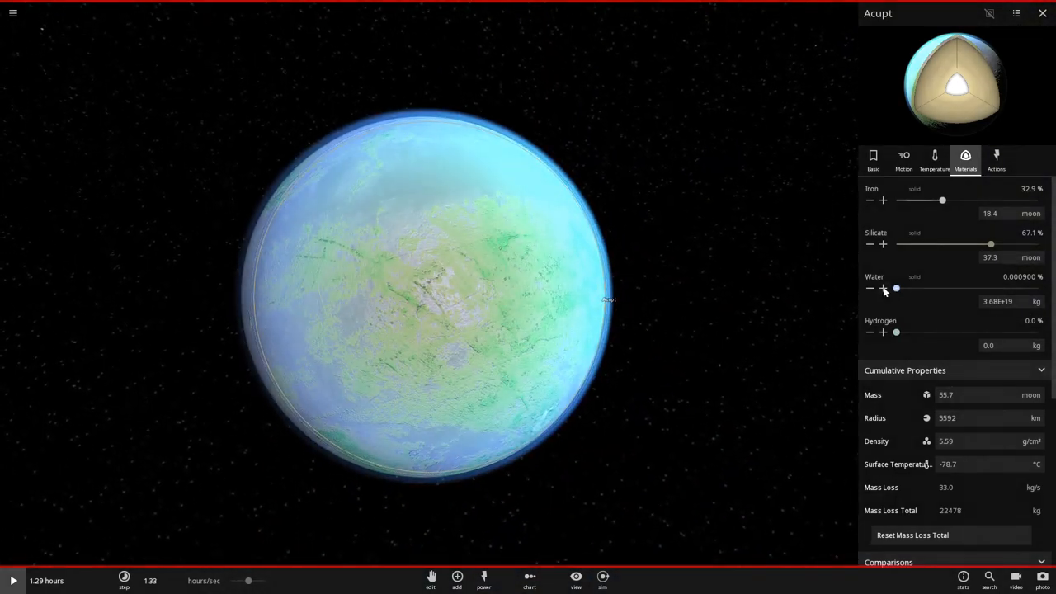
{"action": "left_click", "coordinate": [884, 287]}
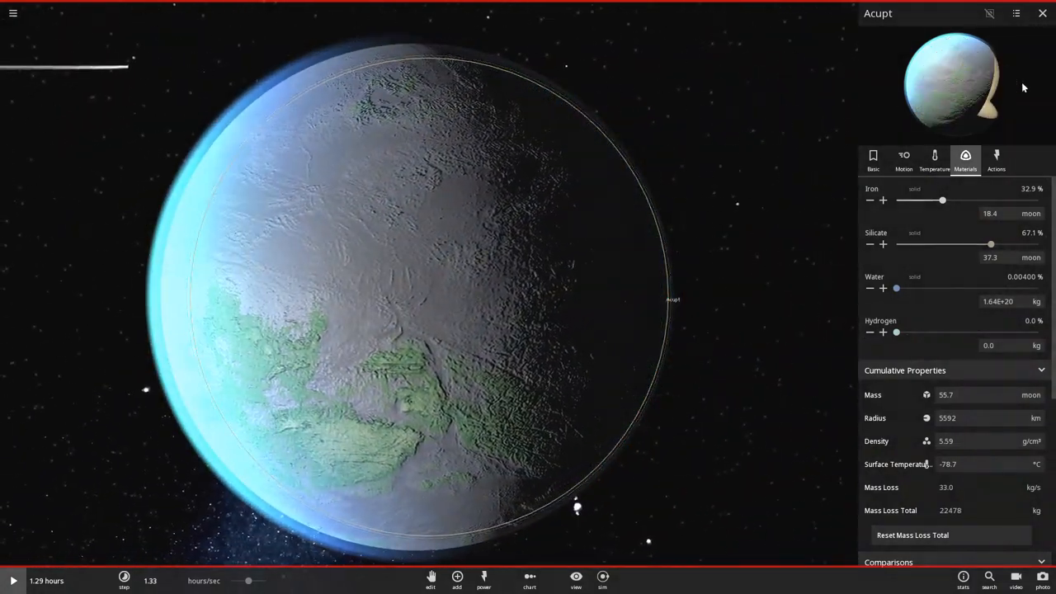
{"action": "left_click", "coordinate": [873, 159]}
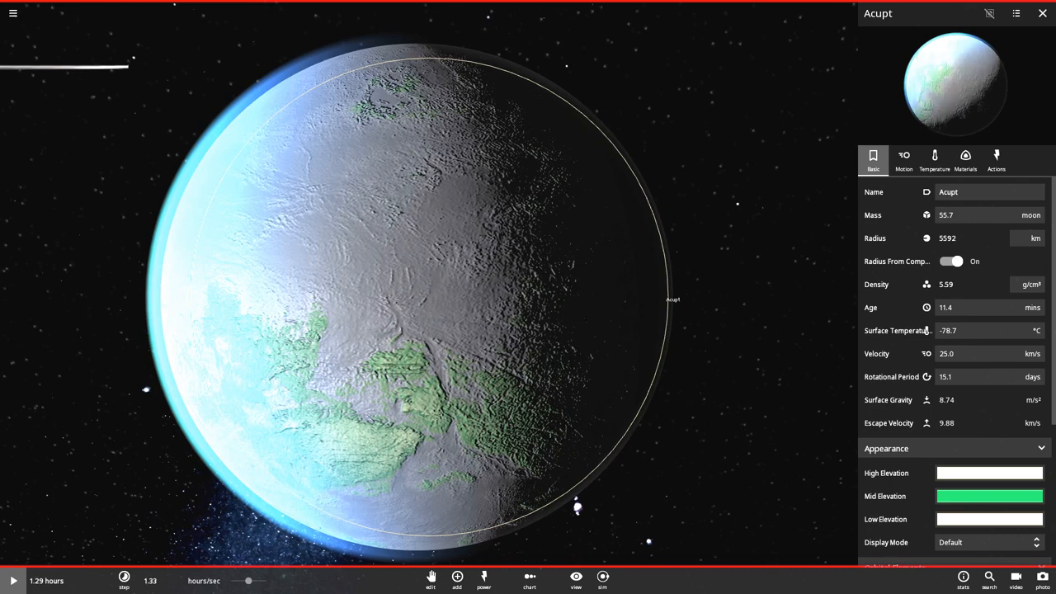
{"action": "mouse_move", "coordinate": [891, 76]}
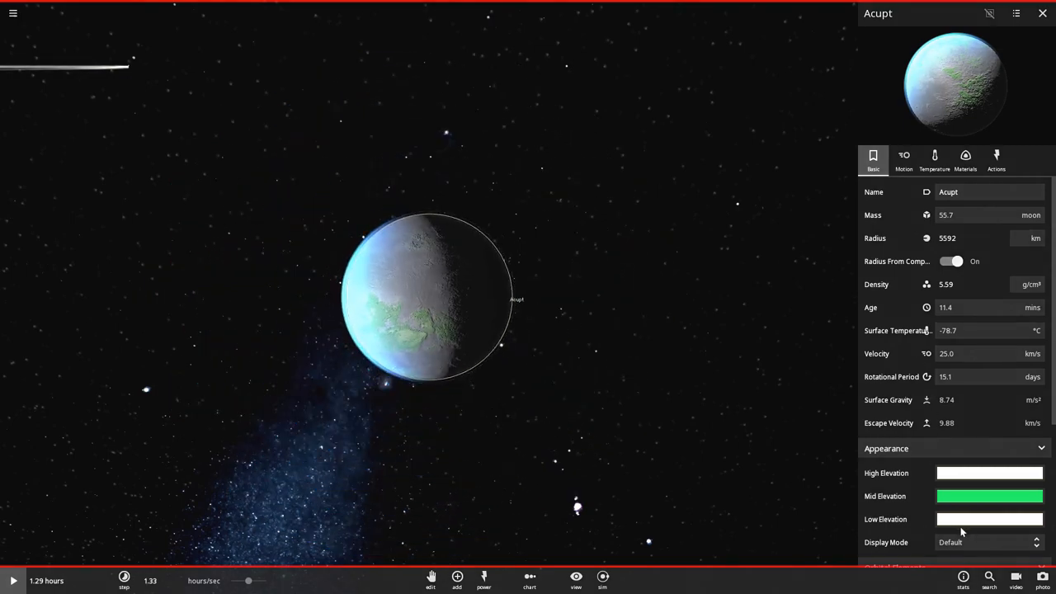
{"action": "left_click", "coordinate": [984, 544]}
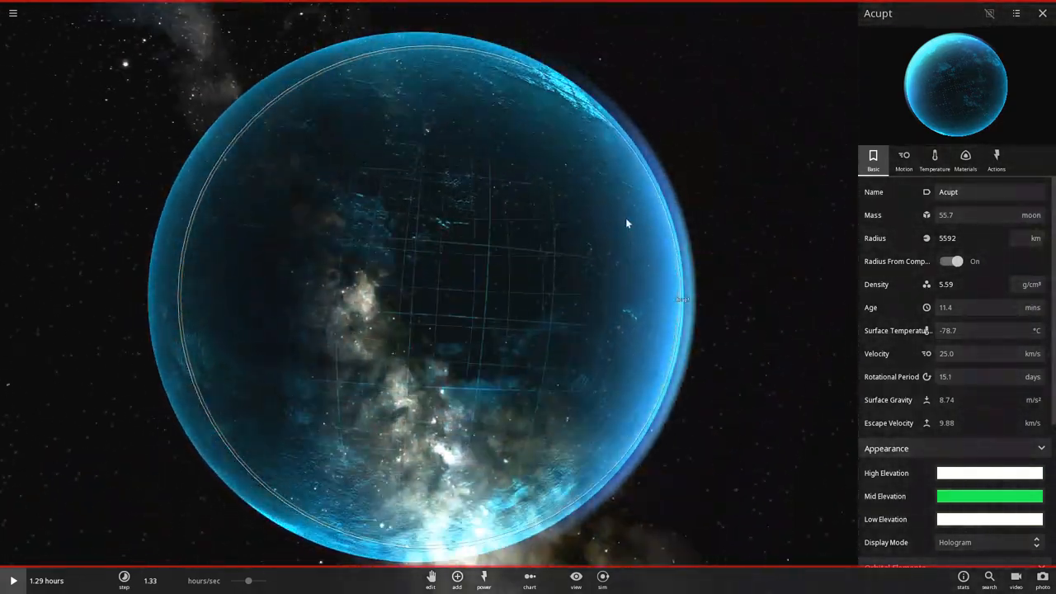
{"action": "left_click", "coordinate": [983, 541]}
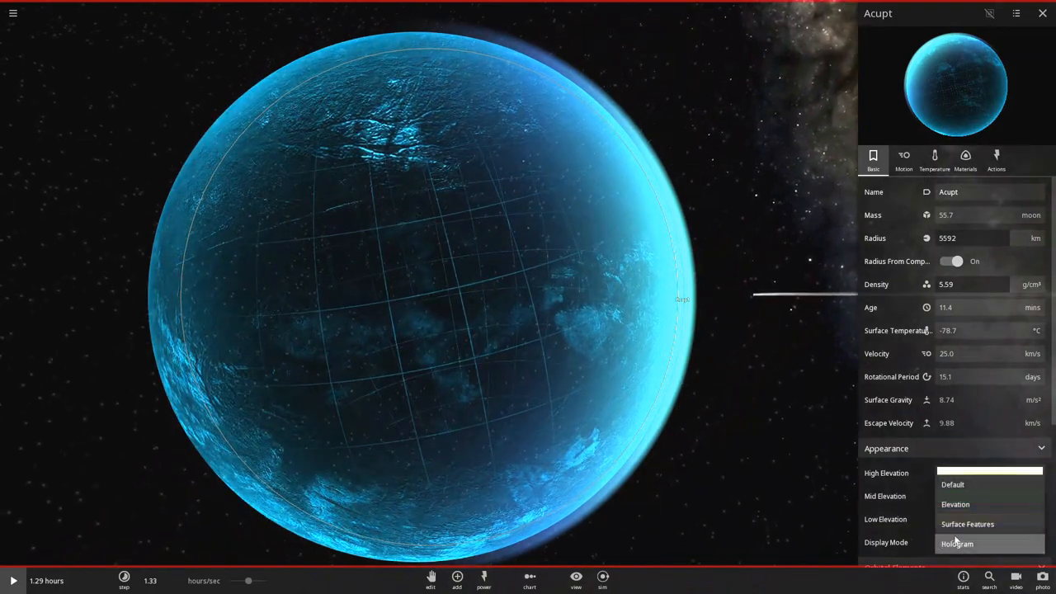
{"action": "left_click", "coordinate": [970, 525]}
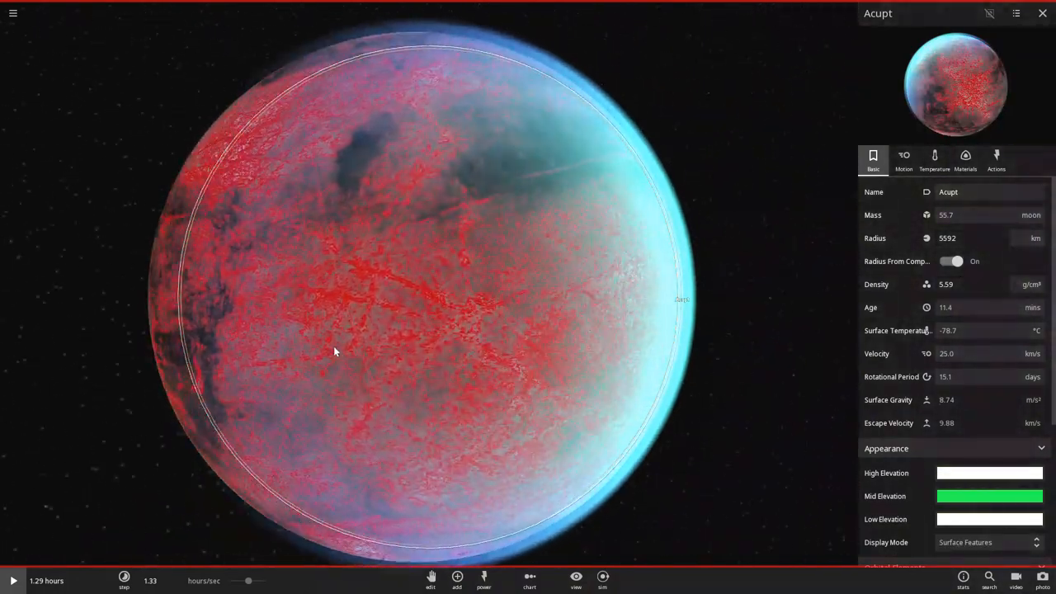
{"action": "left_click_drag", "start_coordinate": [333, 350], "coordinate": [267, 433]}
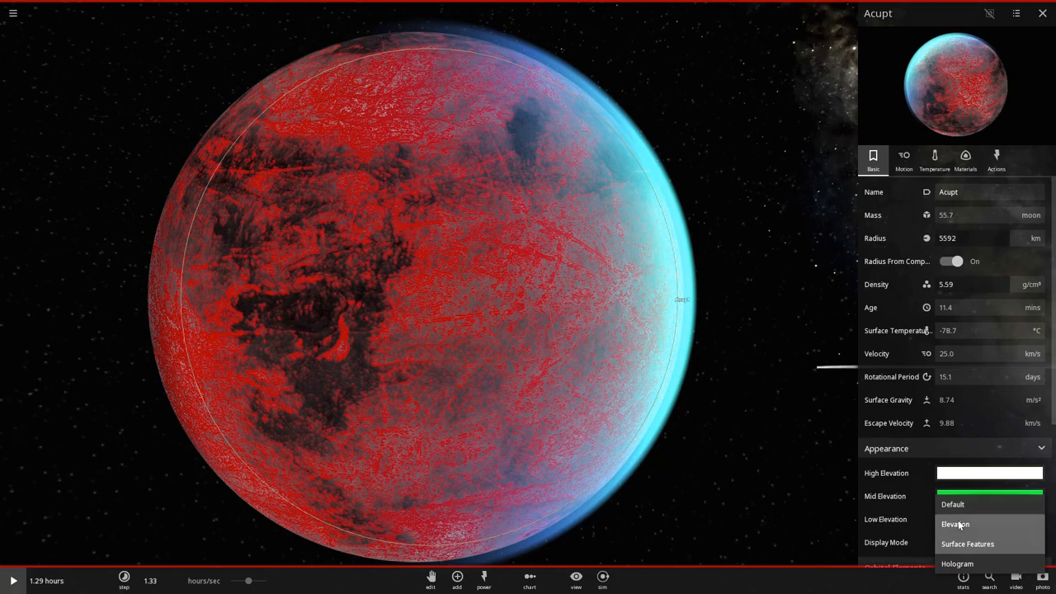
{"action": "left_click", "coordinate": [953, 524]}
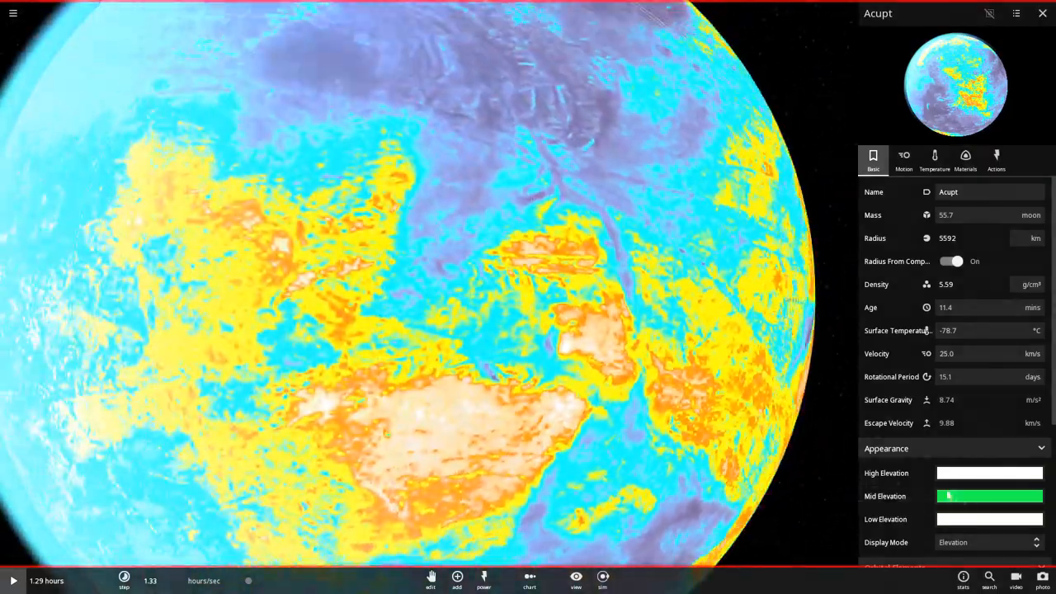
{"action": "left_click", "coordinate": [984, 541]}
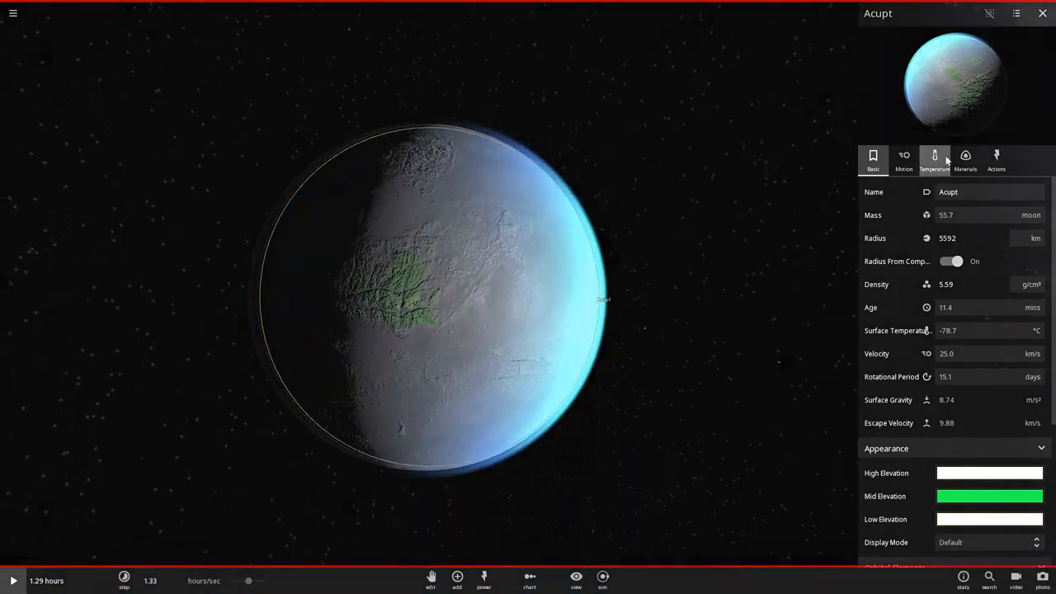
- Run the simulation and scroll Acupt's Materials panel down to the Comparisons readings
{"action": "left_click", "coordinate": [965, 159]}
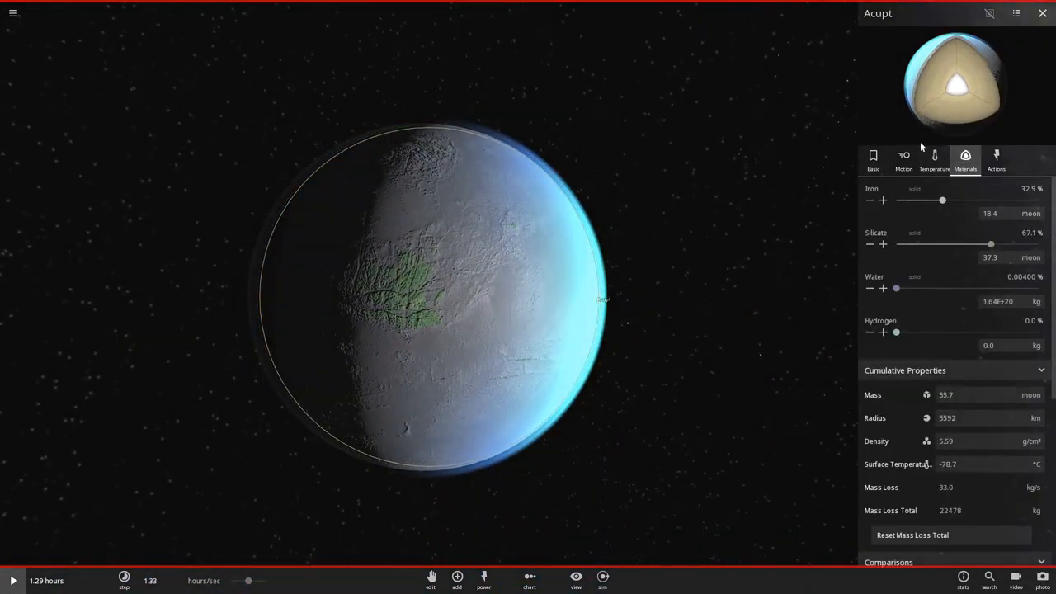
{"action": "left_click", "coordinate": [10, 581]}
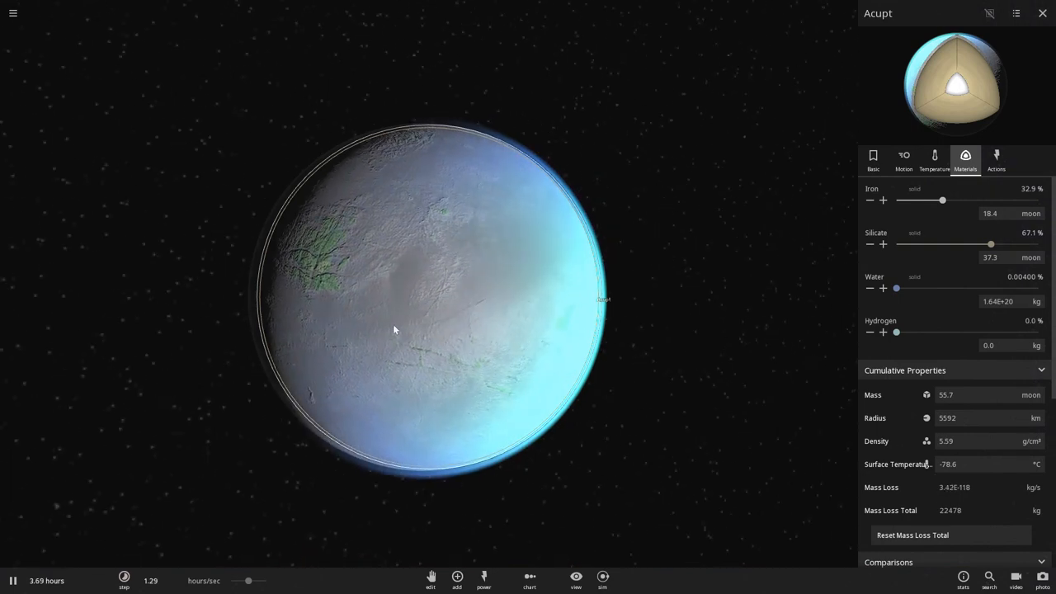
{"action": "scroll", "scroll_direction": "down", "scroll_amount": 3}
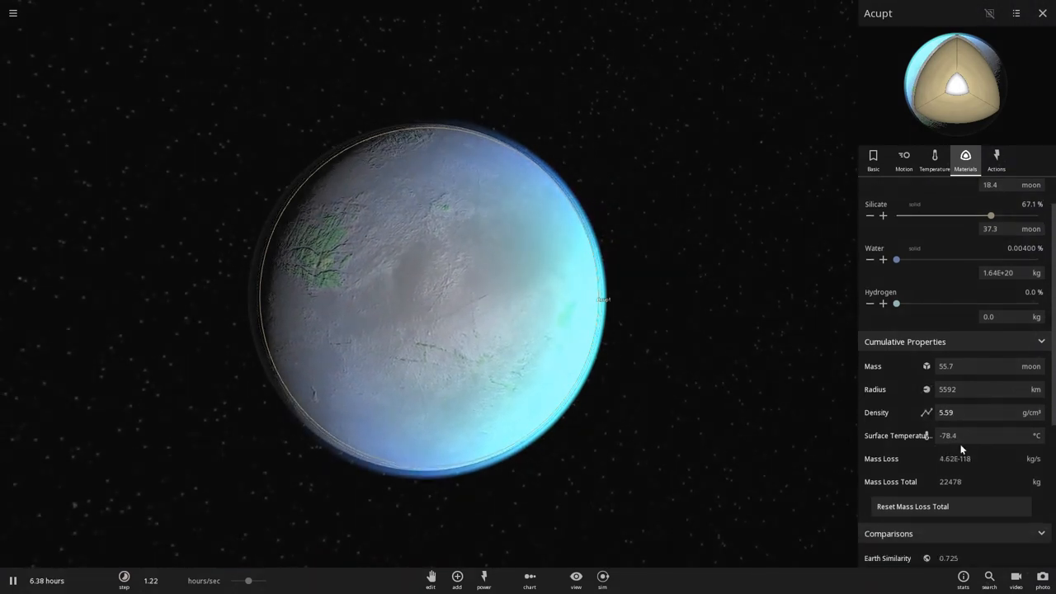
{"action": "scroll", "scroll_direction": "down", "scroll_amount": 3}
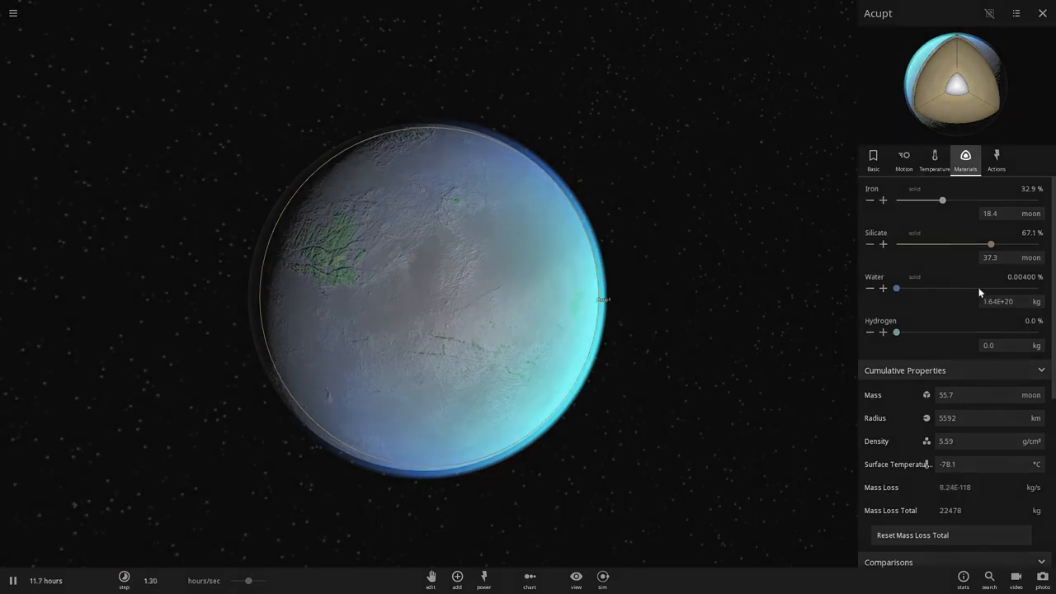
{"action": "scroll", "scroll_direction": "down", "scroll_amount": 3}
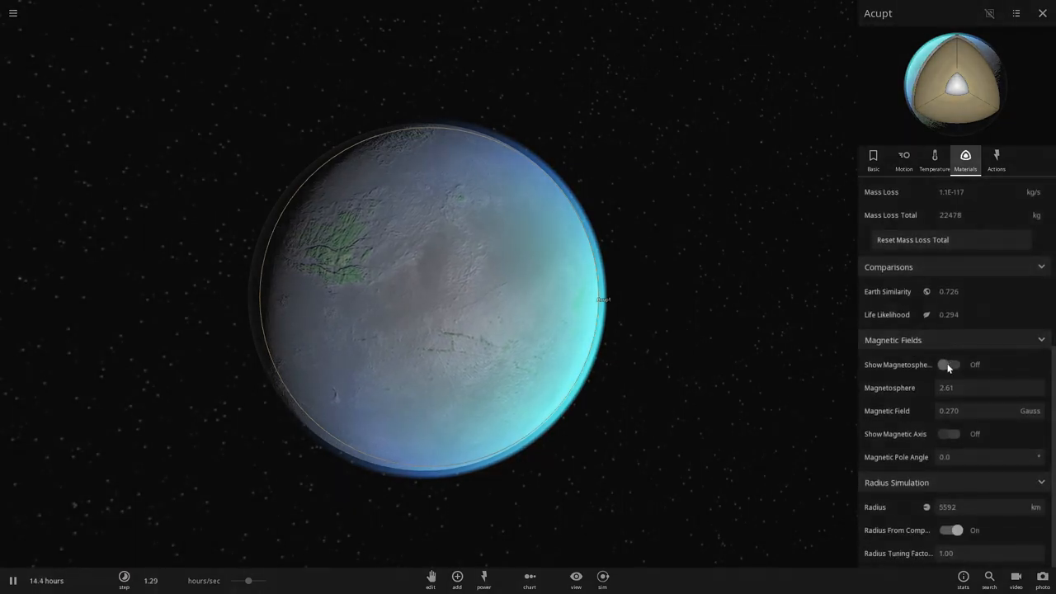
- Toggle Show Magnetosphere on and off, leaving Earth Similarity 0.730 and Life Likelihood 0.295
{"action": "left_click", "coordinate": [951, 365]}
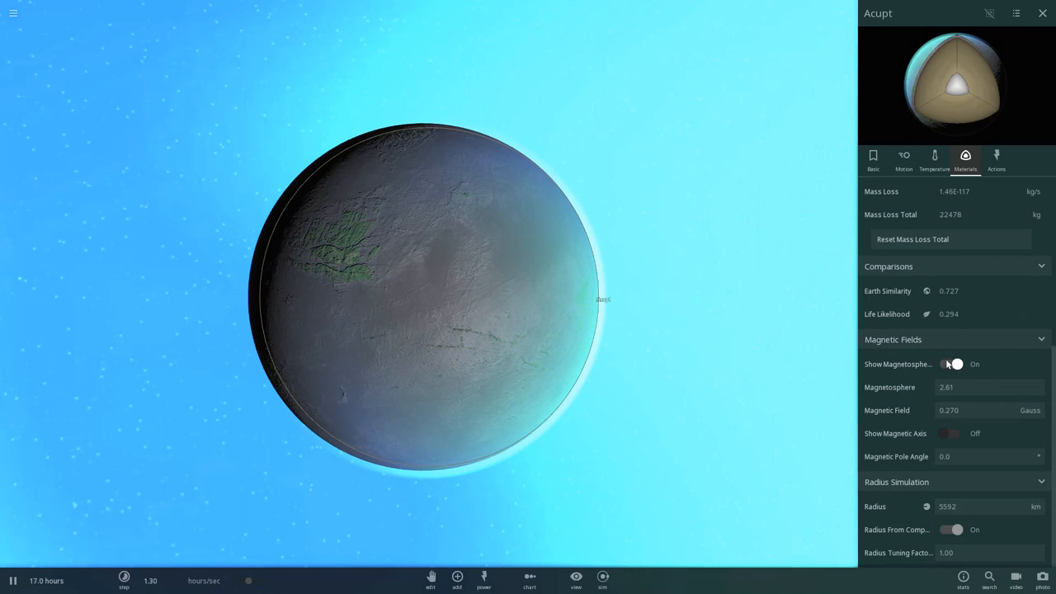
{"action": "left_click", "coordinate": [954, 365]}
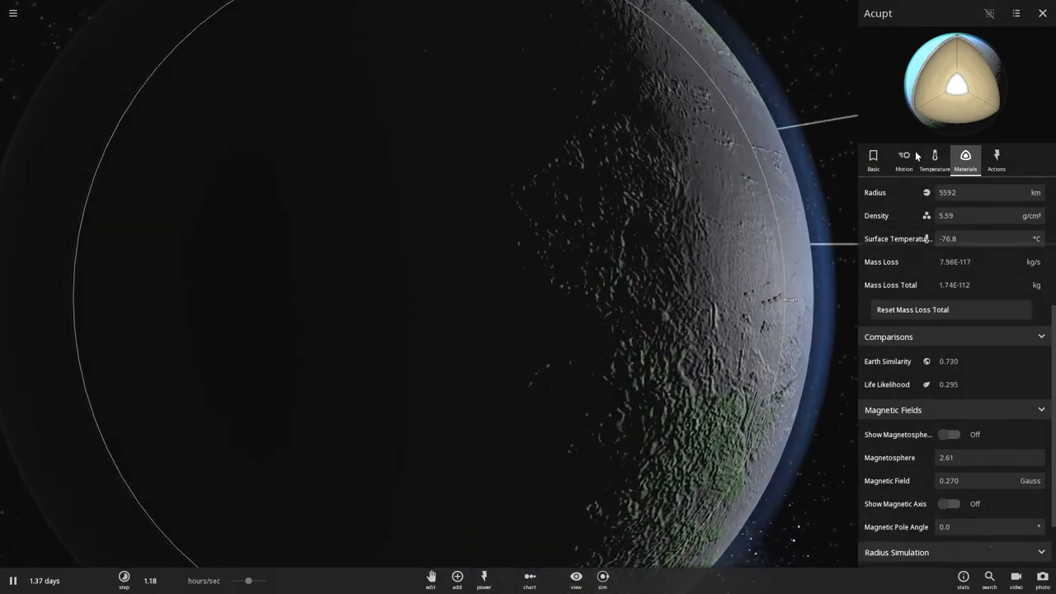
- Select the planet Urnxi in the view and bring up its Basic properties
{"action": "left_click", "coordinate": [934, 158]}
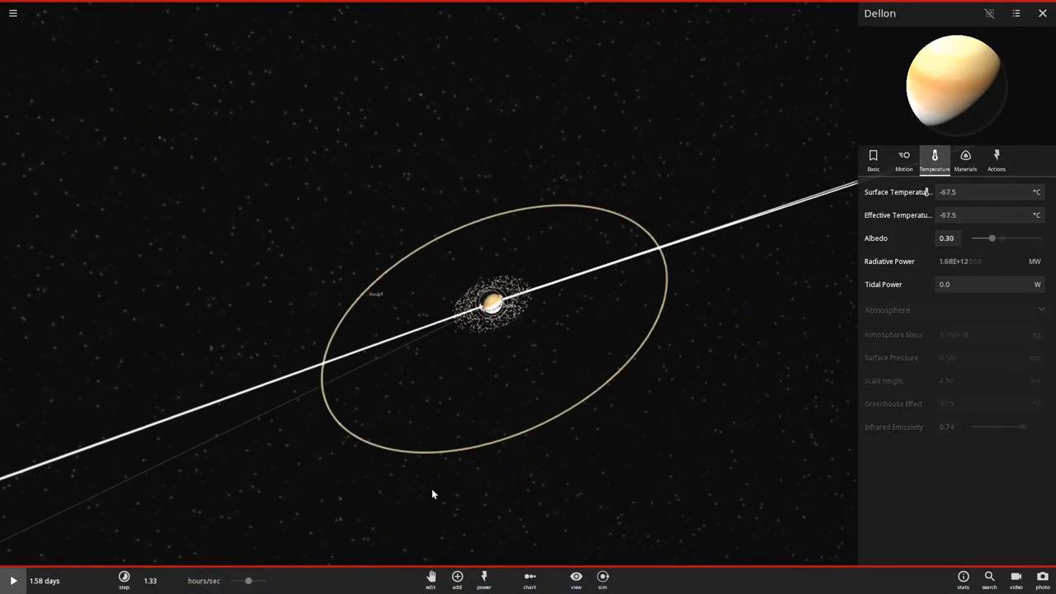
{"action": "left_click", "coordinate": [455, 578]}
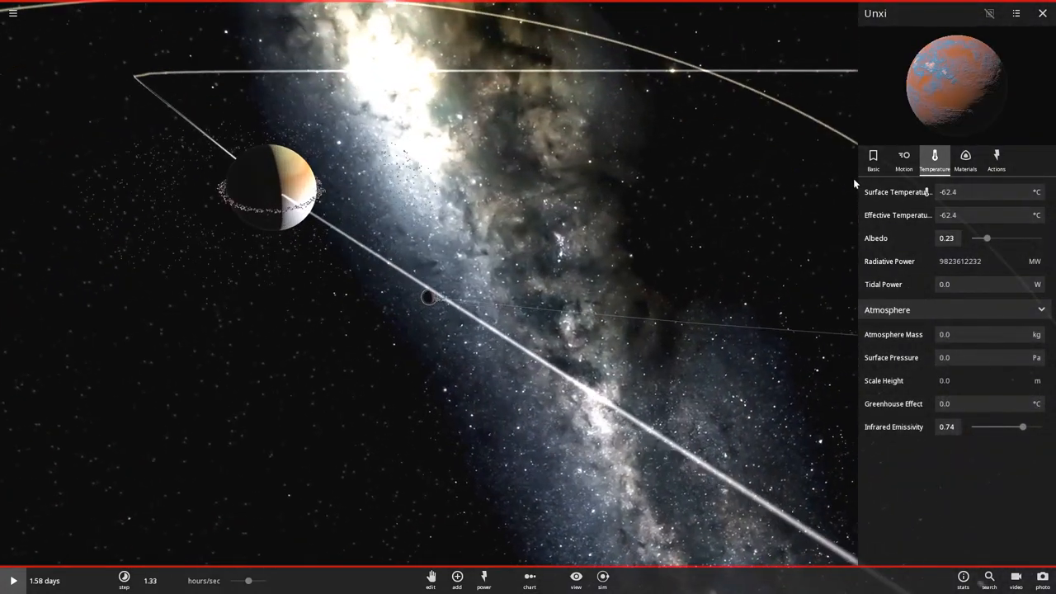
{"action": "left_click", "coordinate": [873, 158]}
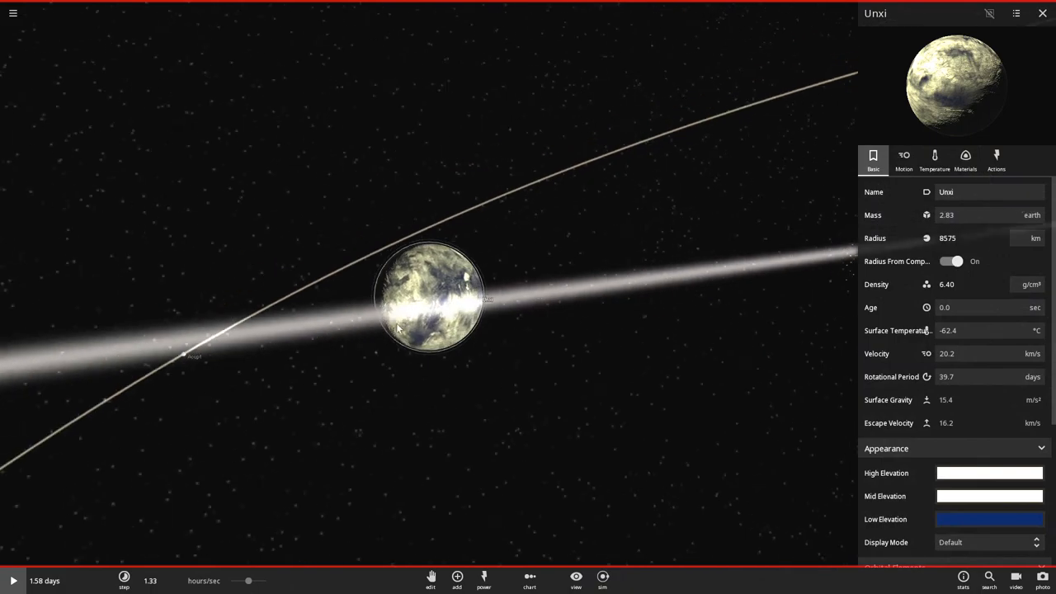
- Pull back to Urnxi's orbit and raise its water content from 0.0% to 0.0800%
{"action": "left_click", "coordinate": [1041, 13]}
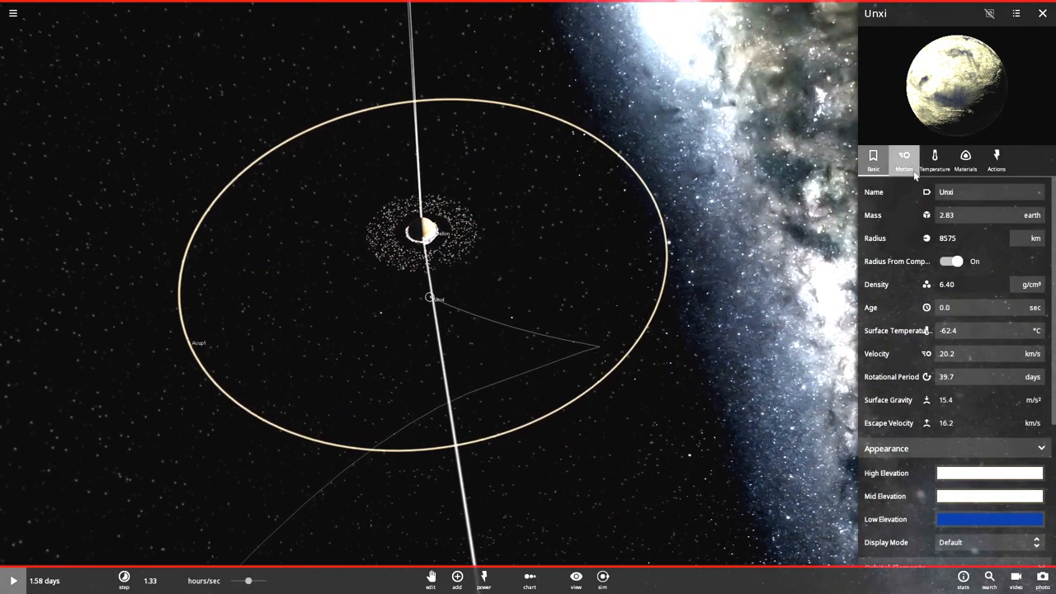
{"action": "left_click", "coordinate": [965, 158]}
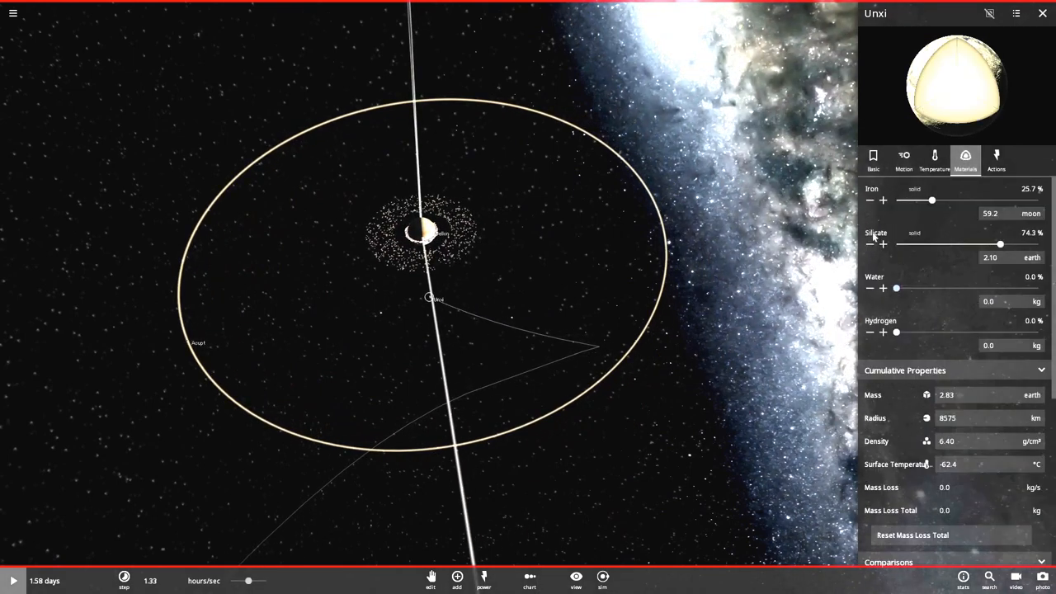
{"action": "left_click", "coordinate": [883, 287]}
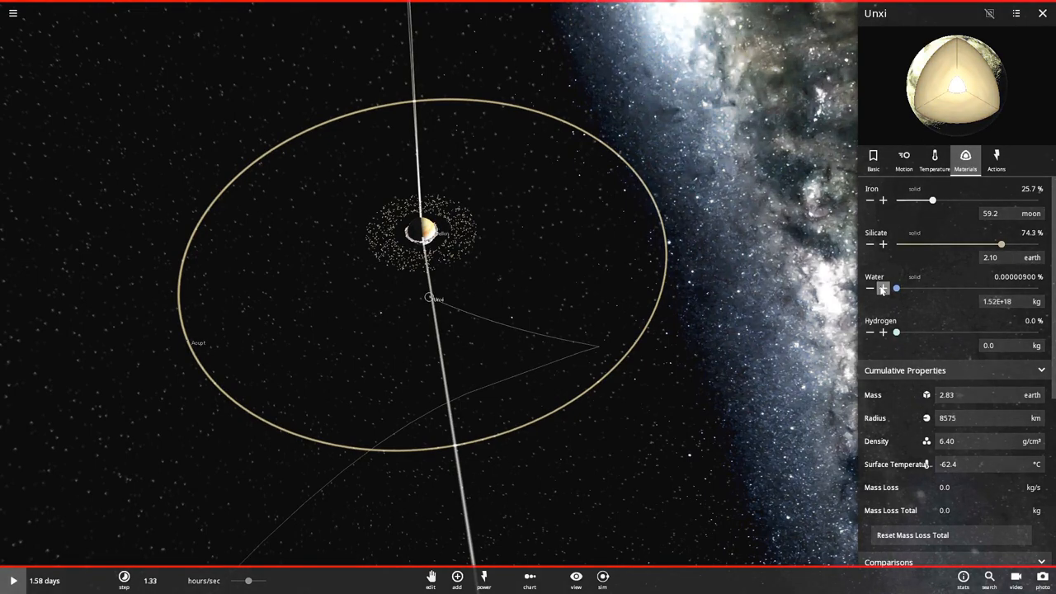
{"action": "left_click", "coordinate": [883, 287]}
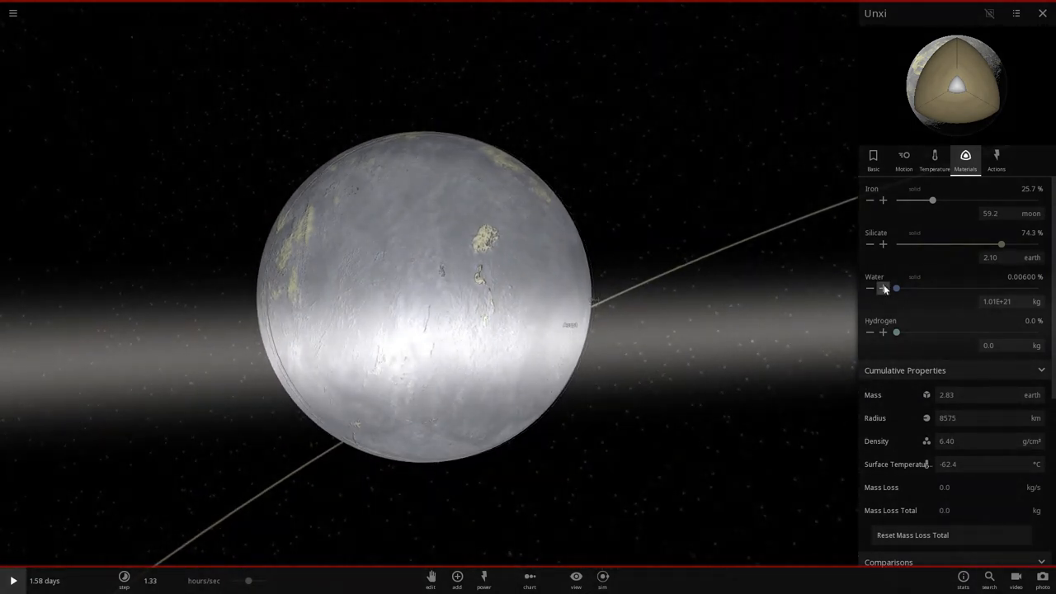
{"action": "left_click", "coordinate": [884, 289]}
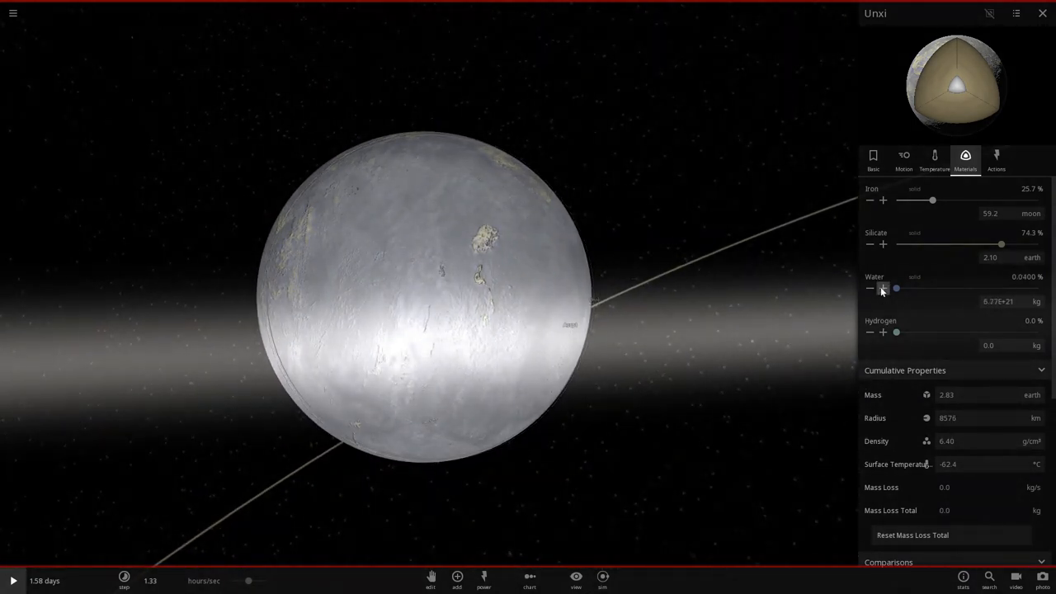
{"action": "left_click", "coordinate": [883, 287]}
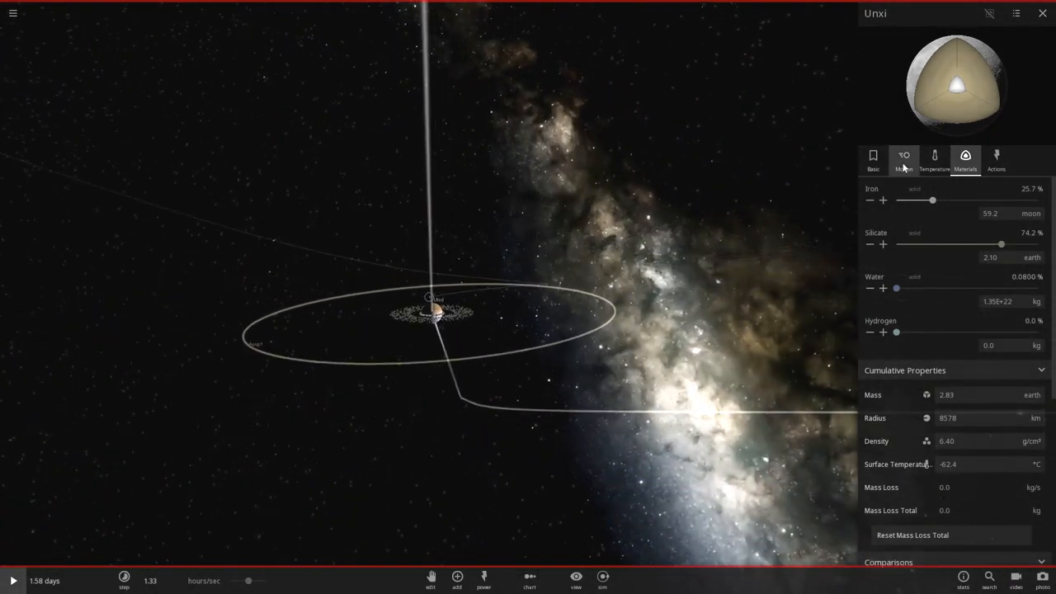
- Set Urnxi's orbital eccentricity to 0 and its inclination to about 19.8°
{"action": "left_click", "coordinate": [904, 155]}
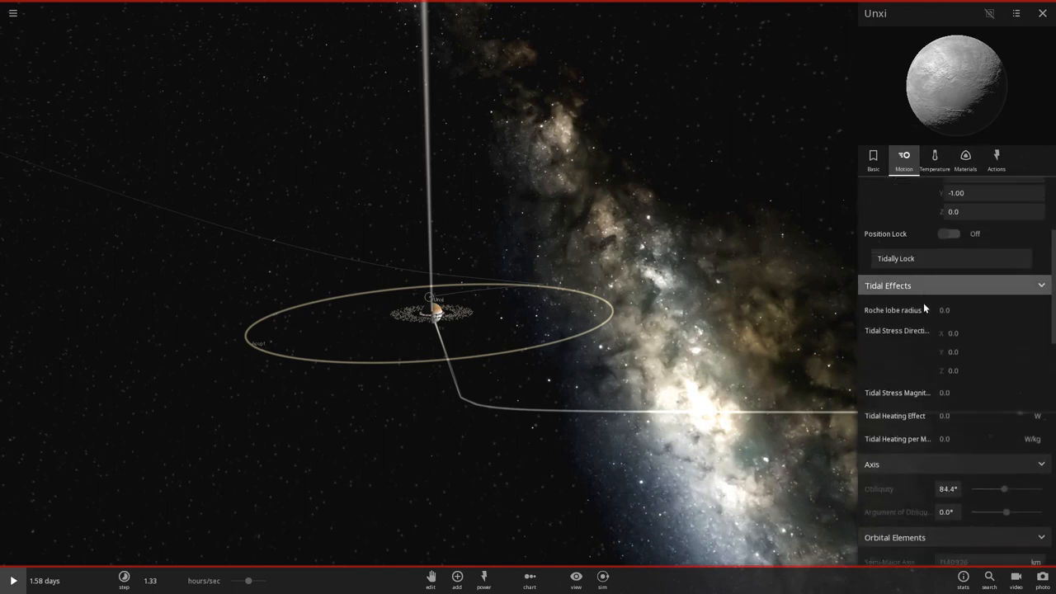
{"action": "scroll", "scroll_direction": "down", "scroll_amount": 3}
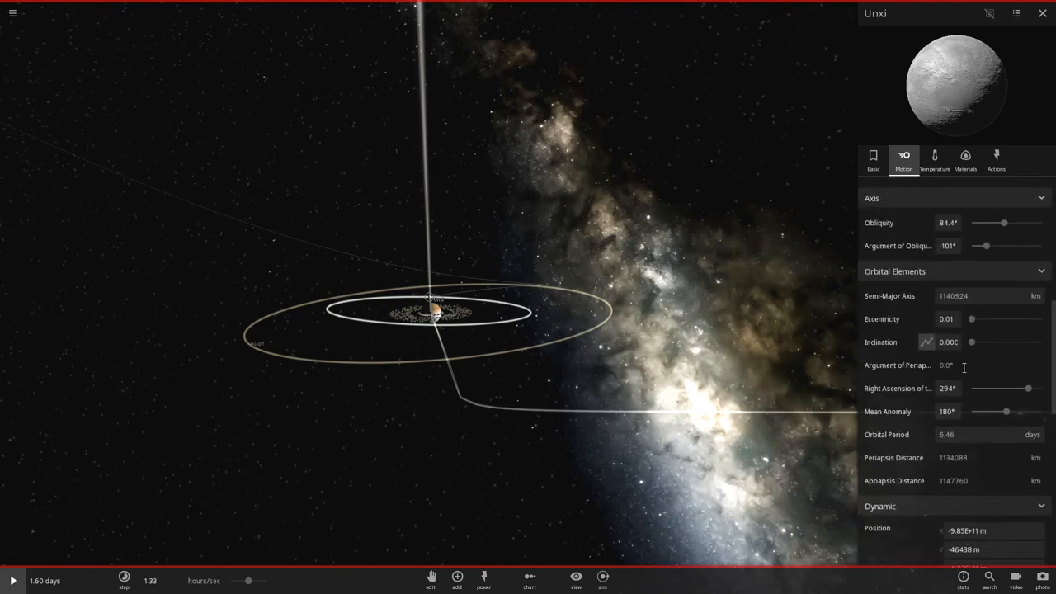
{"action": "left_click", "coordinate": [948, 389]}
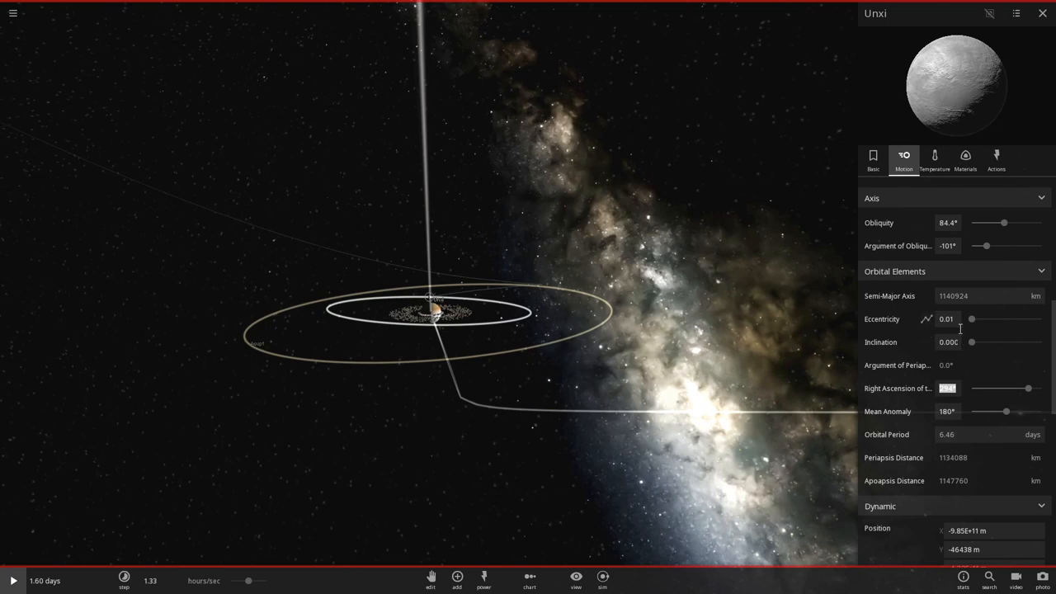
{"action": "left_click_drag", "start_coordinate": [972, 319], "coordinate": [972, 318]}
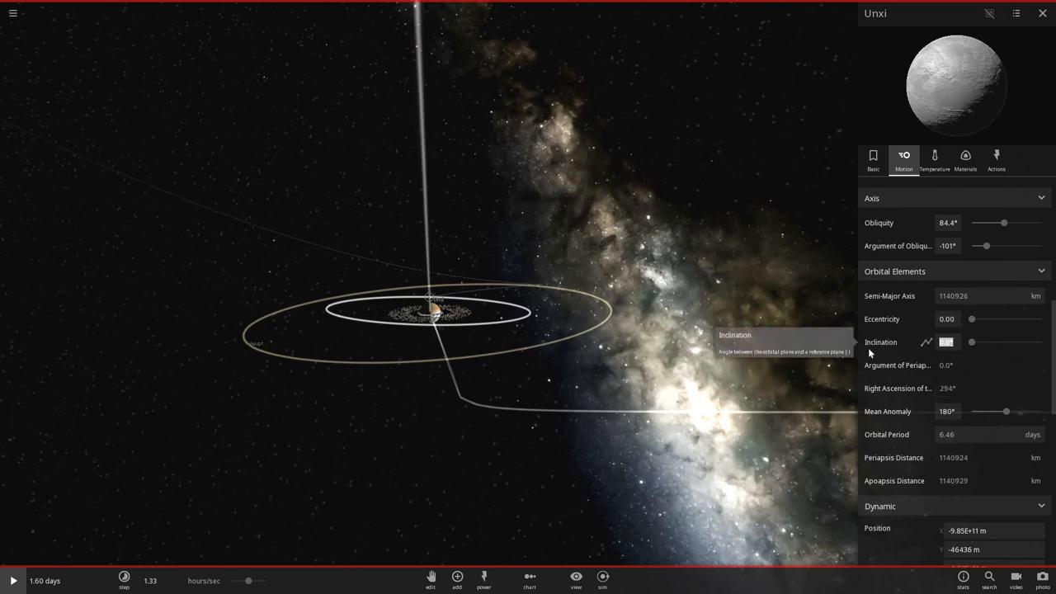
{"action": "type", "text": "19"}
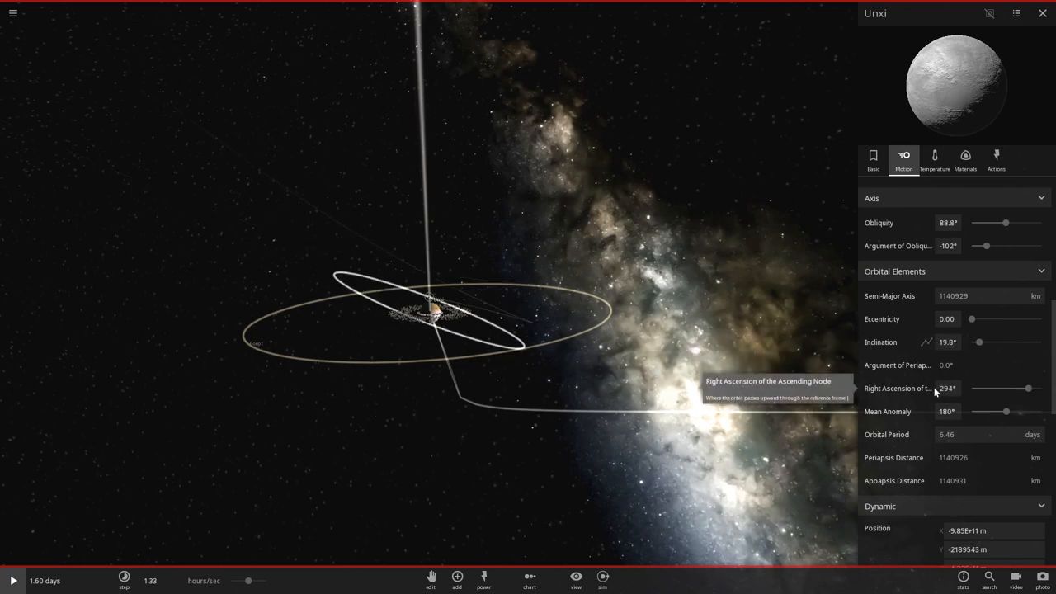
- Adjust Urnxi's right ascension of the ascending node with the slider
{"action": "left_click", "coordinate": [947, 388]}
{"action": "type", "text": "1"}
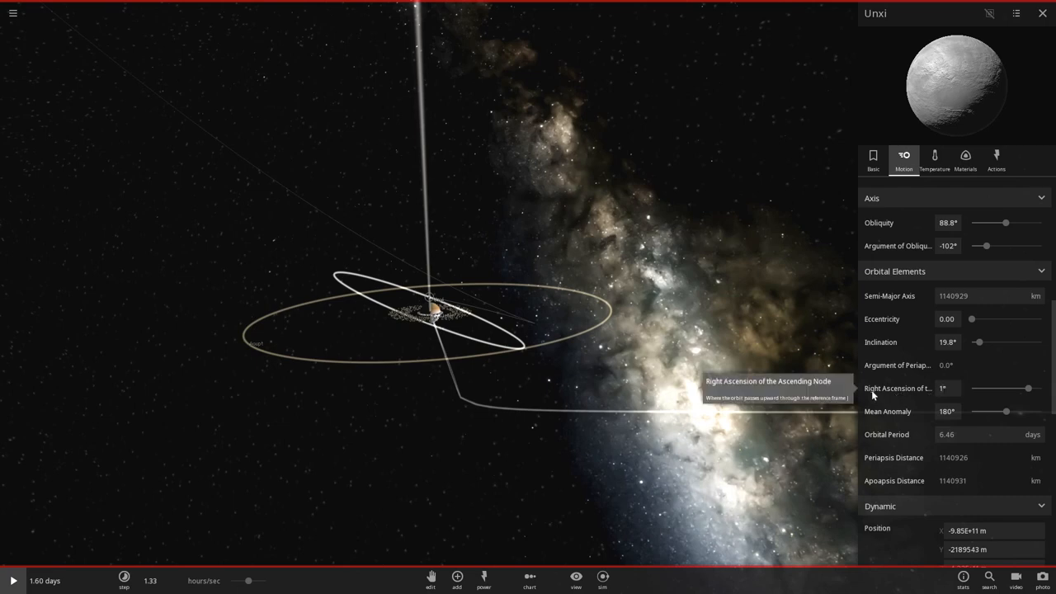
{"action": "left_click_drag", "start_coordinate": [949, 388], "coordinate": [1023, 388]}
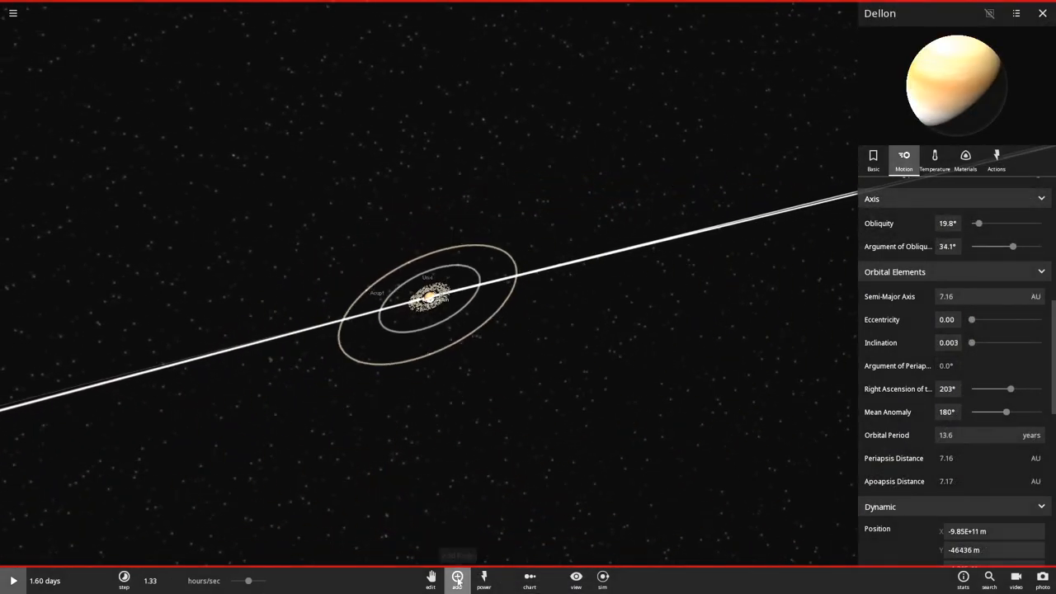
- Select Erinu and raise its orbital eccentricity to about 0.35
{"action": "left_click", "coordinate": [456, 581]}
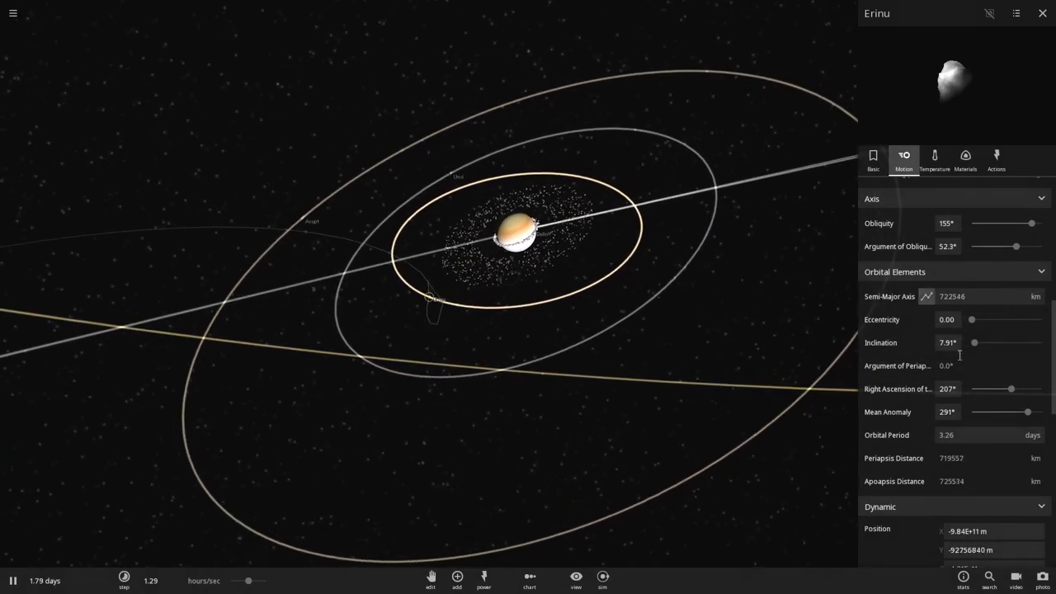
{"action": "left_click_drag", "start_coordinate": [972, 320], "coordinate": [997, 320]}
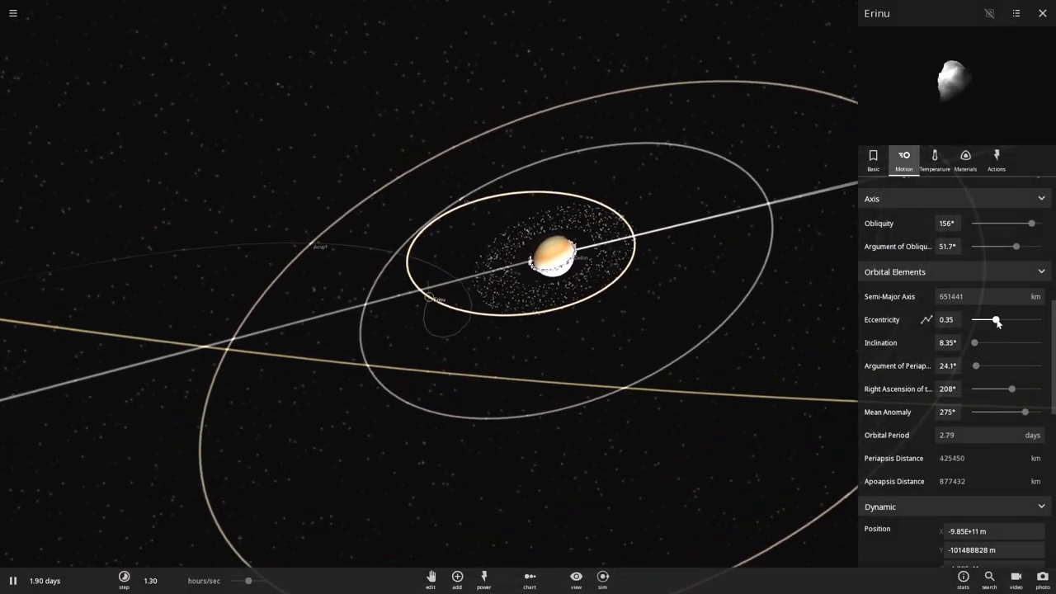
{"action": "left_click_drag", "start_coordinate": [997, 320], "coordinate": [1000, 320]}
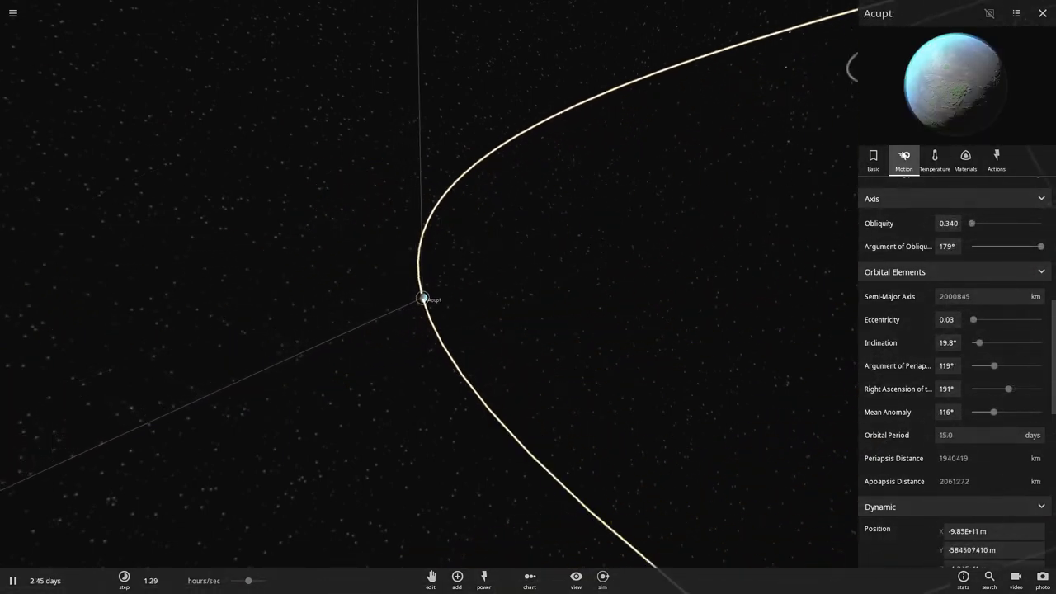
- Show Acupt's Temperature properties, then bring up the Universe Sandbox main menu
{"action": "left_click", "coordinate": [934, 158]}
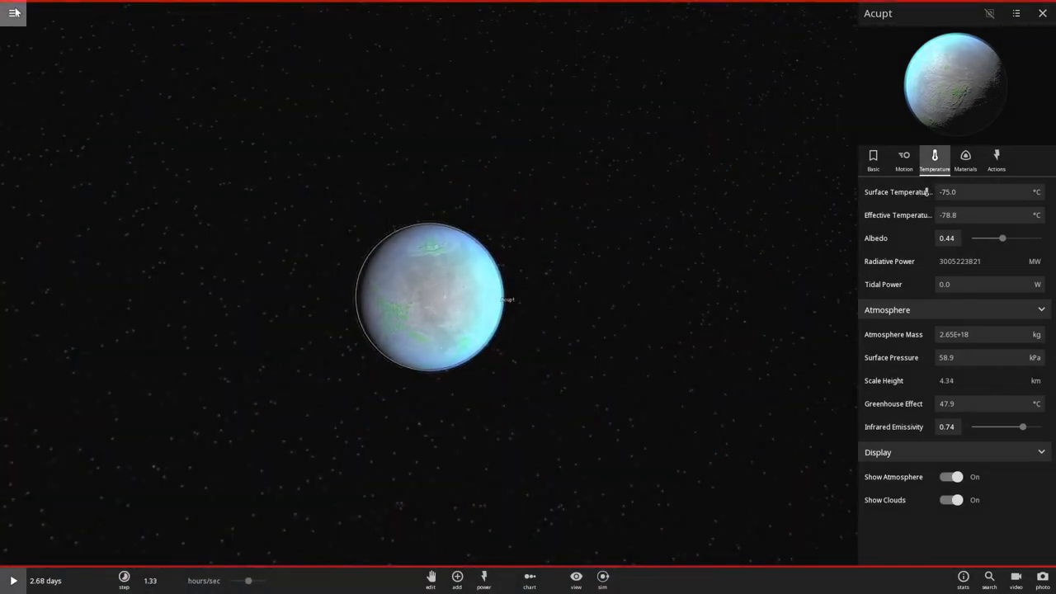
{"action": "left_click", "coordinate": [10, 13]}
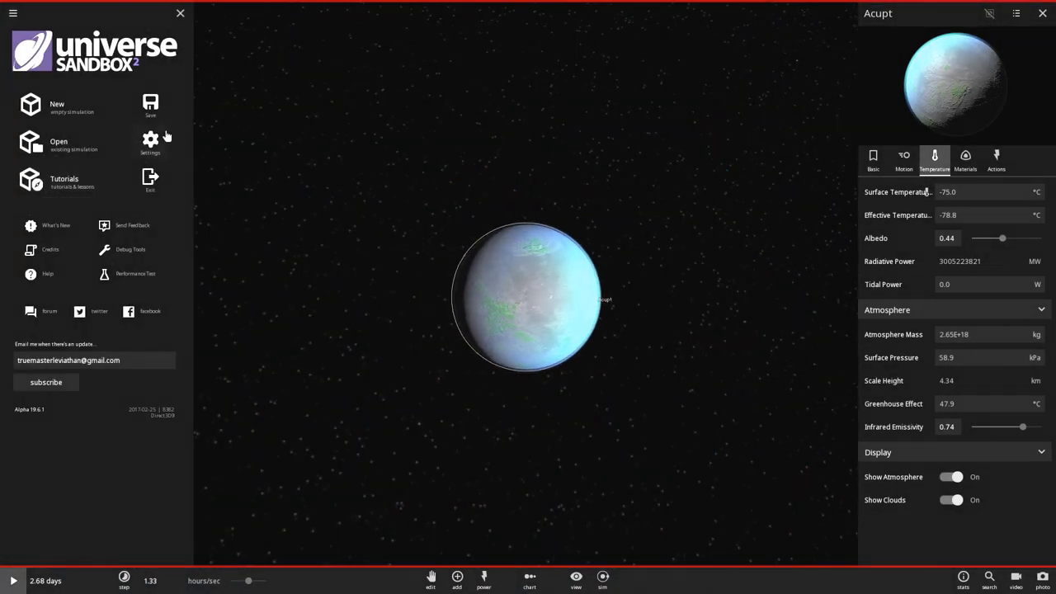
- Enter Settings and browse the Performance, Input, Audio and Graphics pages
{"action": "left_click", "coordinate": [151, 141]}
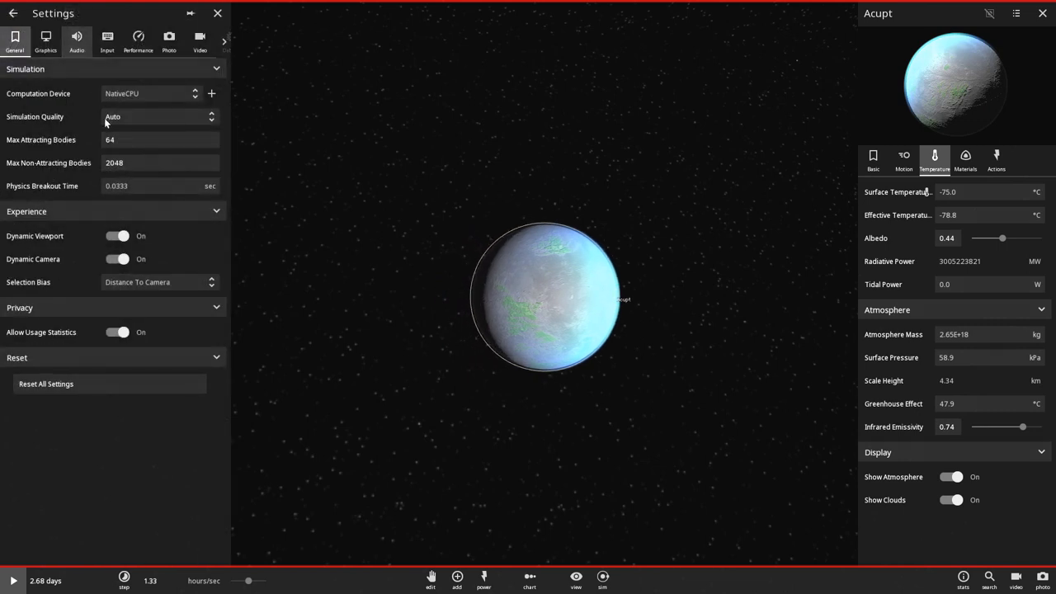
{"action": "mouse_move", "coordinate": [74, 79]}
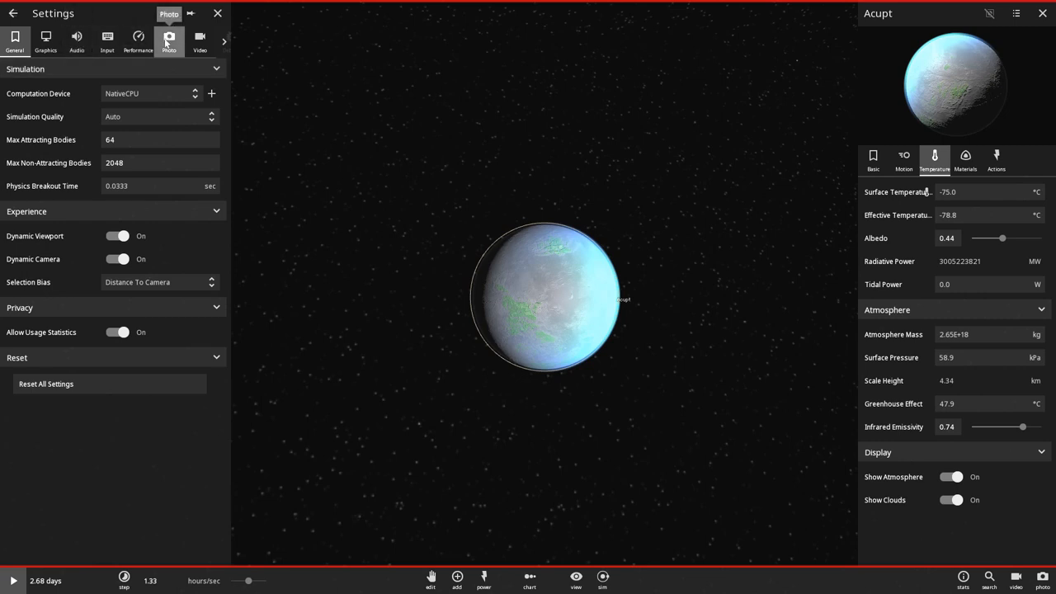
{"action": "left_click", "coordinate": [133, 39]}
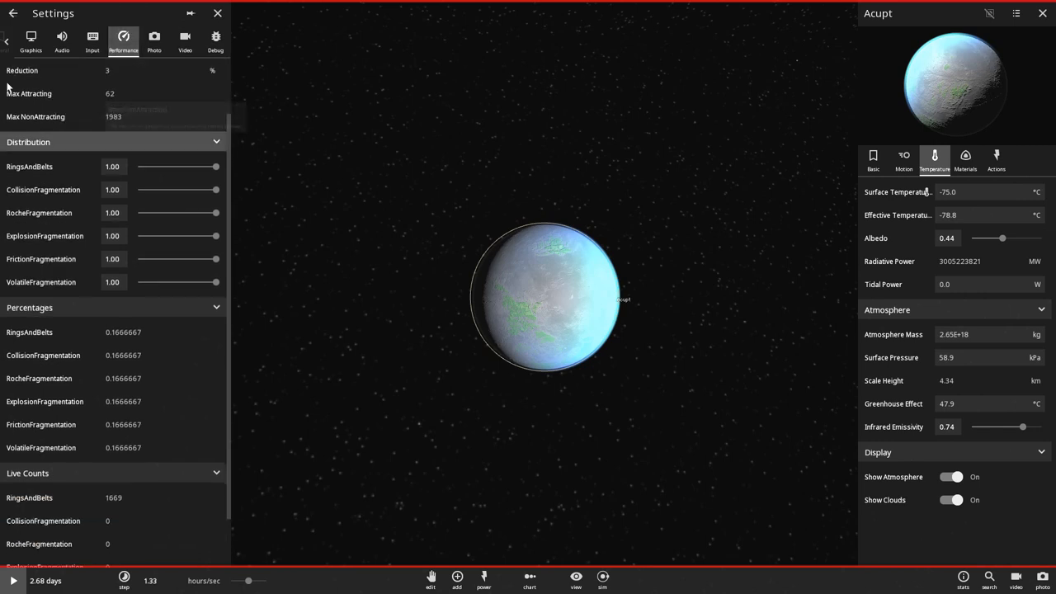
{"action": "scroll", "scroll_direction": "down", "scroll_amount": 3}
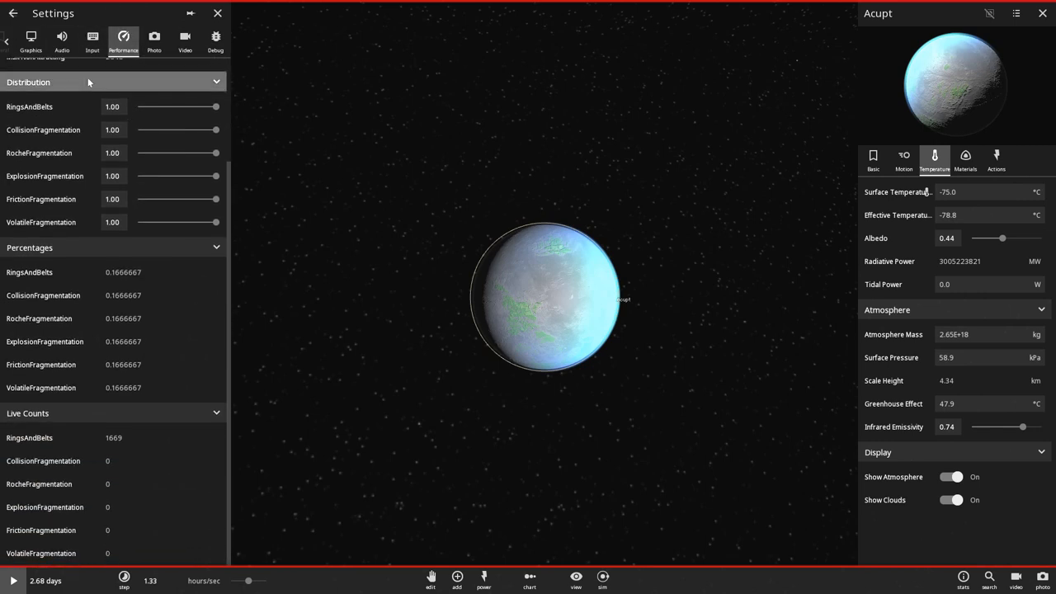
{"action": "left_click", "coordinate": [93, 38]}
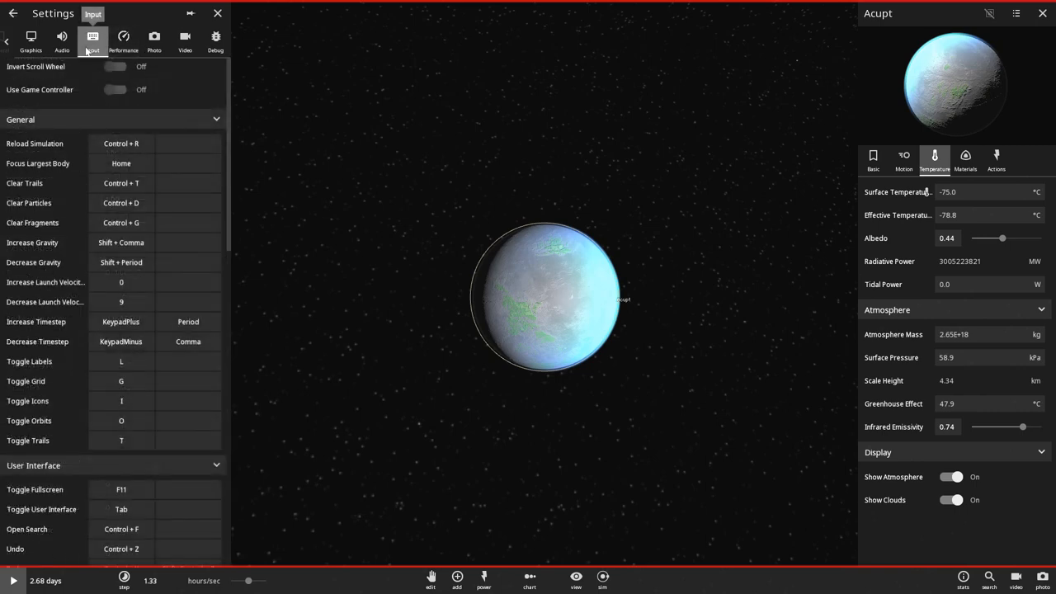
{"action": "left_click", "coordinate": [74, 40]}
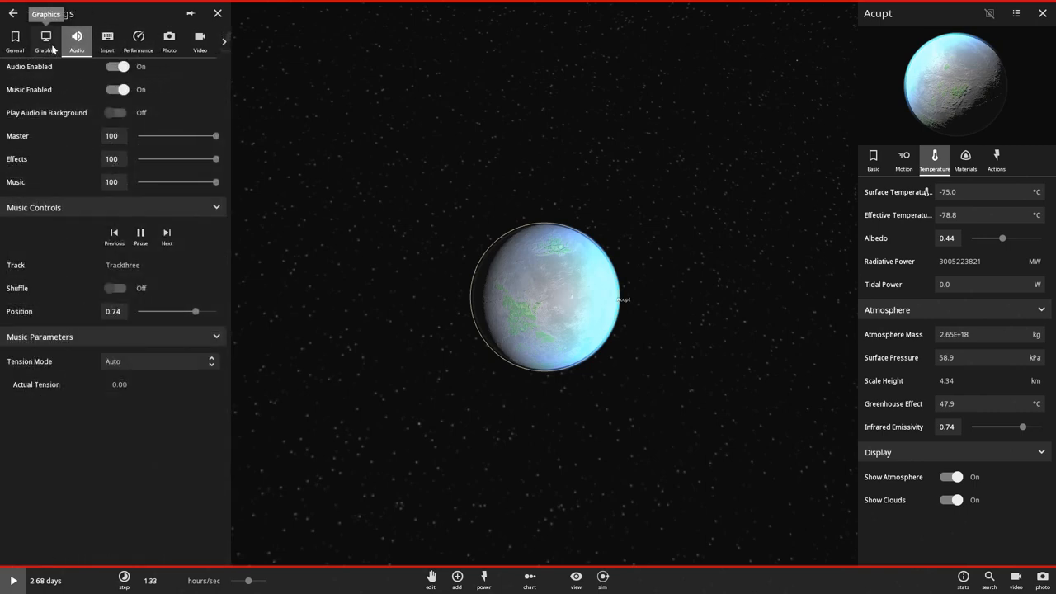
{"action": "left_click", "coordinate": [47, 38]}
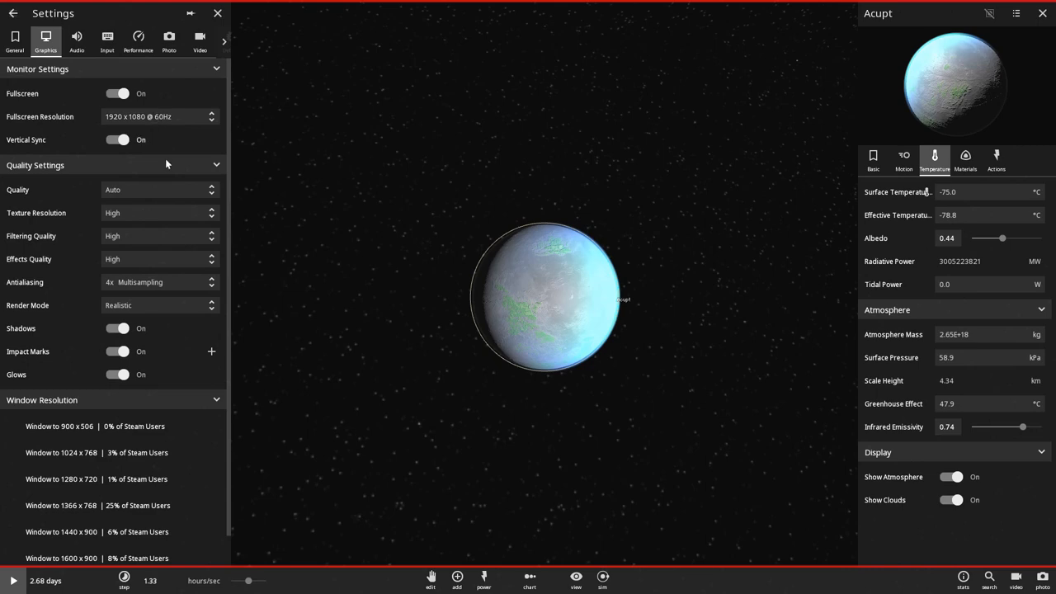
{"action": "mouse_move", "coordinate": [142, 243]}
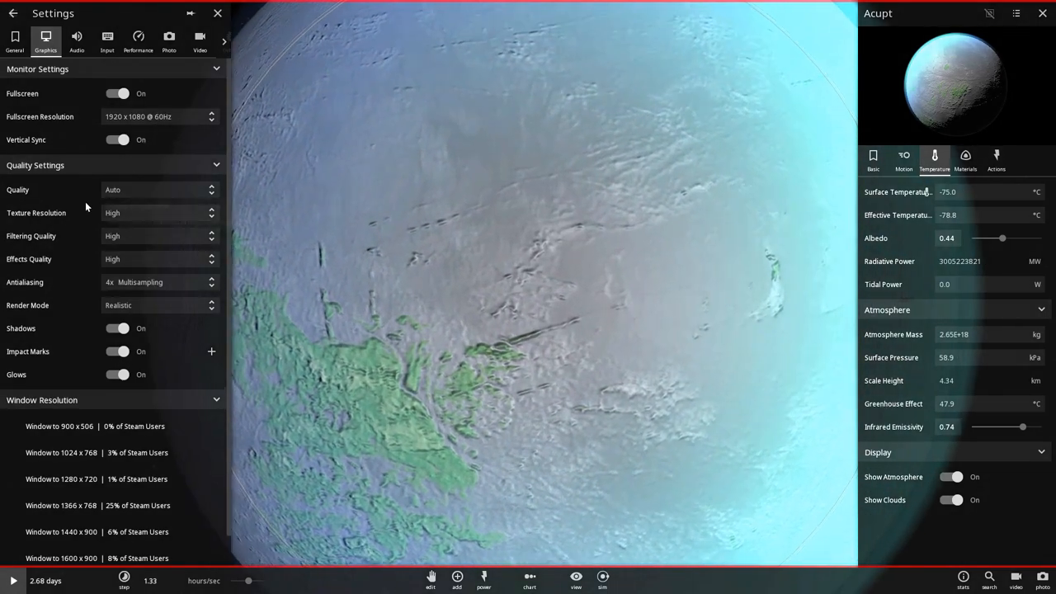
- Switch graphics quality to custom, then move to the Simulation settings page
{"action": "left_click", "coordinate": [157, 213]}
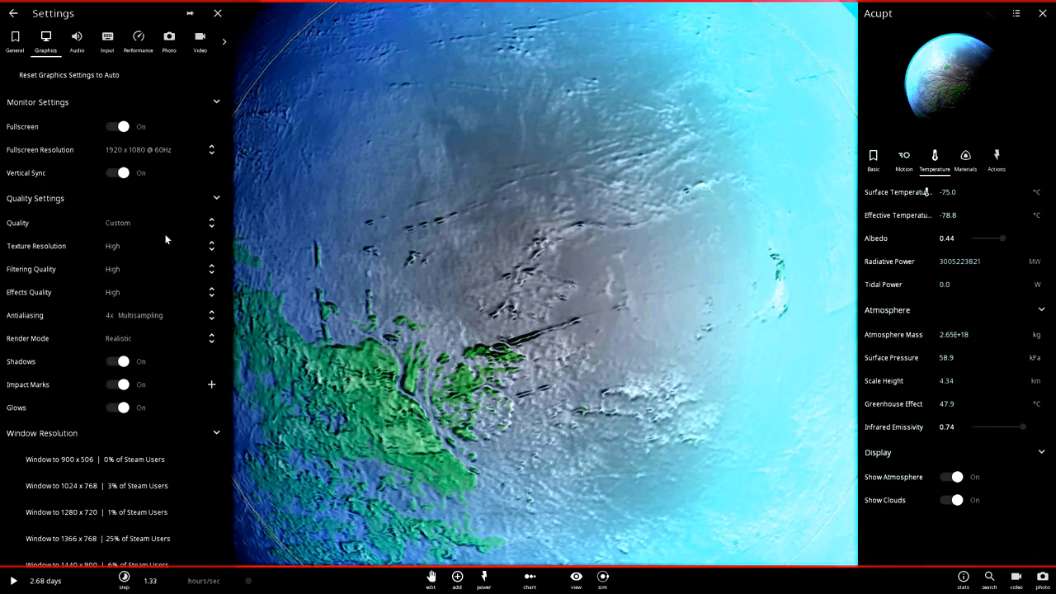
{"action": "scroll", "scroll_direction": "down", "scroll_amount": 3}
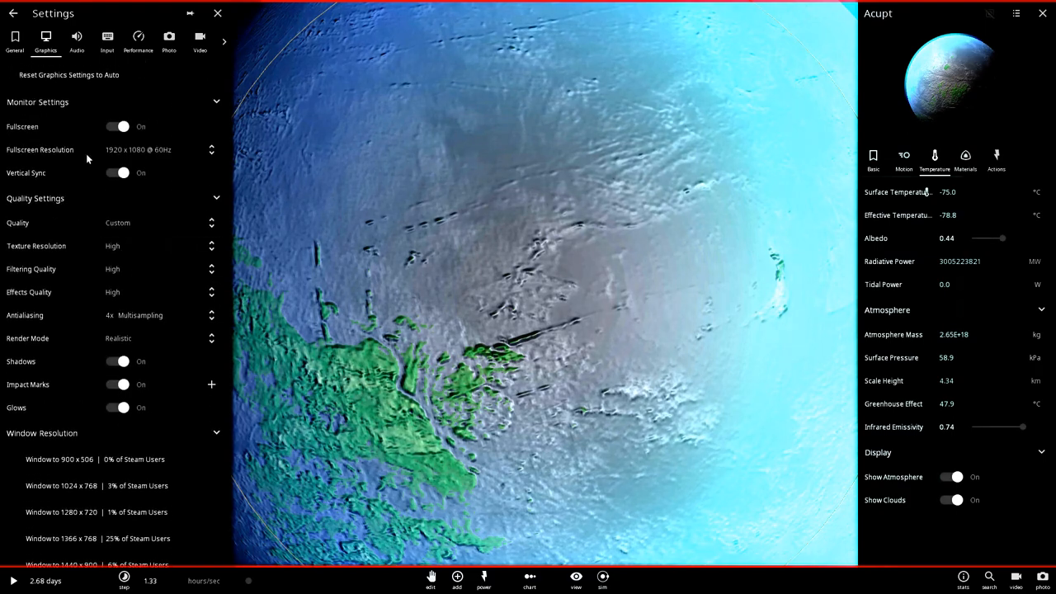
{"action": "left_click", "coordinate": [76, 38]}
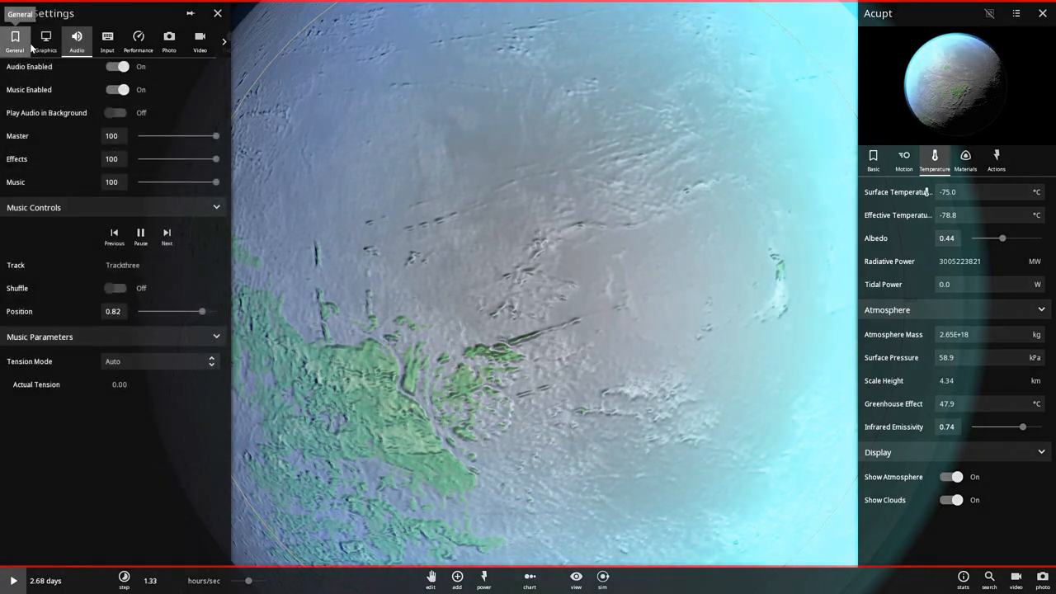
{"action": "left_click", "coordinate": [46, 41]}
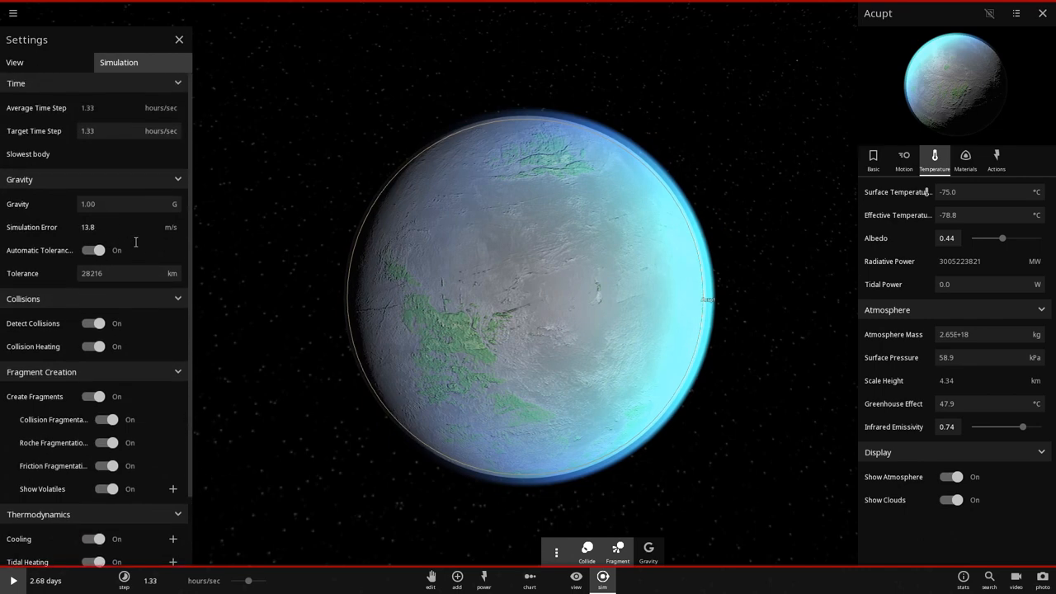
- Scroll the Simulation settings and toggle one of its options
{"action": "scroll", "scroll_direction": "down", "scroll_amount": 3}
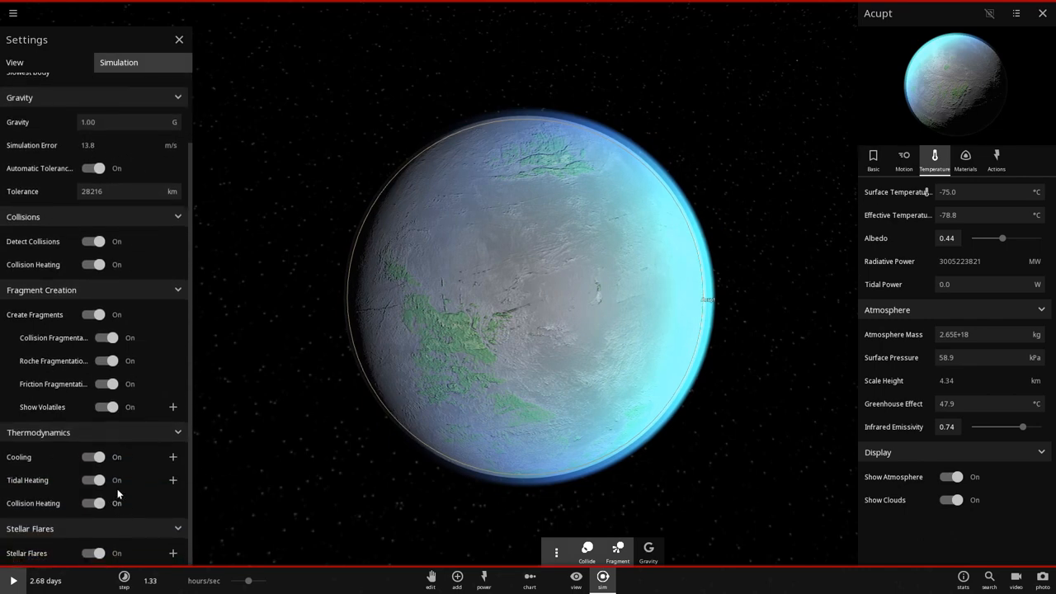
{"action": "left_click", "coordinate": [171, 481]}
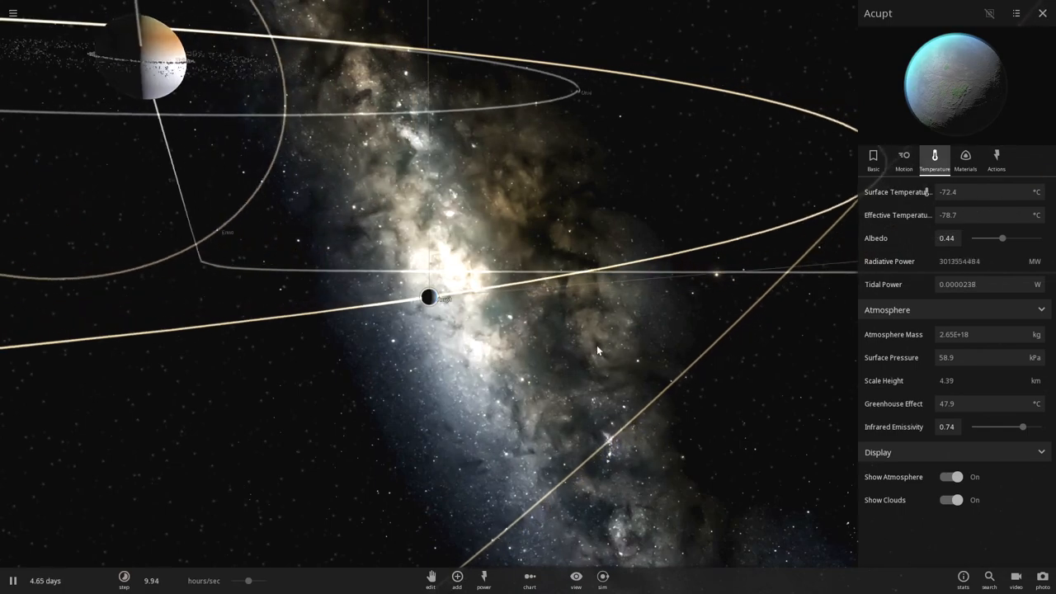
- Chart Acupt's surface temperature over time and check its Basic properties in between
{"action": "left_click", "coordinate": [929, 191]}
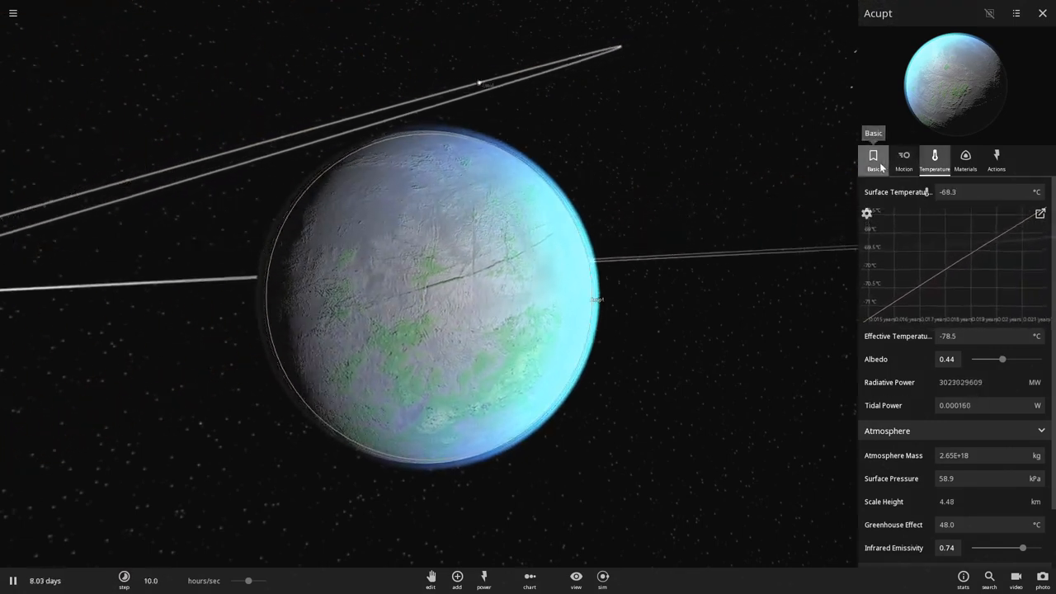
{"action": "left_click", "coordinate": [873, 157]}
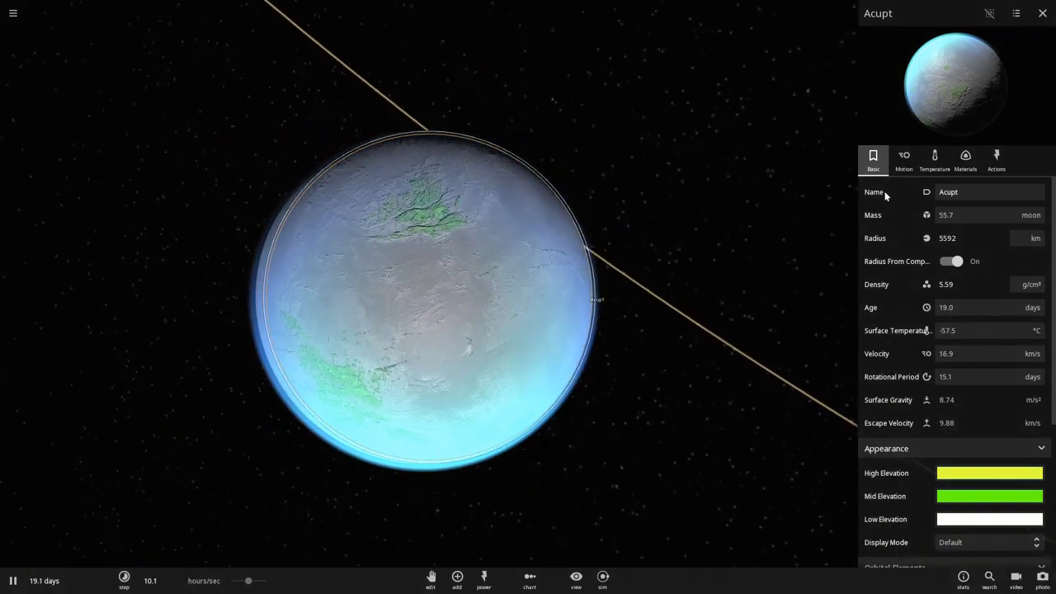
{"action": "left_click", "coordinate": [934, 156]}
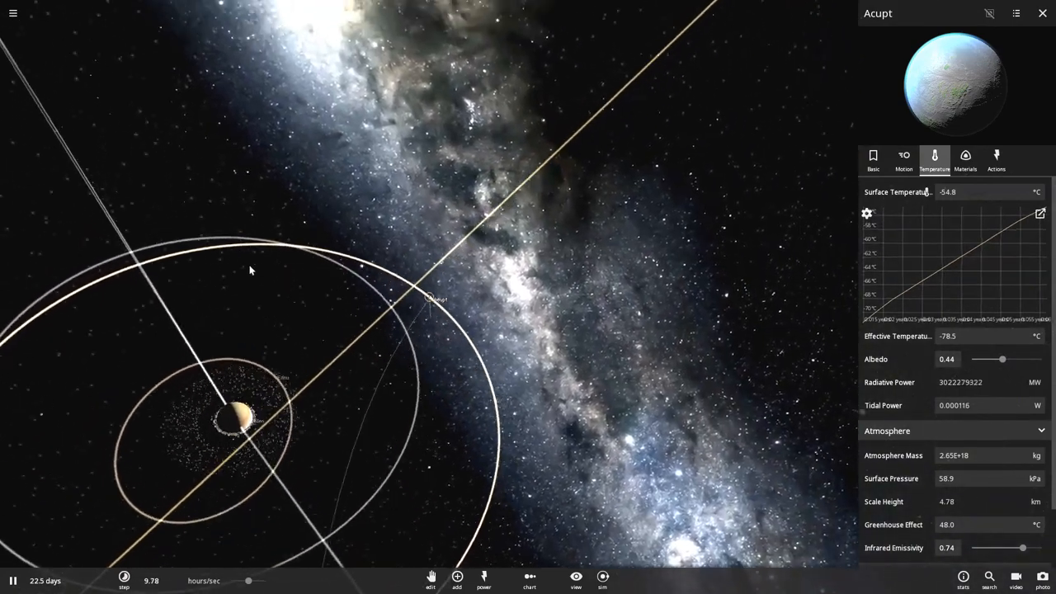
- Resume the simulation and select the moon Urnxi
{"action": "left_click", "coordinate": [10, 579]}
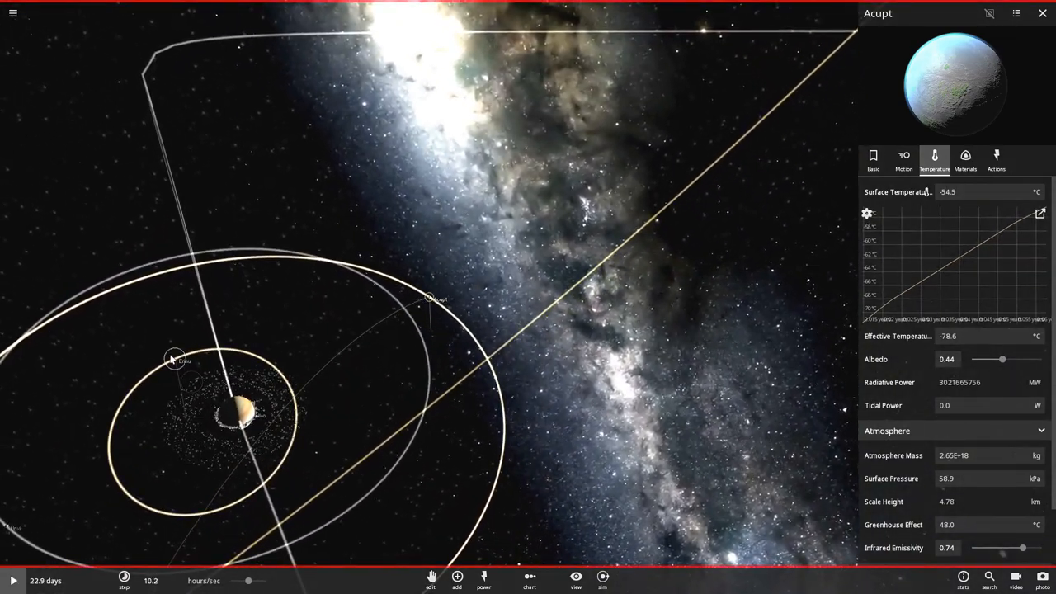
{"action": "left_click", "coordinate": [170, 363]}
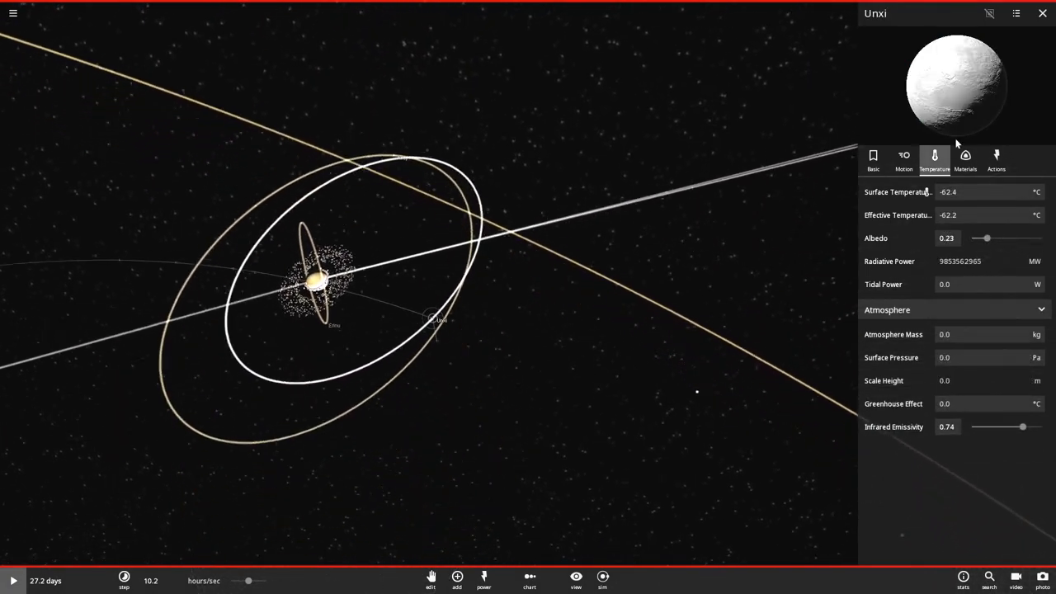
- Reduce Urnxi's orbital eccentricity to 0.00 so its orbit becomes circular
{"action": "left_click", "coordinate": [905, 157]}
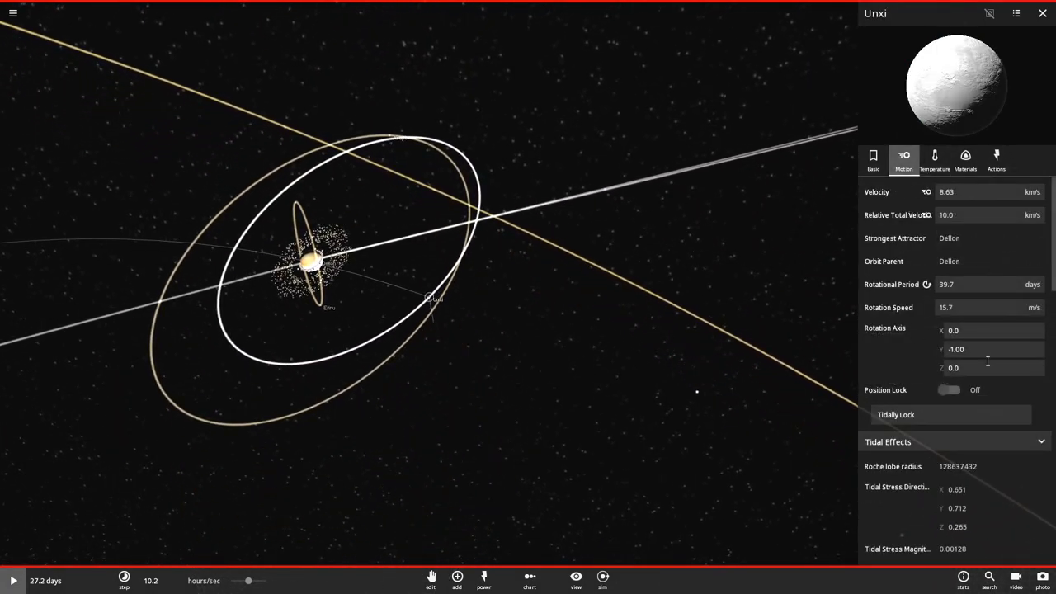
{"action": "scroll", "scroll_direction": "down", "scroll_amount": 3}
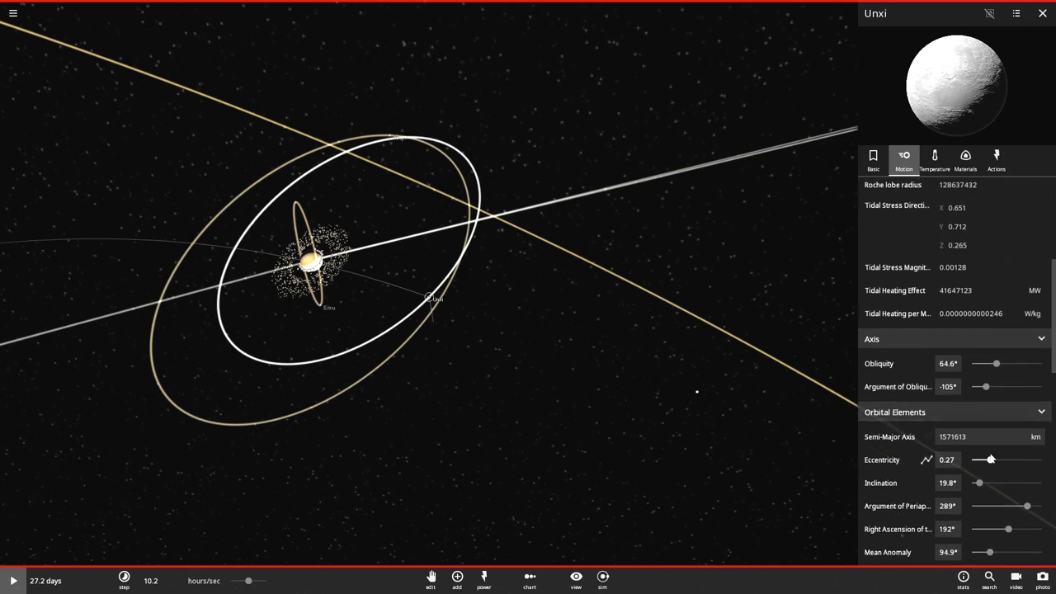
{"action": "left_click_drag", "start_coordinate": [990, 459], "coordinate": [972, 459]}
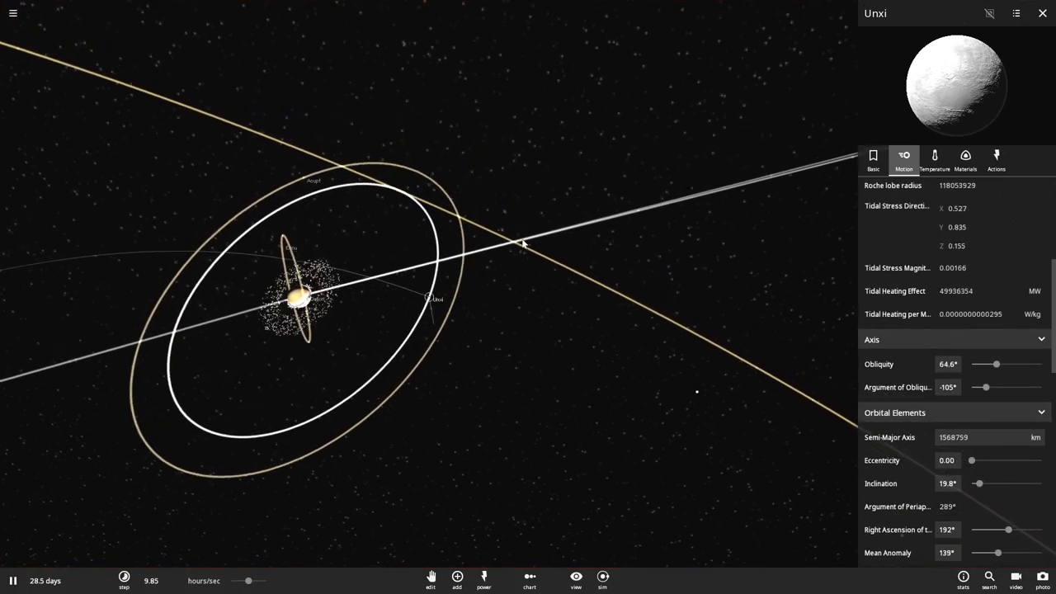
- Return to Urnxi's basic properties and switch the selection to Acupt
{"action": "left_click", "coordinate": [873, 158]}
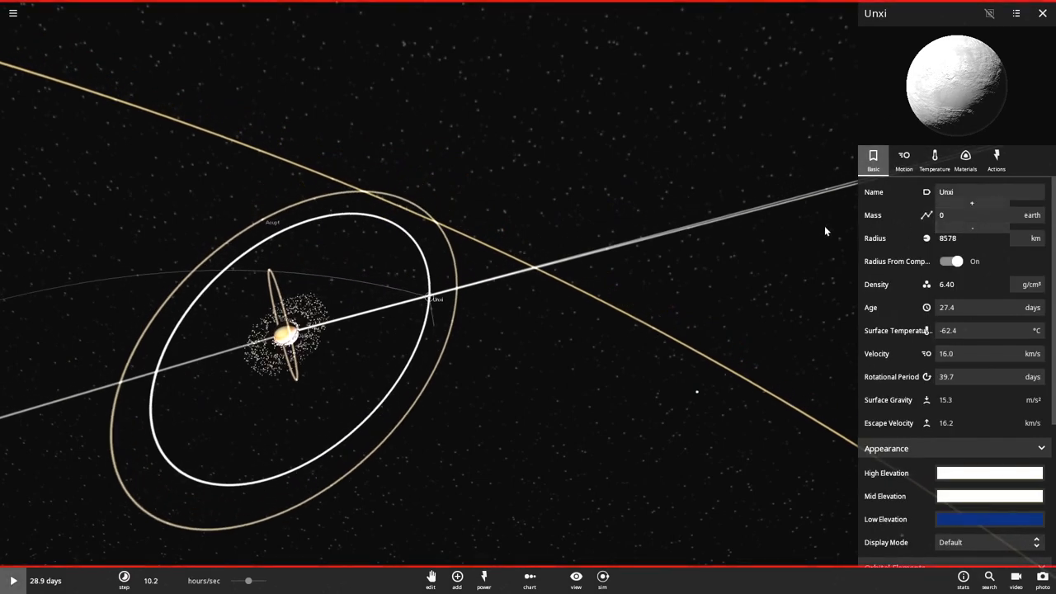
{"action": "type", "text": "0.21"}
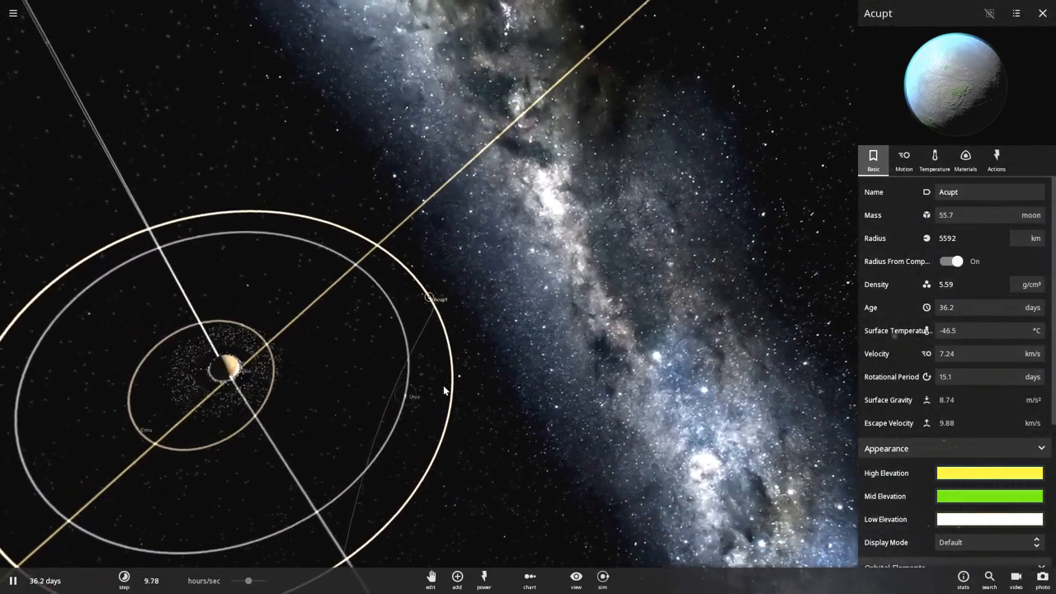
- Set Acupt's orbital eccentricity to 0.00 and focus the camera on the planet
{"action": "scroll", "scroll_direction": "down", "scroll_amount": 3}
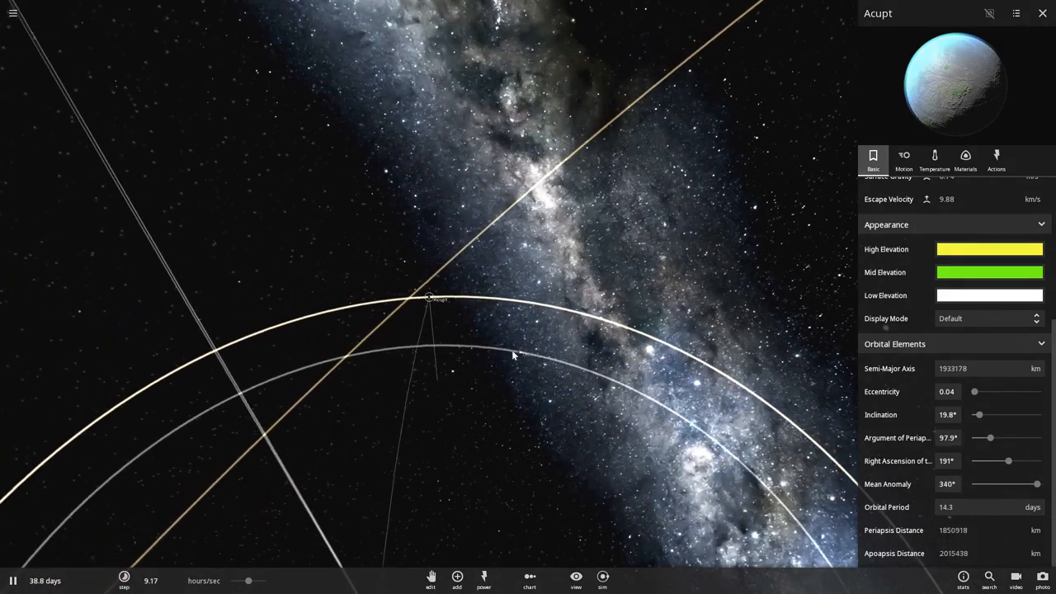
{"action": "left_click", "coordinate": [353, 274]}
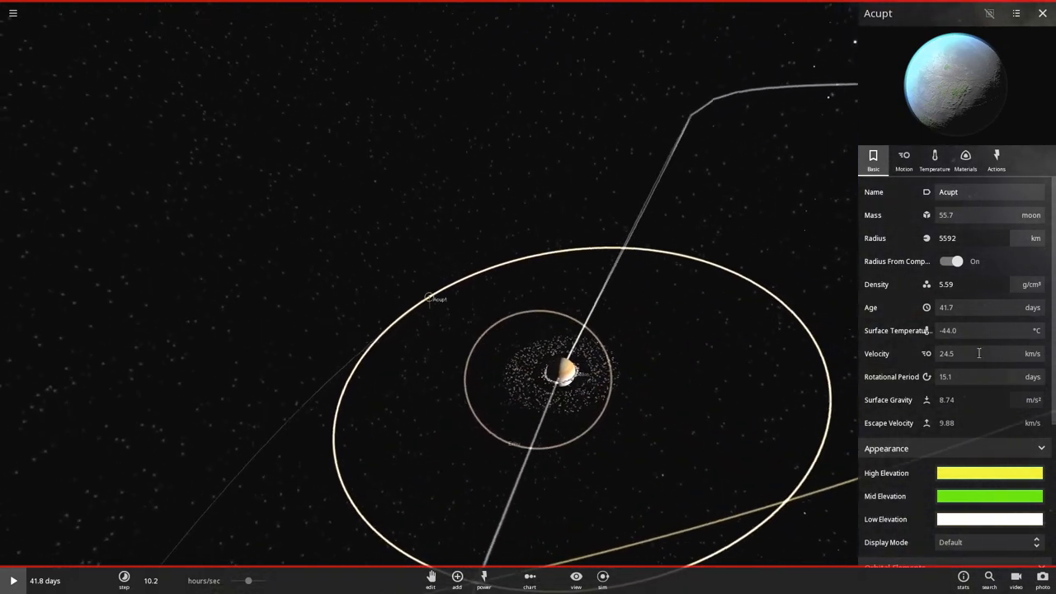
{"action": "scroll", "scroll_direction": "down", "scroll_amount": 3}
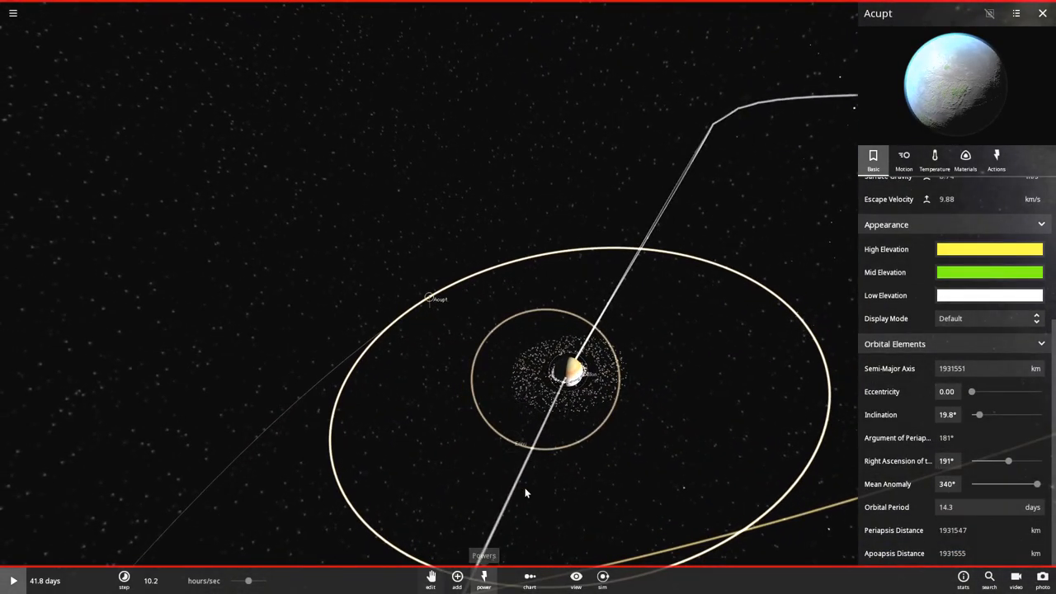
{"action": "left_click", "coordinate": [454, 586]}
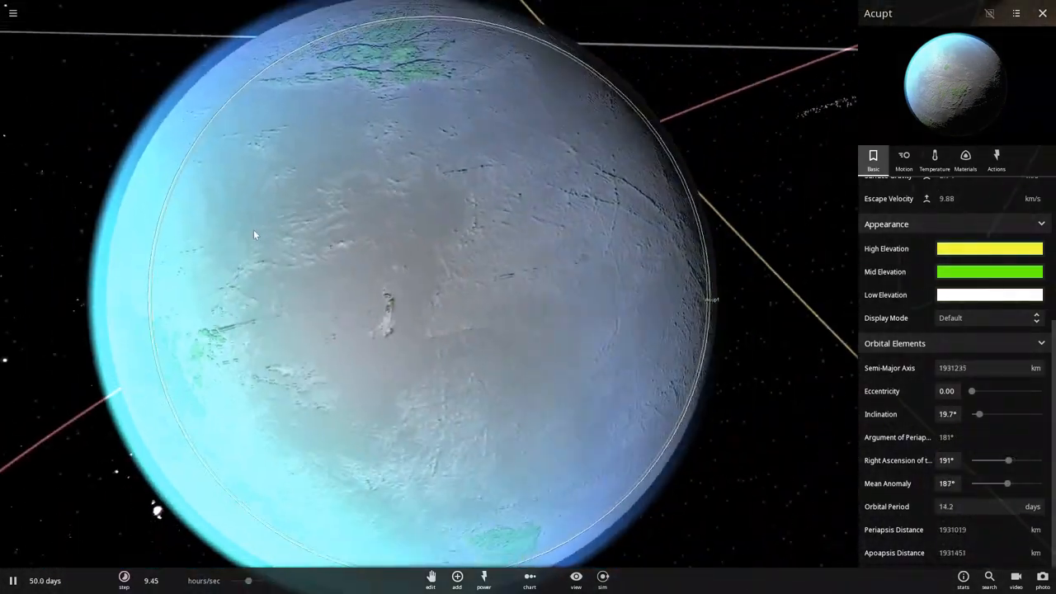
- Check Acupt's material composition and its Earth Similarity 0.853 and Life Likelihood 0.326
{"action": "left_click", "coordinate": [934, 157]}
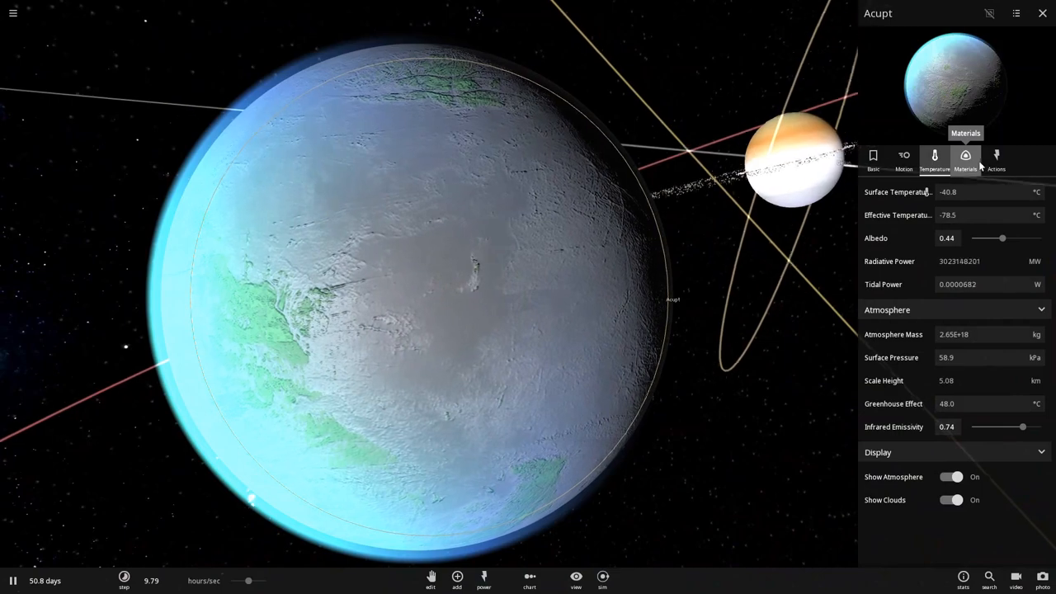
{"action": "left_click", "coordinate": [965, 156]}
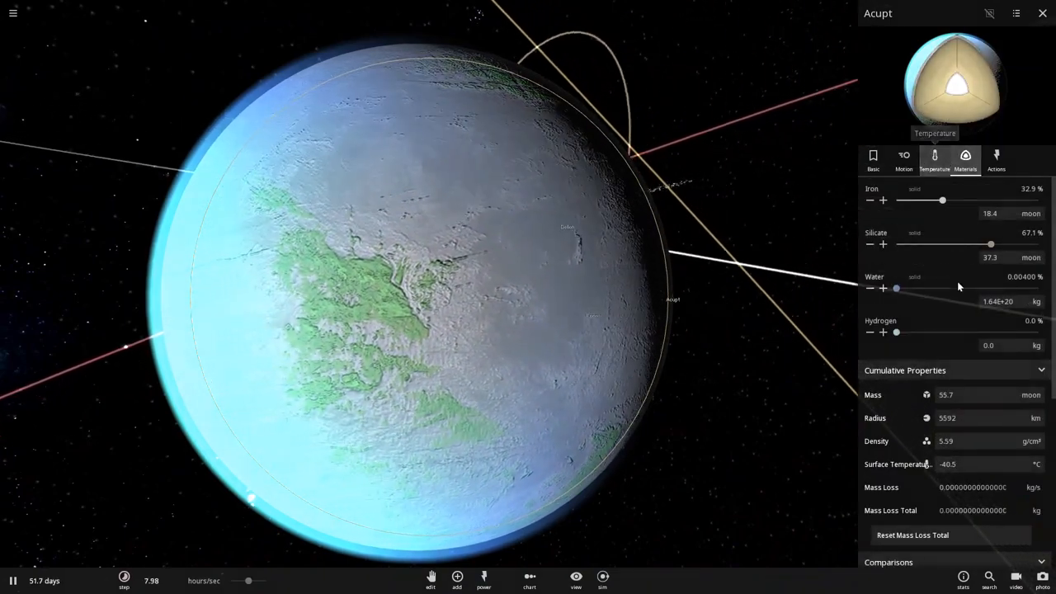
{"action": "scroll", "scroll_direction": "down", "scroll_amount": 3}
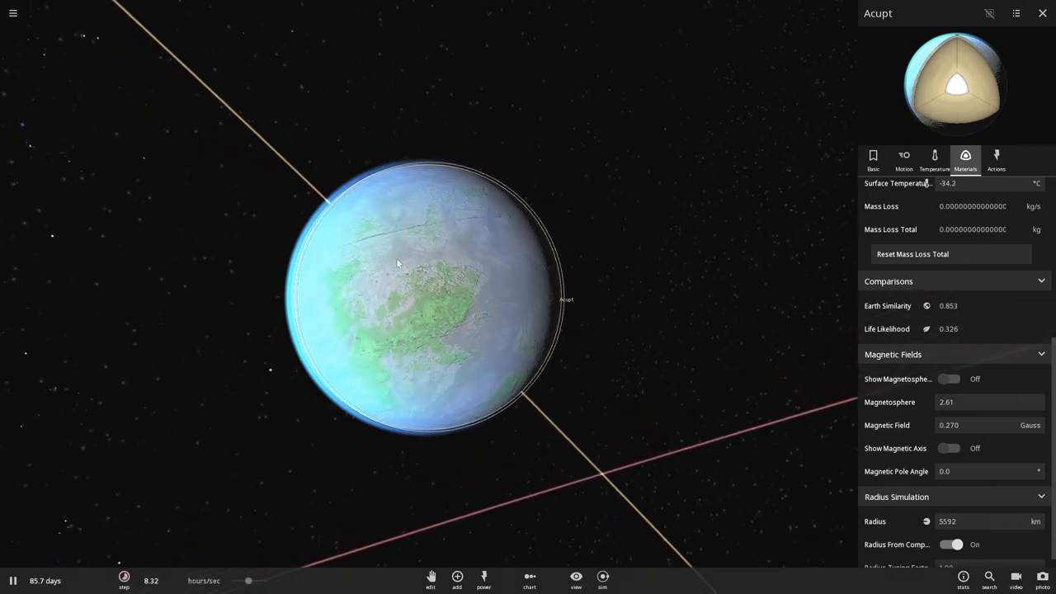
- Review Acupt's rotation and tidal fields, showing a 15.1-day rotation period
{"action": "left_click", "coordinate": [904, 157]}
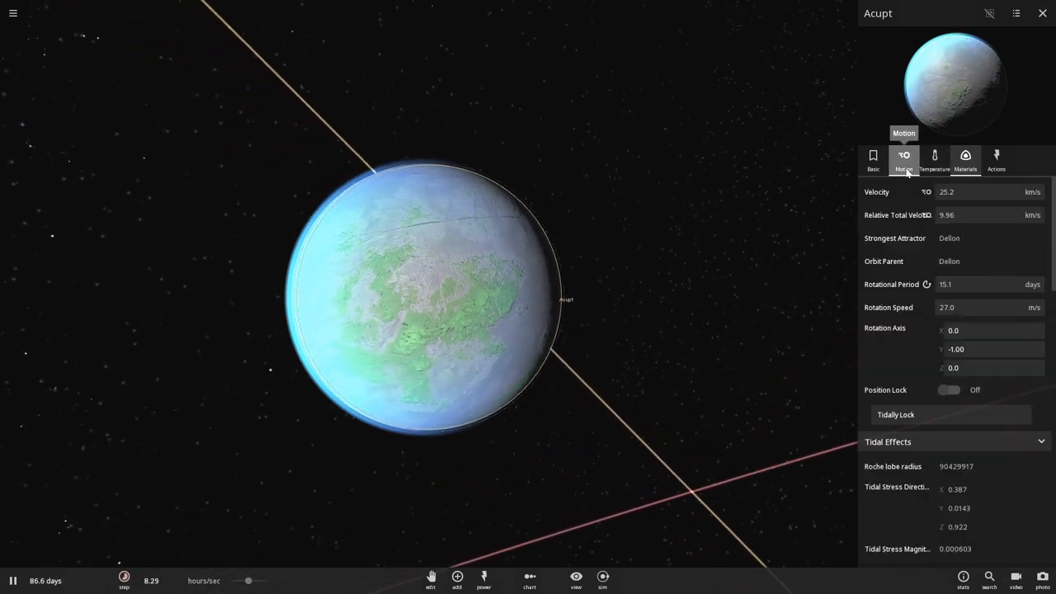
{"action": "scroll", "scroll_direction": "down", "scroll_amount": 3}
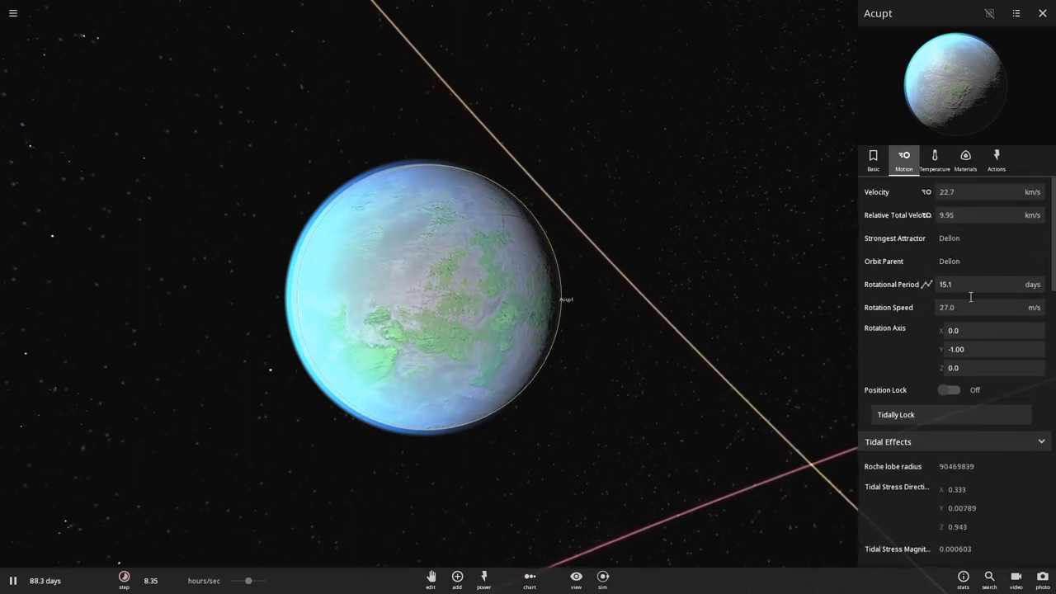
{"action": "scroll", "scroll_direction": "down", "scroll_amount": 3}
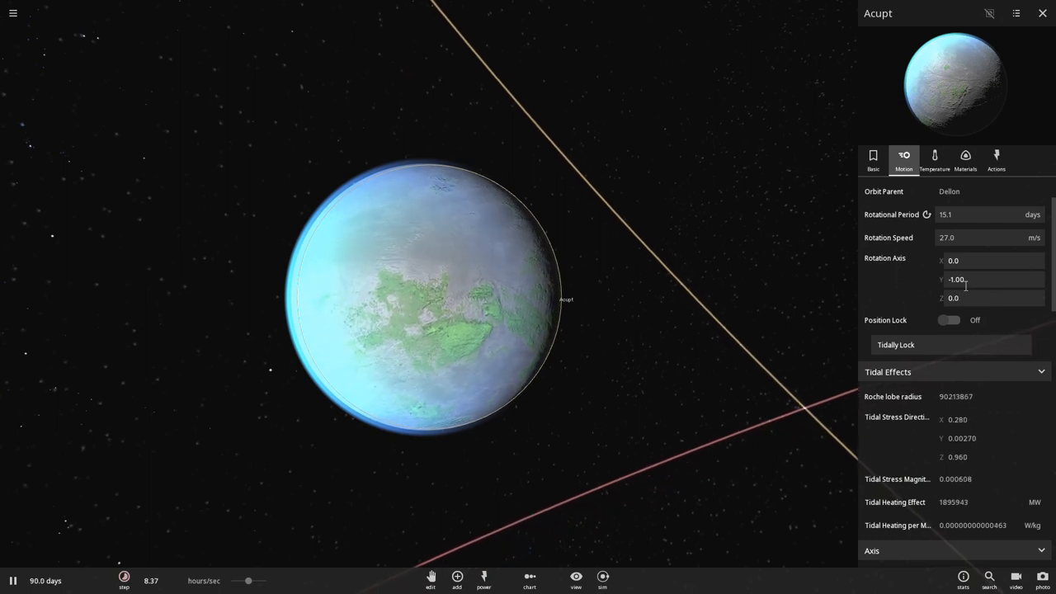
{"action": "scroll", "scroll_direction": "down", "scroll_amount": 3}
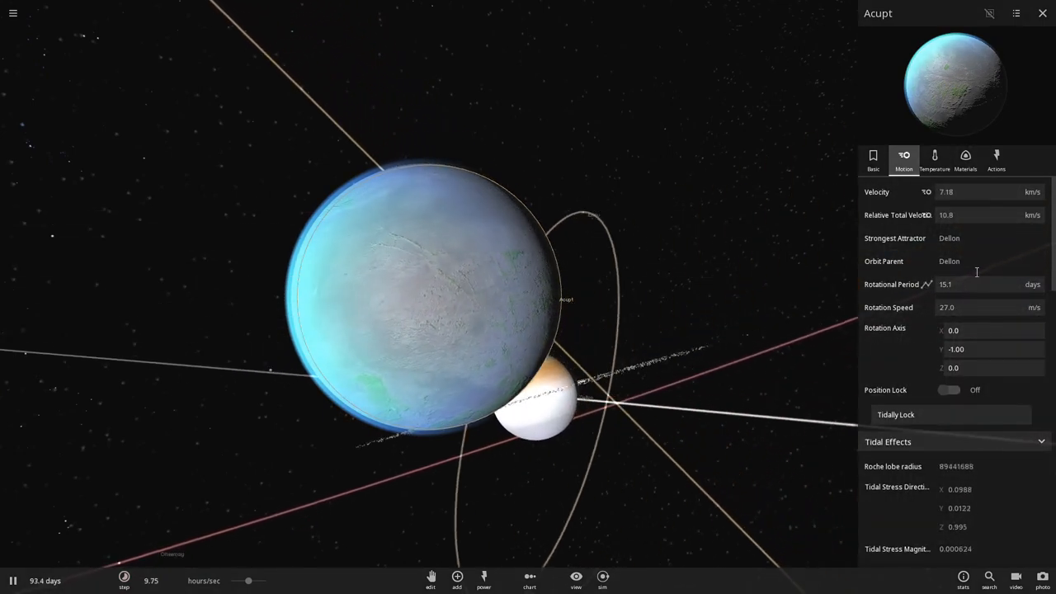
{"action": "scroll", "scroll_direction": "down", "scroll_amount": 3}
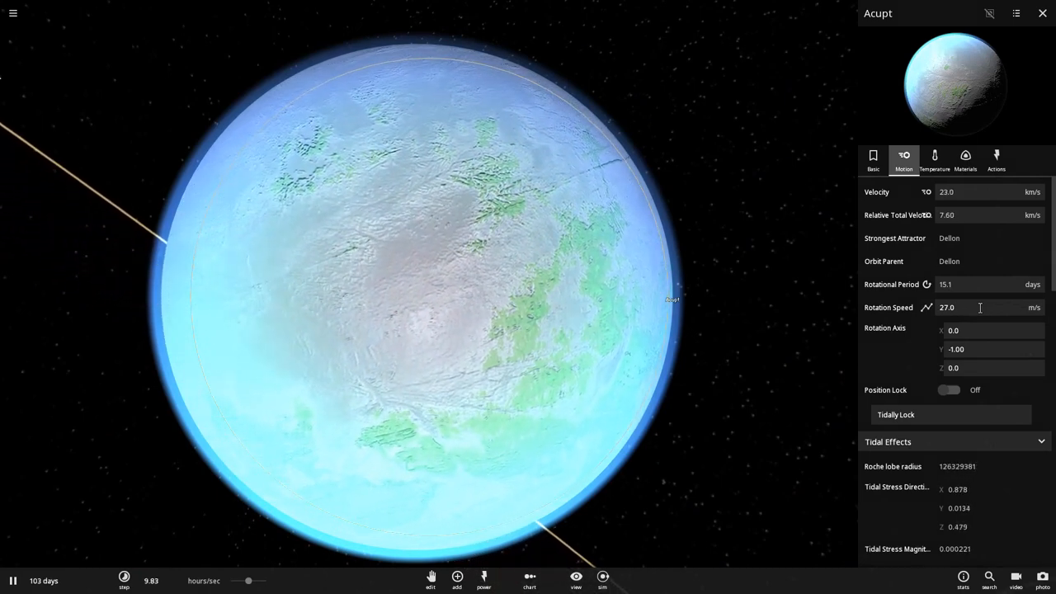
- Chart Acupt's surface temperature over time, reading about -30.9 °C
{"action": "left_click", "coordinate": [965, 158]}
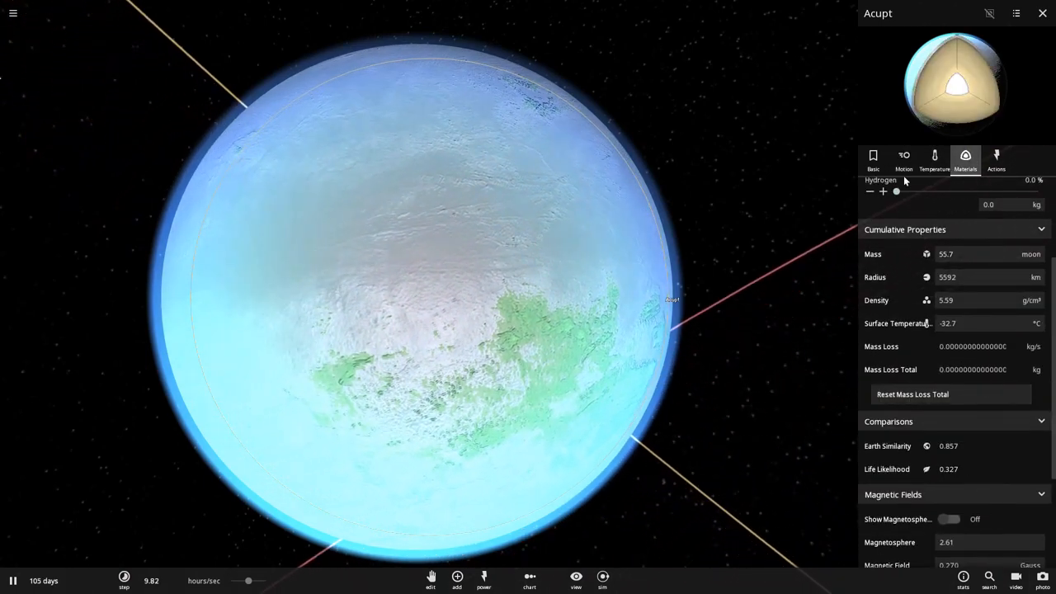
{"action": "left_click", "coordinate": [934, 158]}
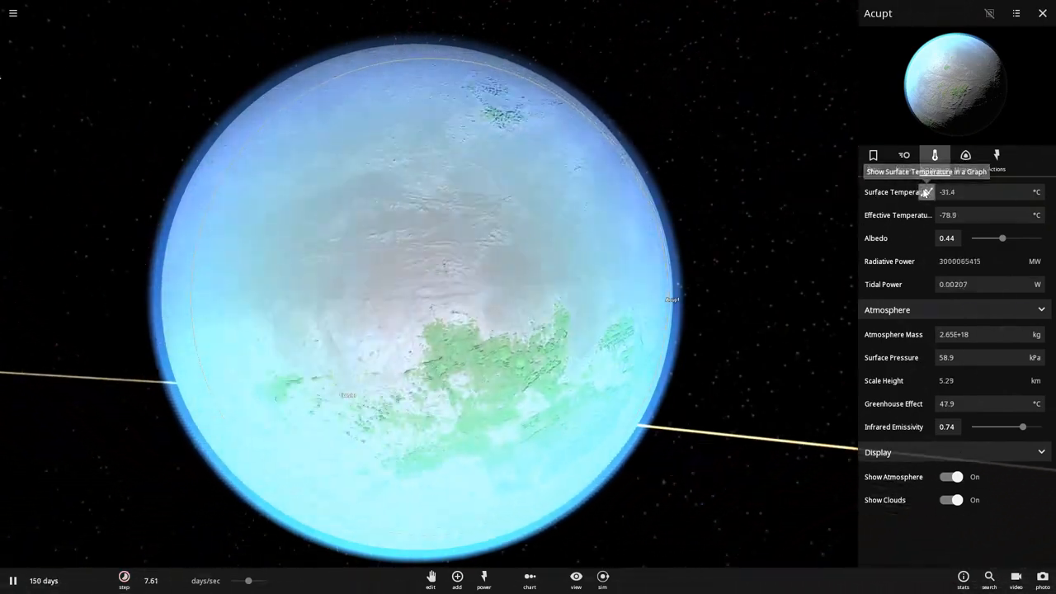
{"action": "left_click", "coordinate": [927, 191]}
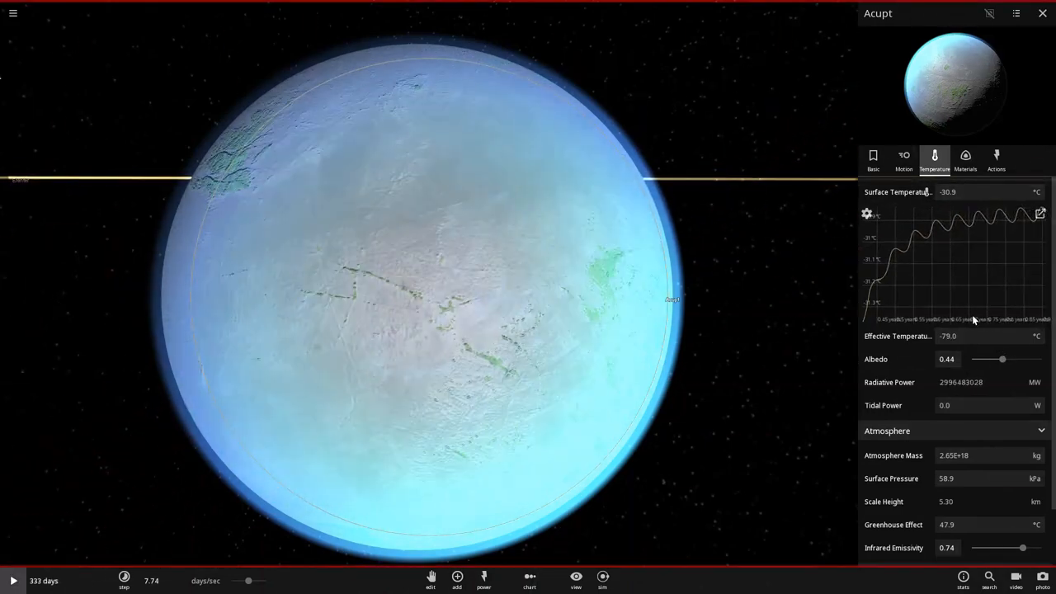
- Lower Acupt's albedo from 0.44 to 0.20, warming the surface to about 4.77 °C
{"action": "left_click_drag", "start_coordinate": [1003, 360], "coordinate": [982, 360]}
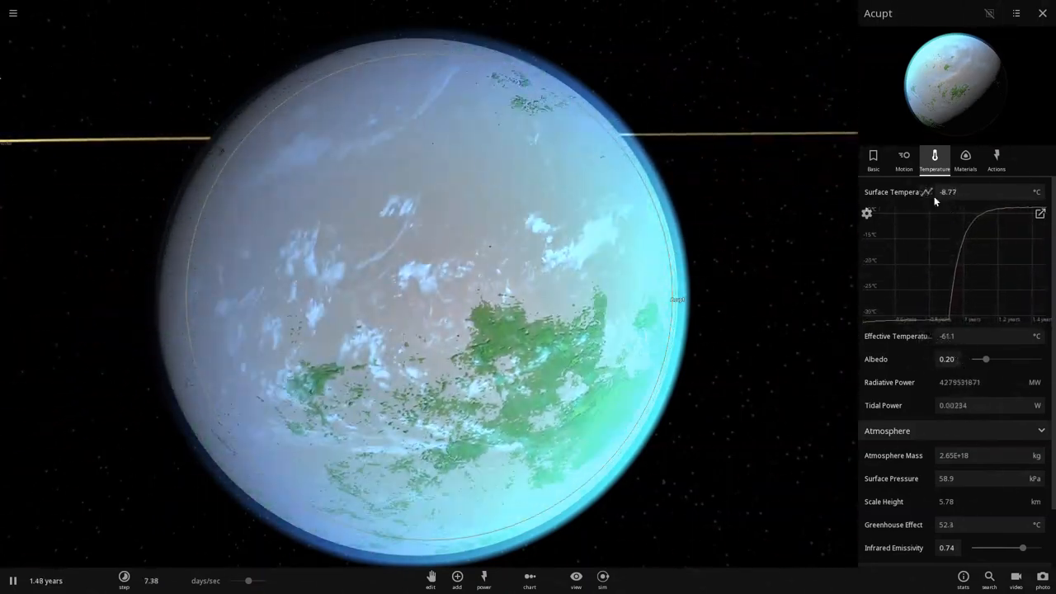
- Drop Acupt's albedo to 0.05 so its surface turns ocean-blue with green land
{"action": "left_click", "coordinate": [10, 579]}
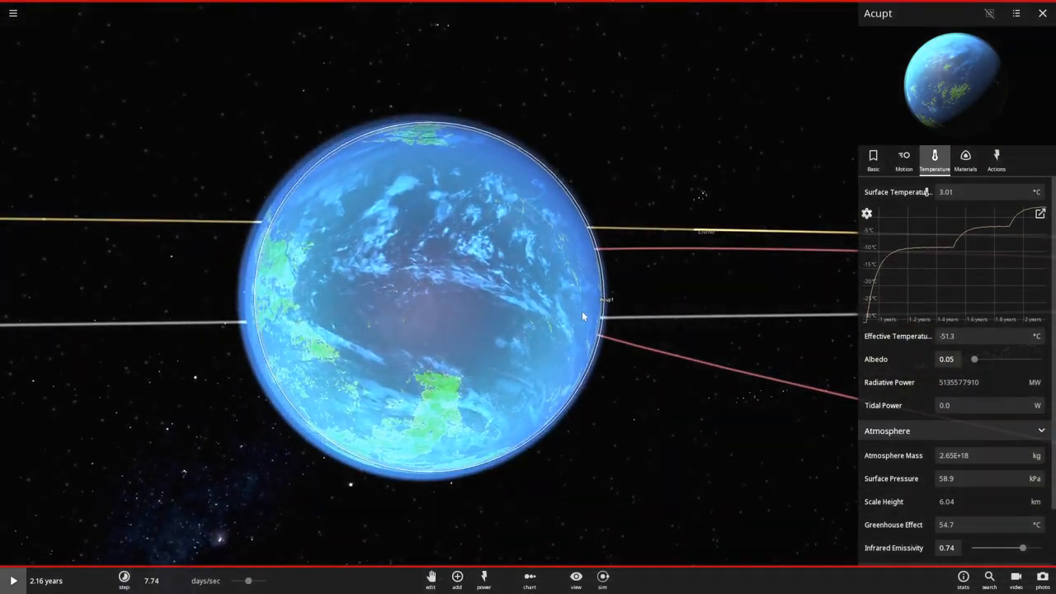
{"action": "mouse_move", "coordinate": [904, 157]}
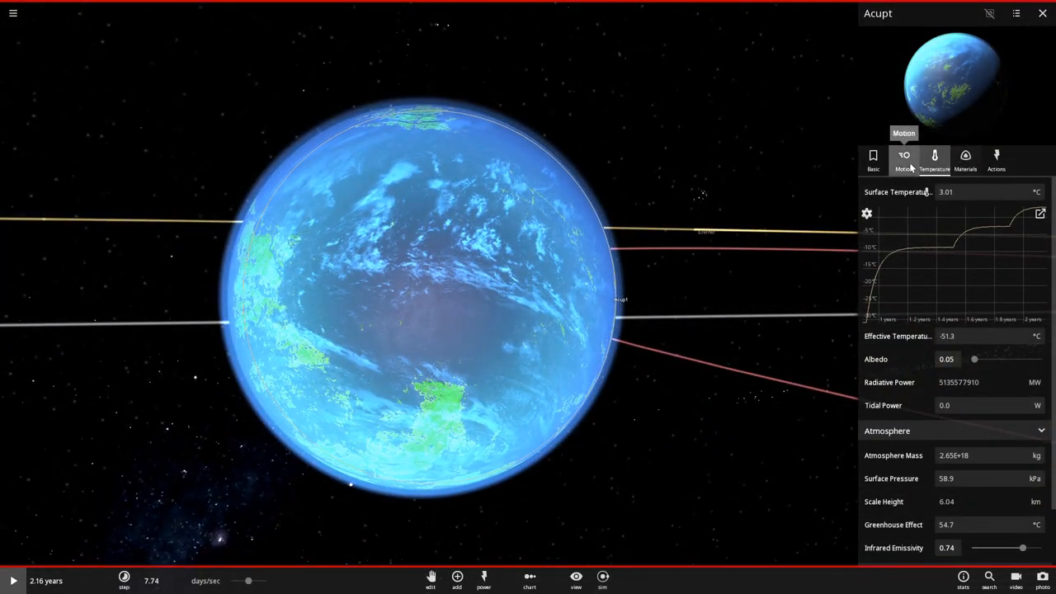
{"action": "scroll", "scroll_direction": "down", "scroll_amount": 3}
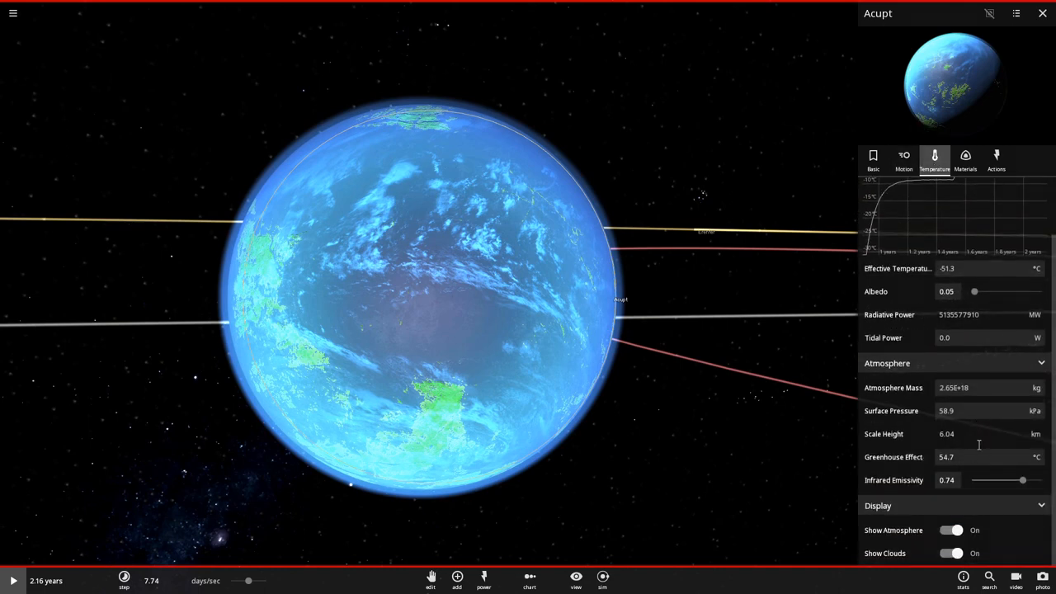
{"action": "left_click", "coordinate": [974, 409]}
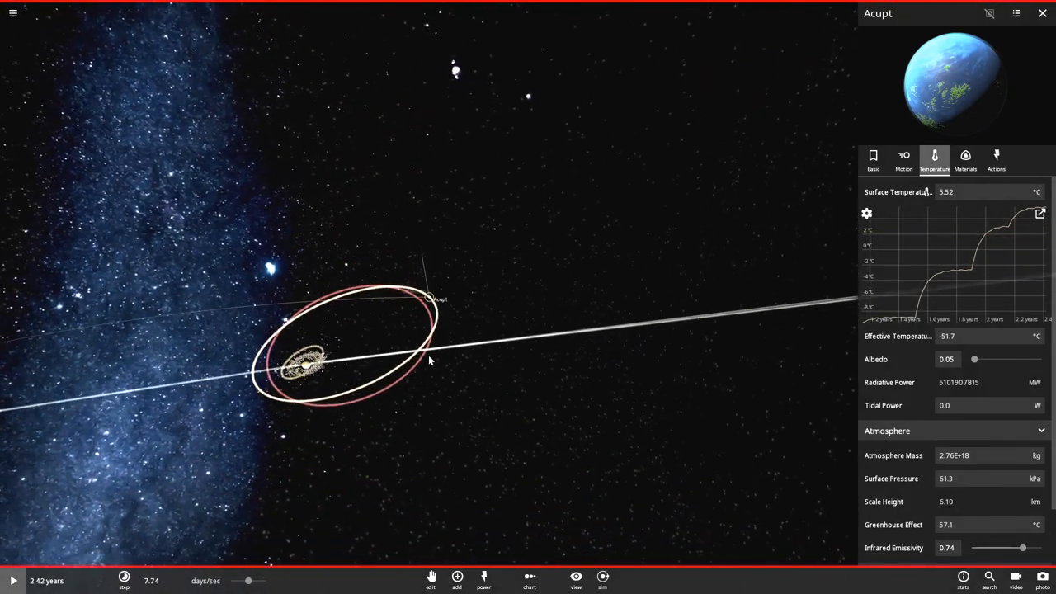
- Briefly inspect Onaerculg's basic properties, then deselect it to return to Acupt
{"action": "left_click", "coordinate": [370, 283]}
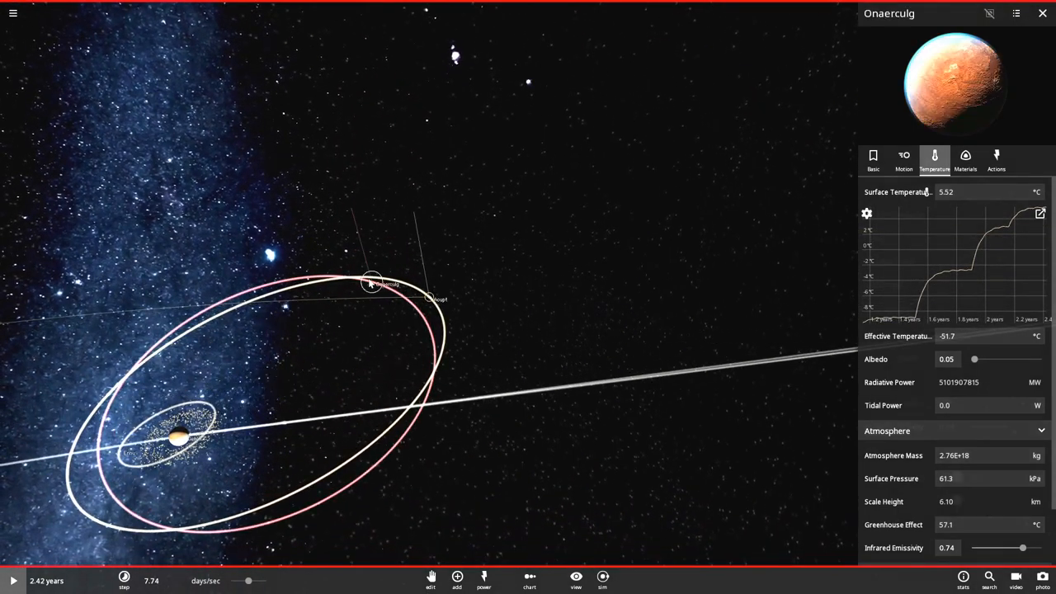
{"action": "left_click", "coordinate": [872, 157]}
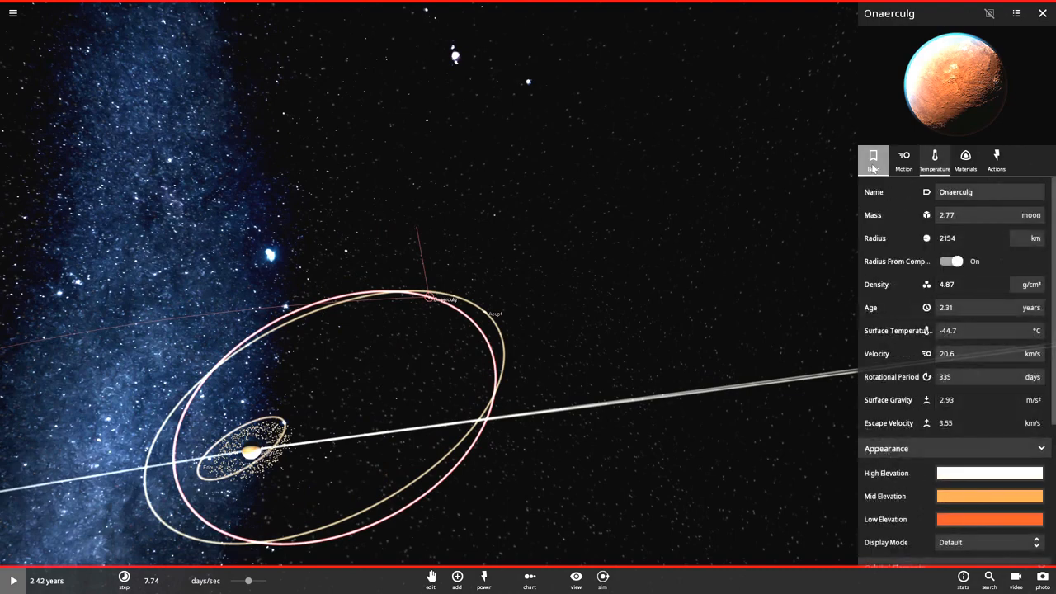
{"action": "left_click", "coordinate": [873, 158]}
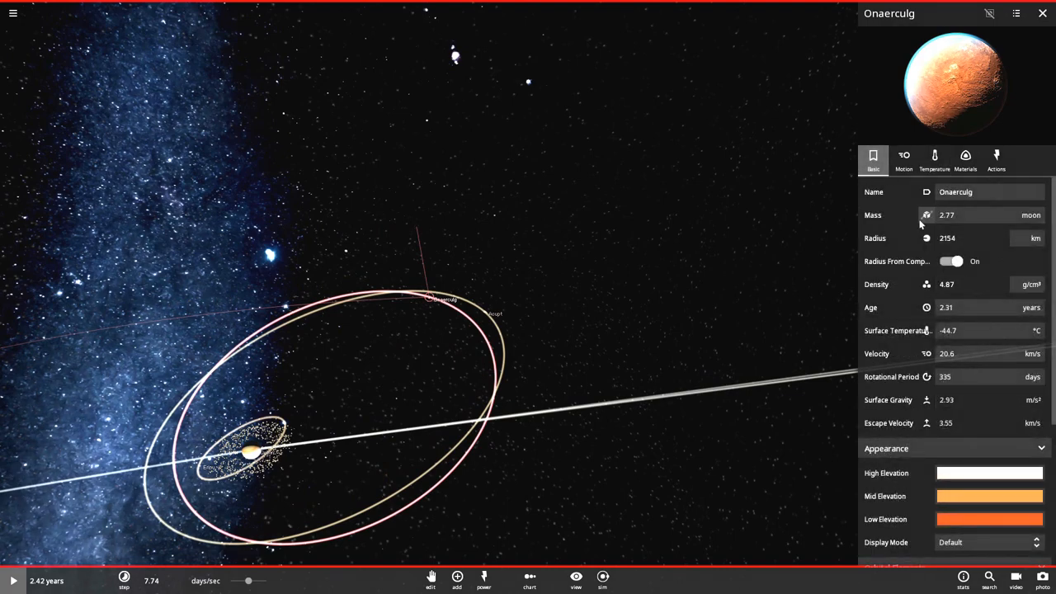
{"action": "left_click", "coordinate": [1040, 13]}
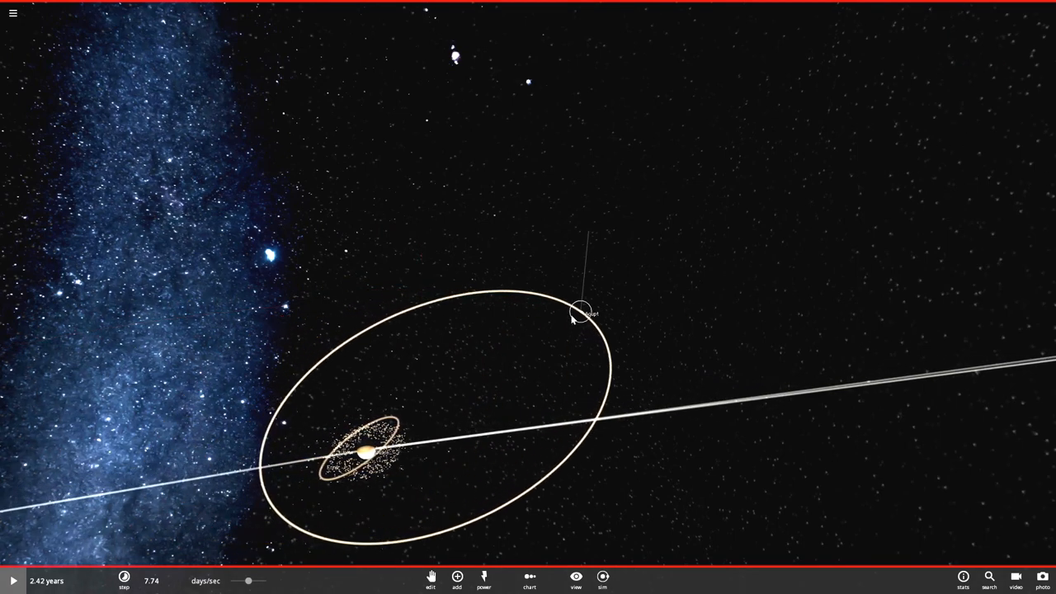
{"action": "left_click", "coordinate": [574, 311]}
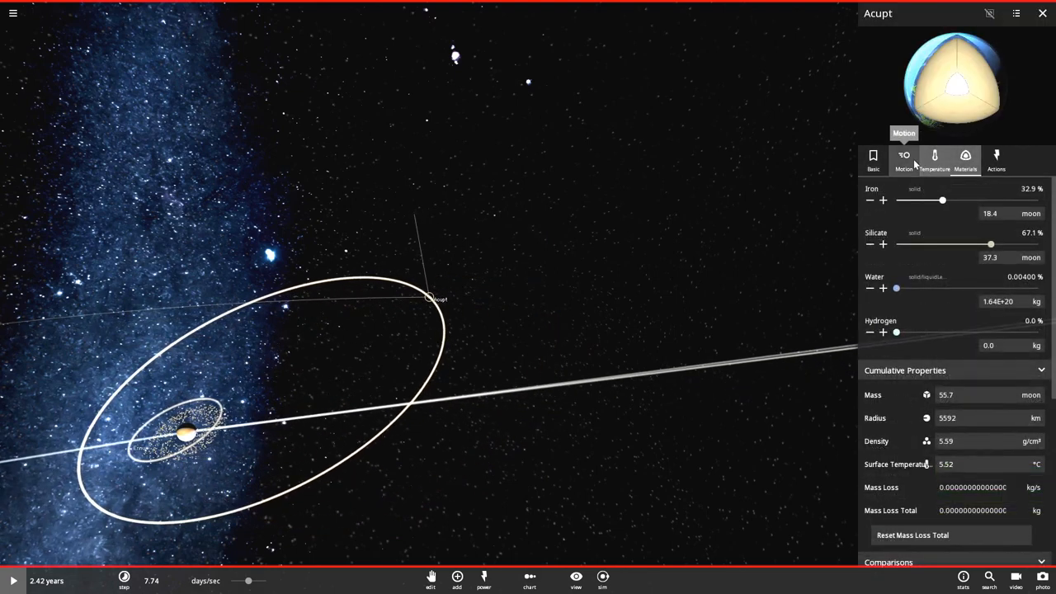
- Zero Acupt's orbital eccentricity again and return to its temperature readings near 5.62 °C
{"action": "left_click", "coordinate": [904, 159]}
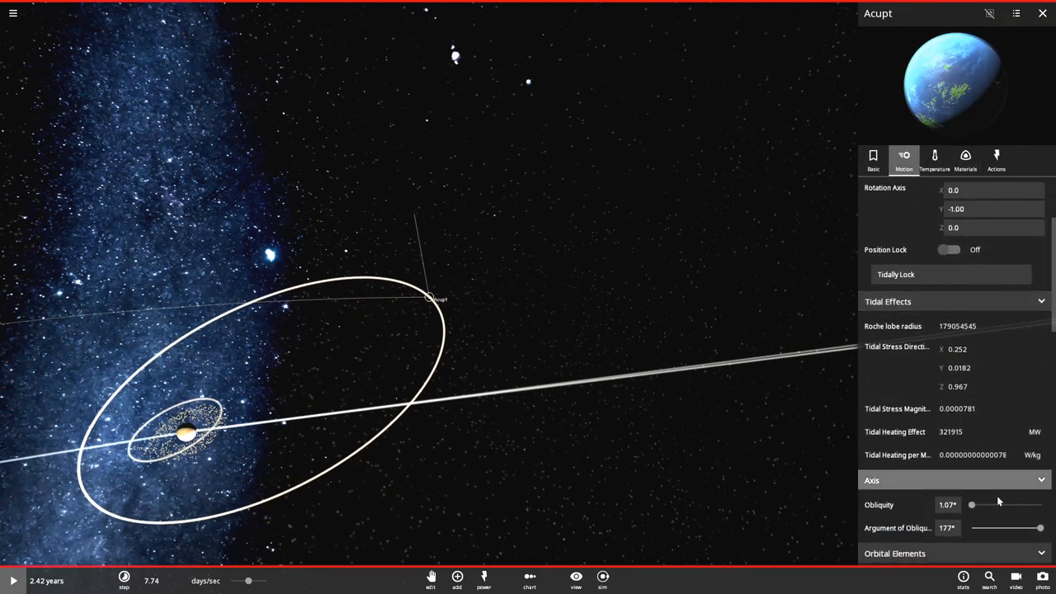
{"action": "scroll", "scroll_direction": "down", "scroll_amount": 3}
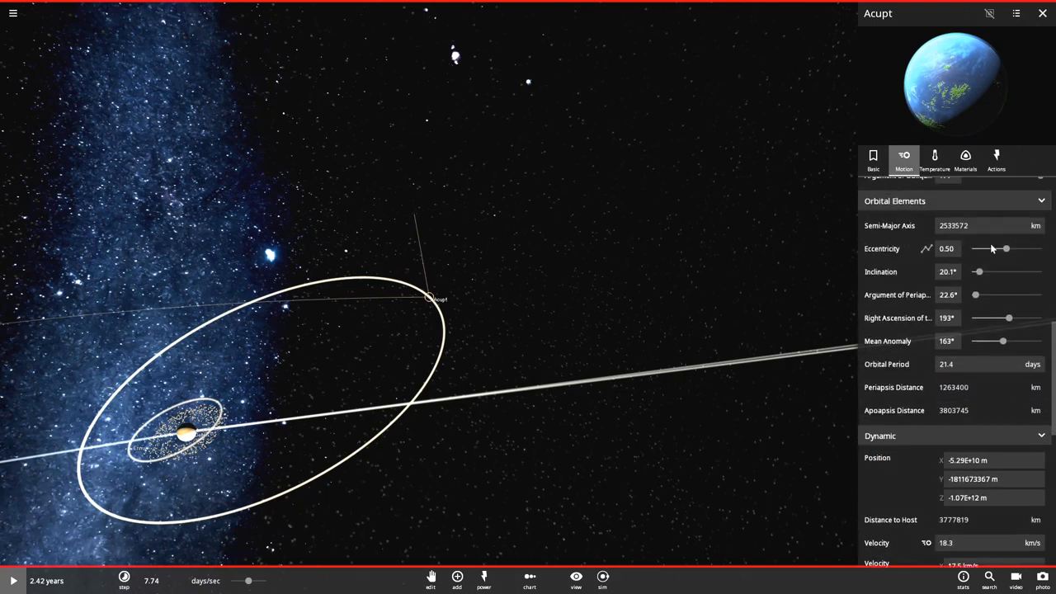
{"action": "left_click_drag", "start_coordinate": [1006, 247], "coordinate": [970, 248]}
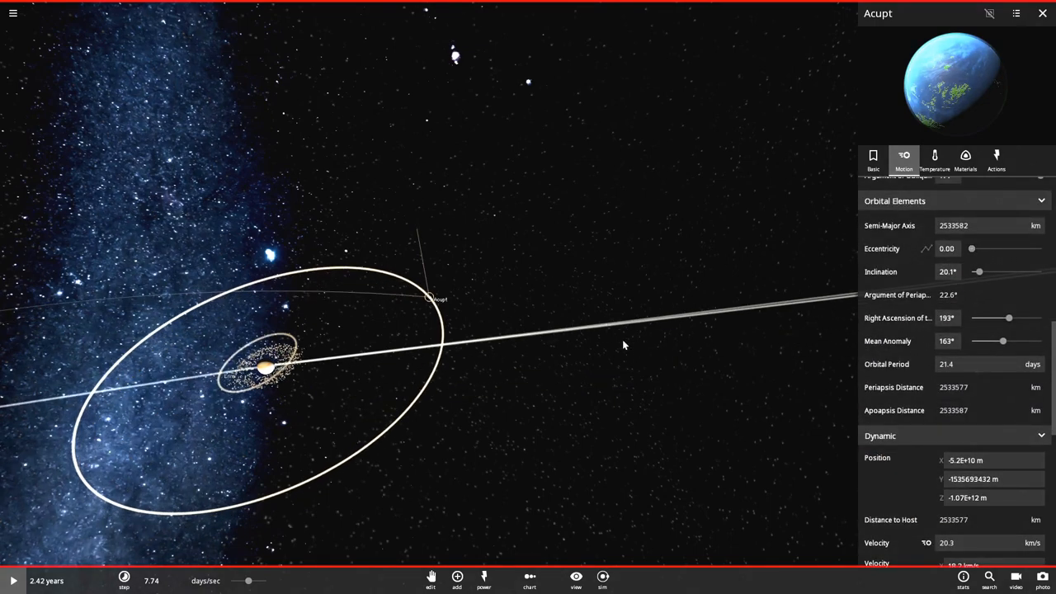
{"action": "left_click", "coordinate": [934, 156]}
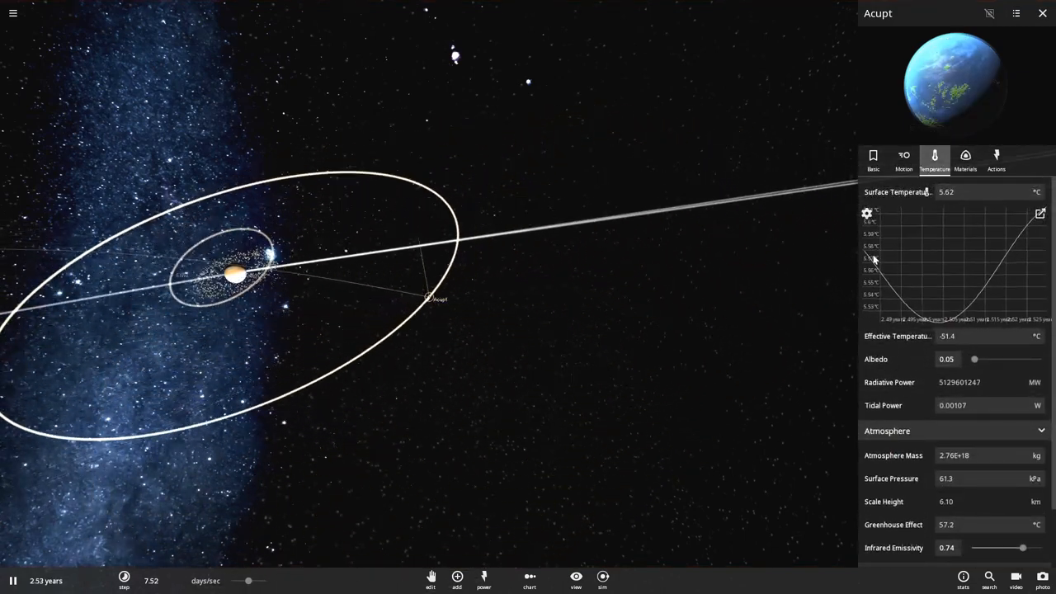
- Confirm Acupt's eccentricity of 0.00, then inspect a tiny 1 kg object's basic properties
{"action": "left_click", "coordinate": [904, 157]}
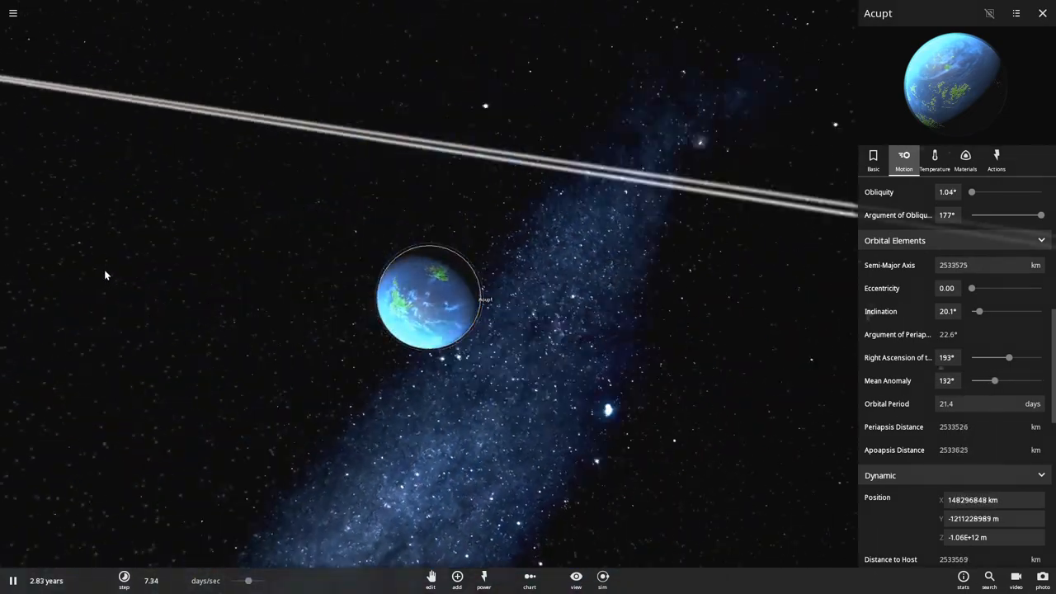
{"action": "left_click", "coordinate": [873, 157]}
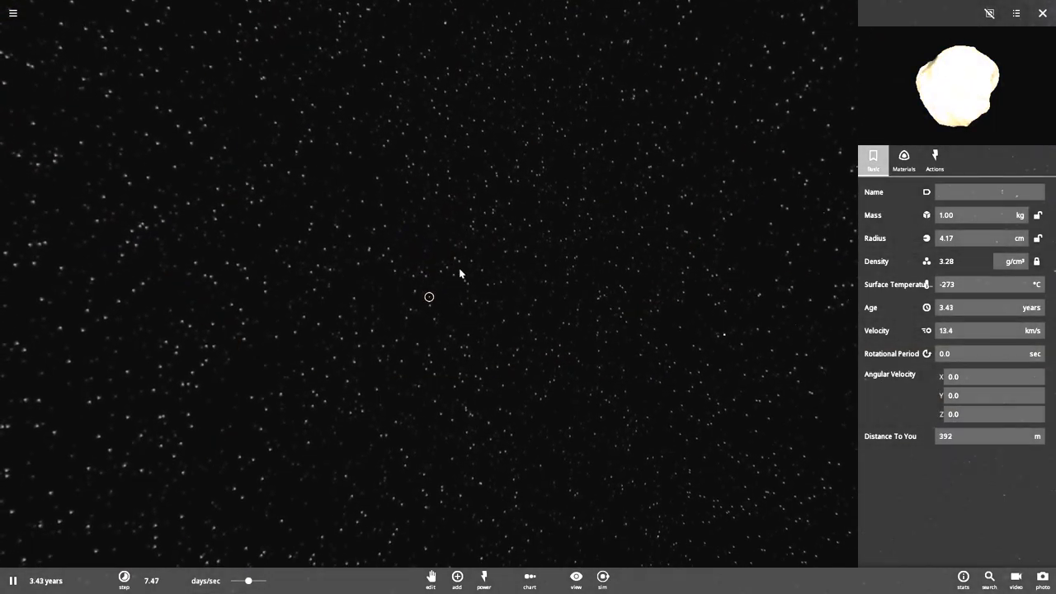
{"action": "left_click", "coordinate": [10, 577]}
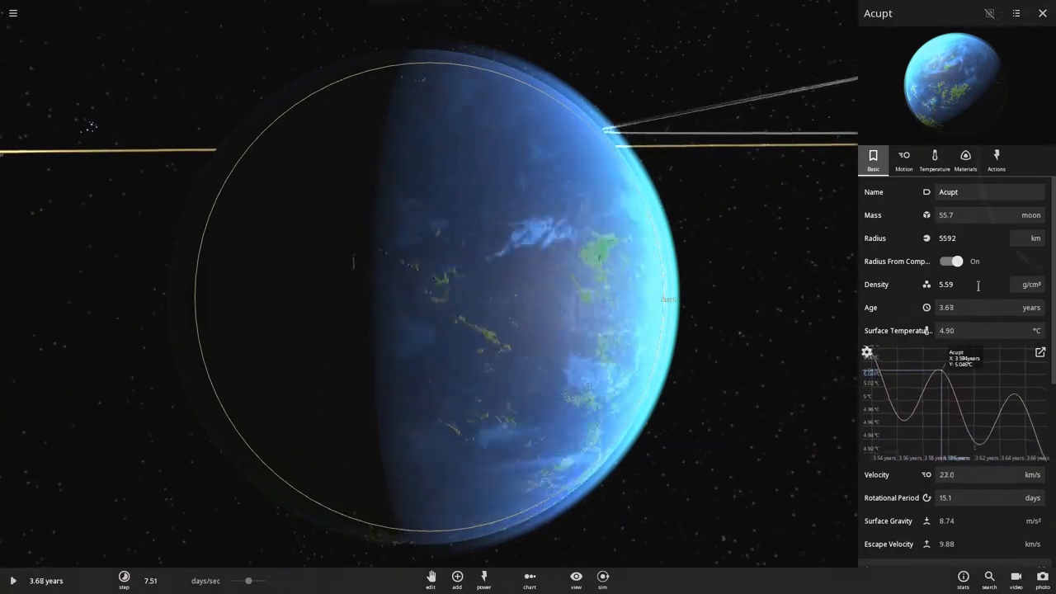
- Show Acupt's Temperature properties and graph its 4.90 °C surface temperature
{"action": "left_click", "coordinate": [934, 158]}
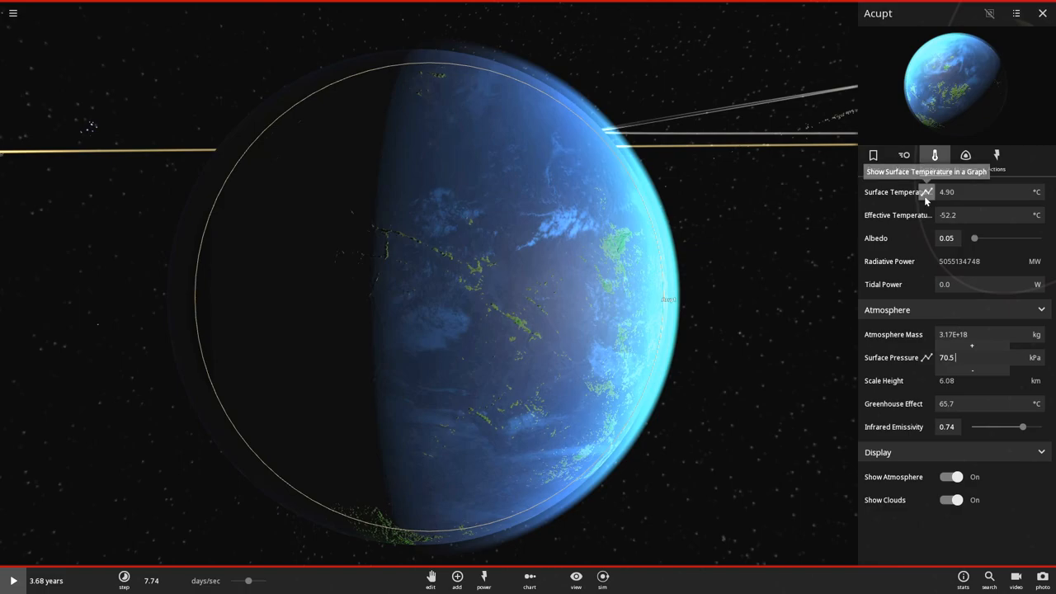
{"action": "left_click", "coordinate": [927, 191]}
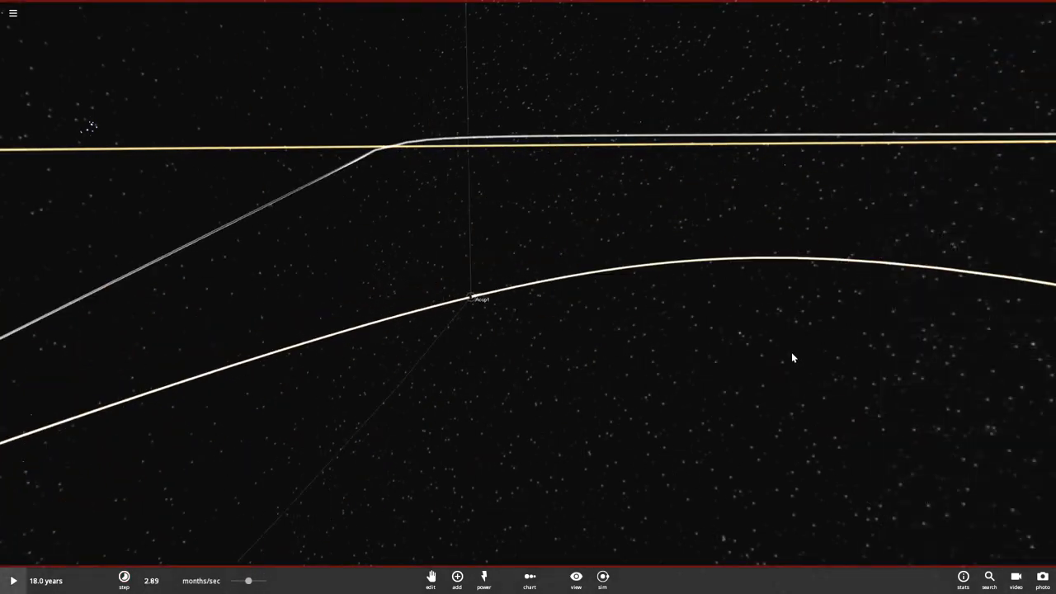
- Graph Acupt's surface temperature and set the graph timespan to 20 years
{"action": "left_click", "coordinate": [481, 299]}
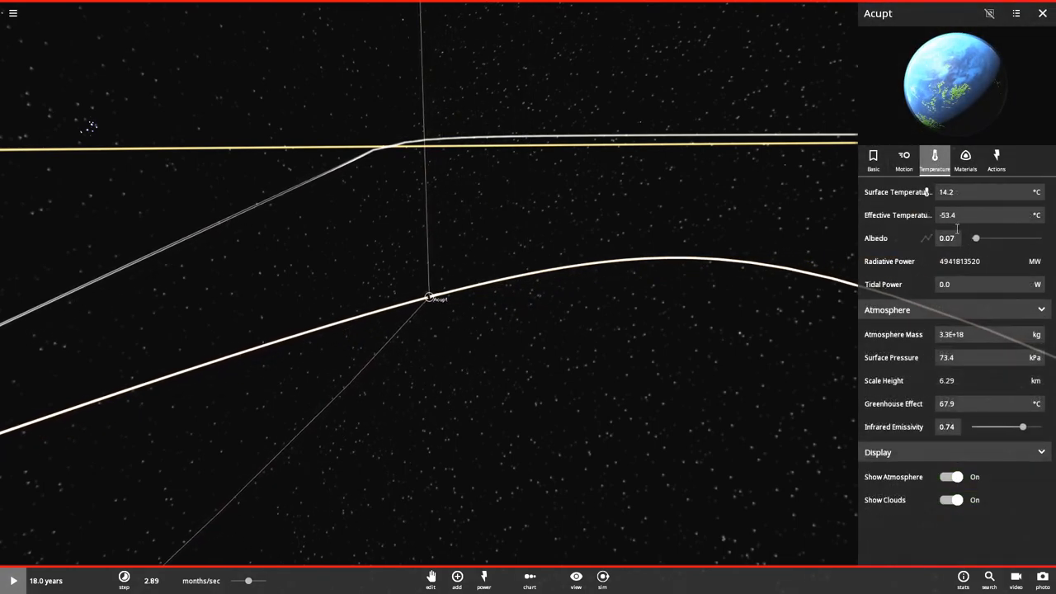
{"action": "left_click", "coordinate": [925, 191]}
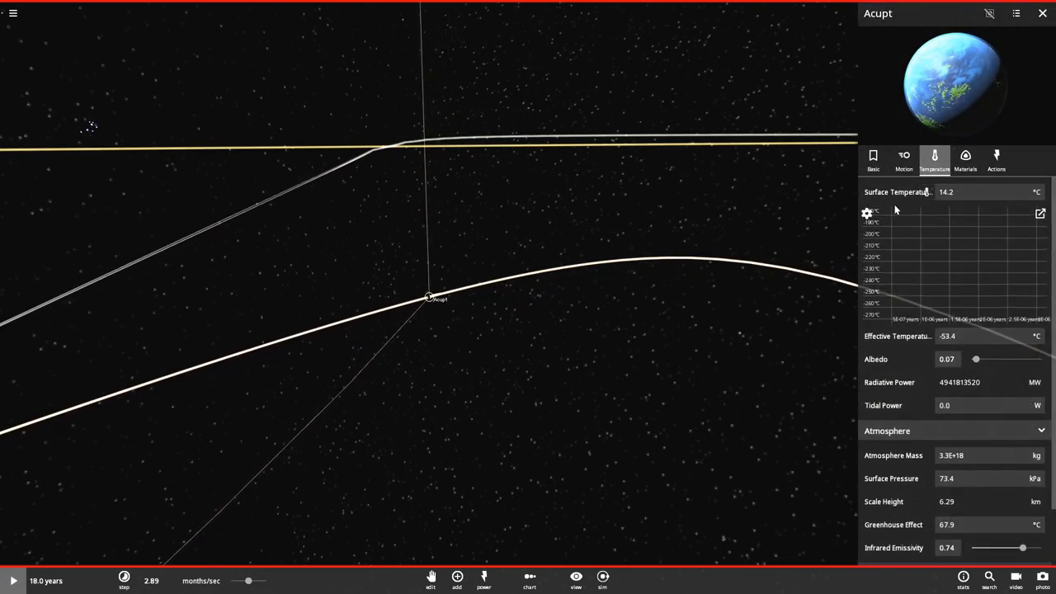
{"action": "left_click", "coordinate": [871, 213]}
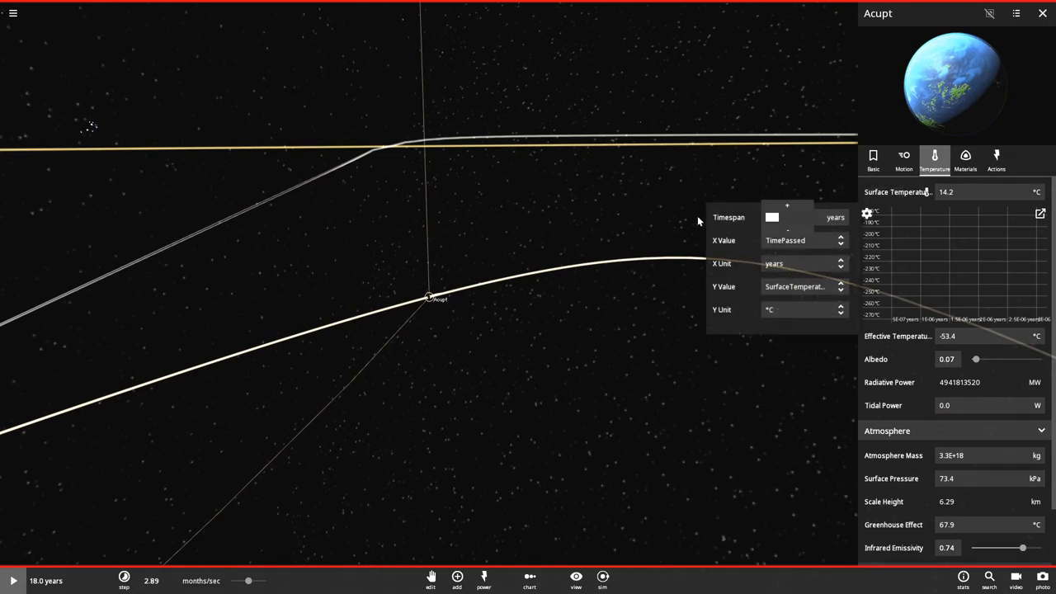
{"action": "type", "text": "20"}
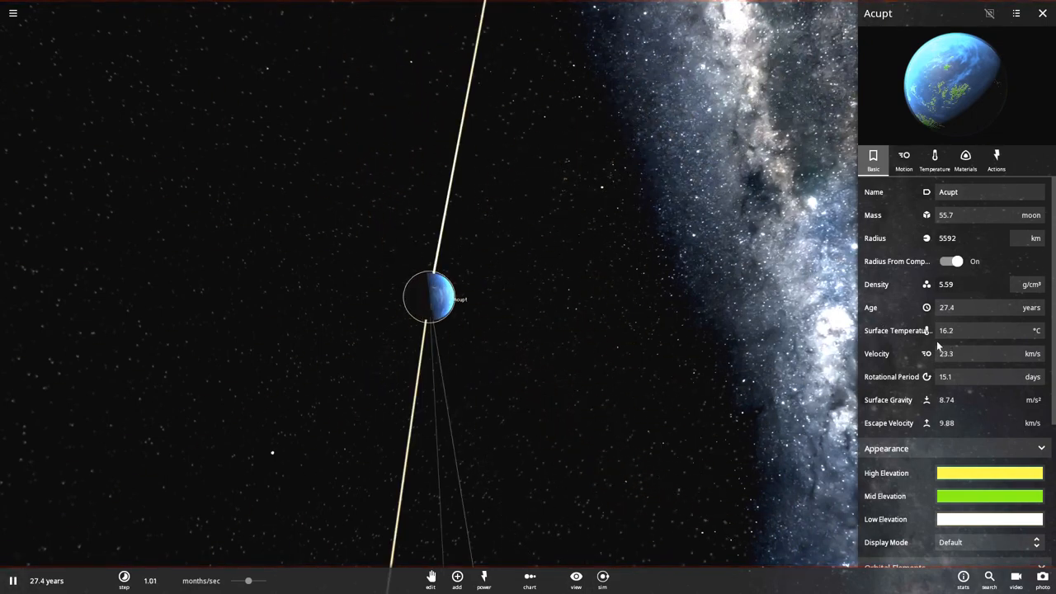
- Extend Acupt's surface temperature graph to 100 years, confirming it stays near 14.5 °C
{"action": "left_click", "coordinate": [898, 330]}
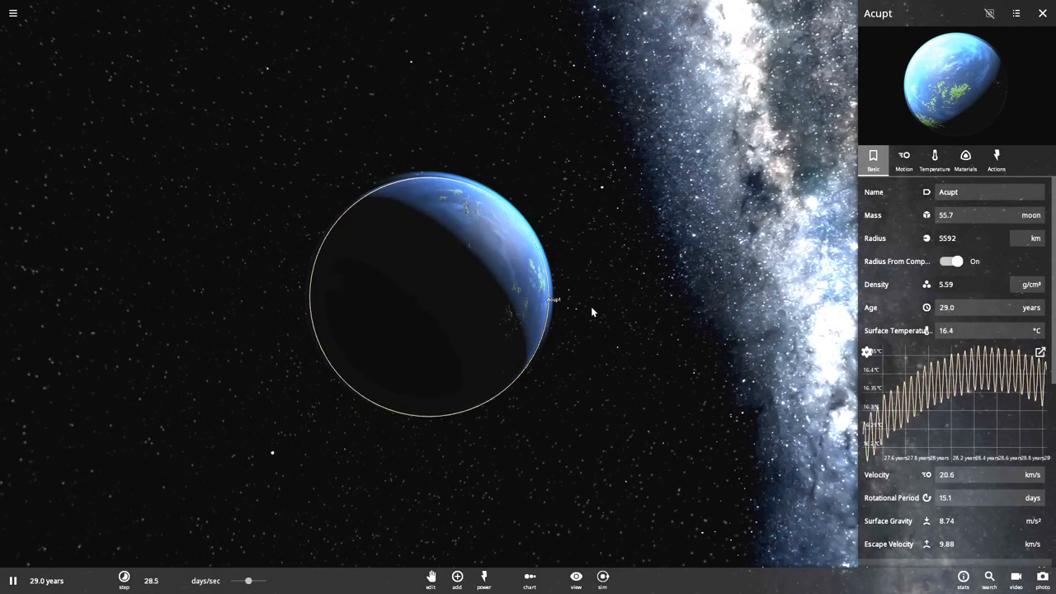
{"action": "left_click", "coordinate": [125, 581]}
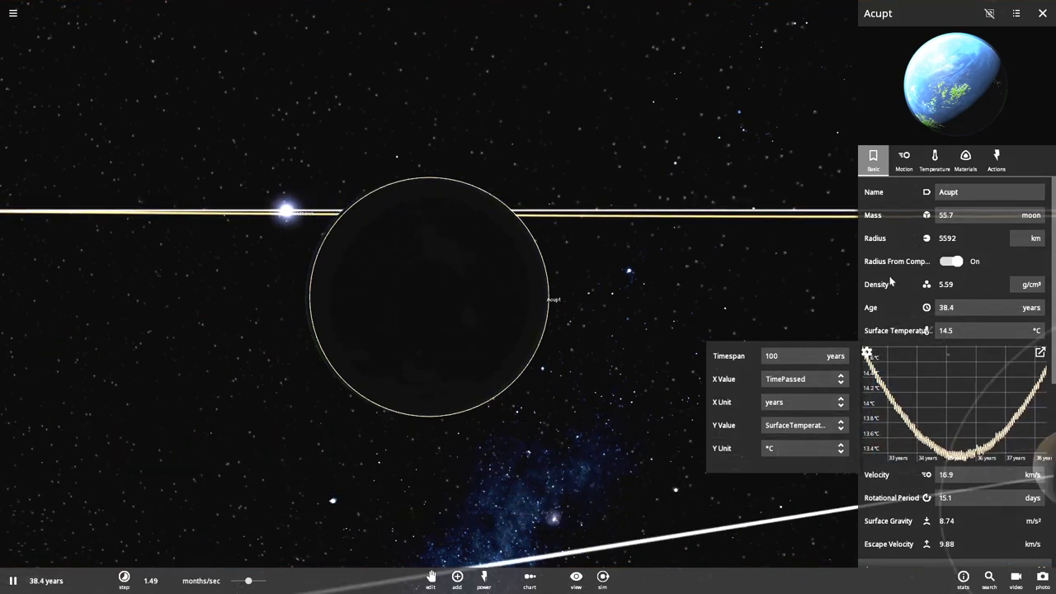
{"action": "left_click", "coordinate": [1040, 13]}
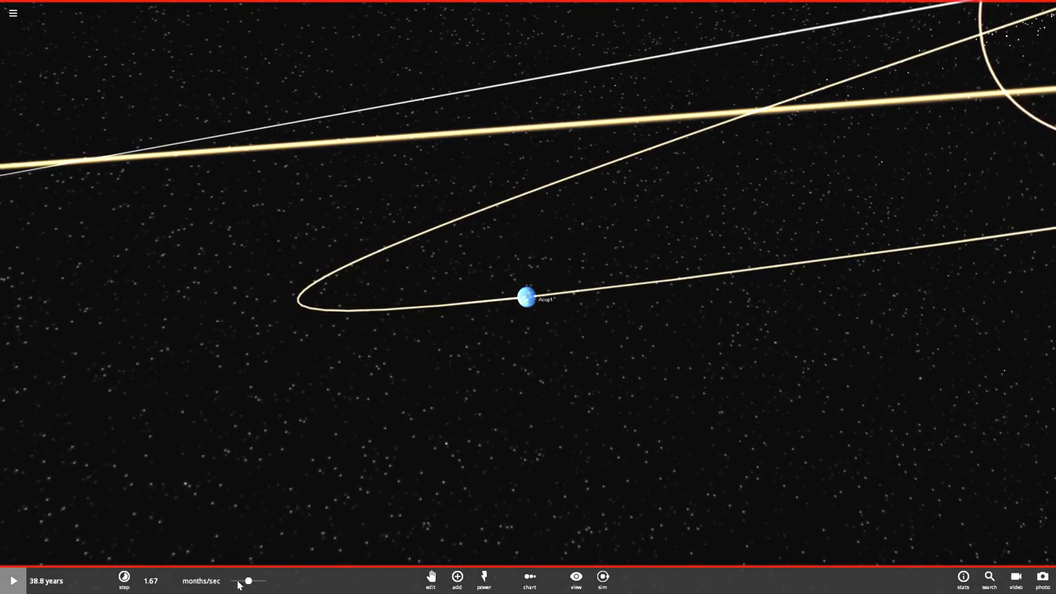
- Drag the simulation speed down to about 2.34 hours/sec
{"action": "left_click", "coordinate": [126, 580]}
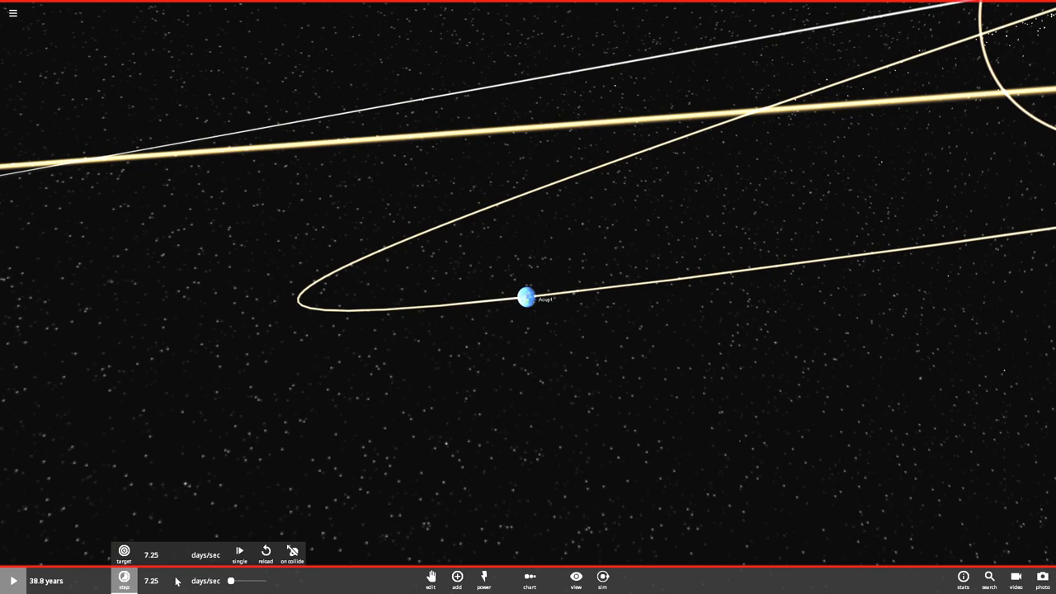
{"action": "left_click_drag", "start_coordinate": [231, 581], "coordinate": [218, 581]}
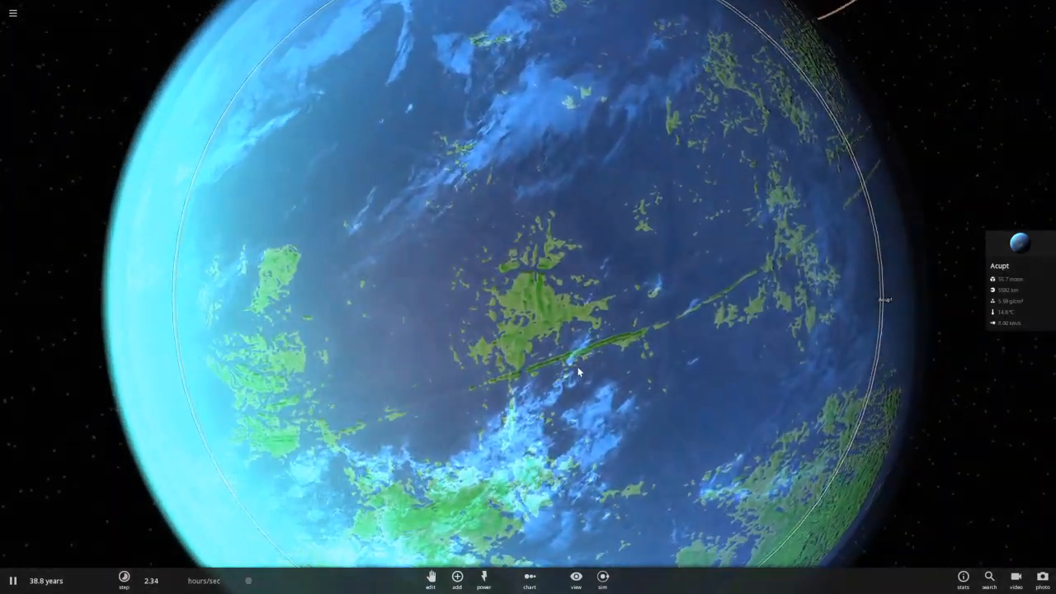
- Show Acupt's Materials comparisons: Earth Similarity 0.978 and Life Likelihood 0.413
{"action": "left_click", "coordinate": [1018, 247]}
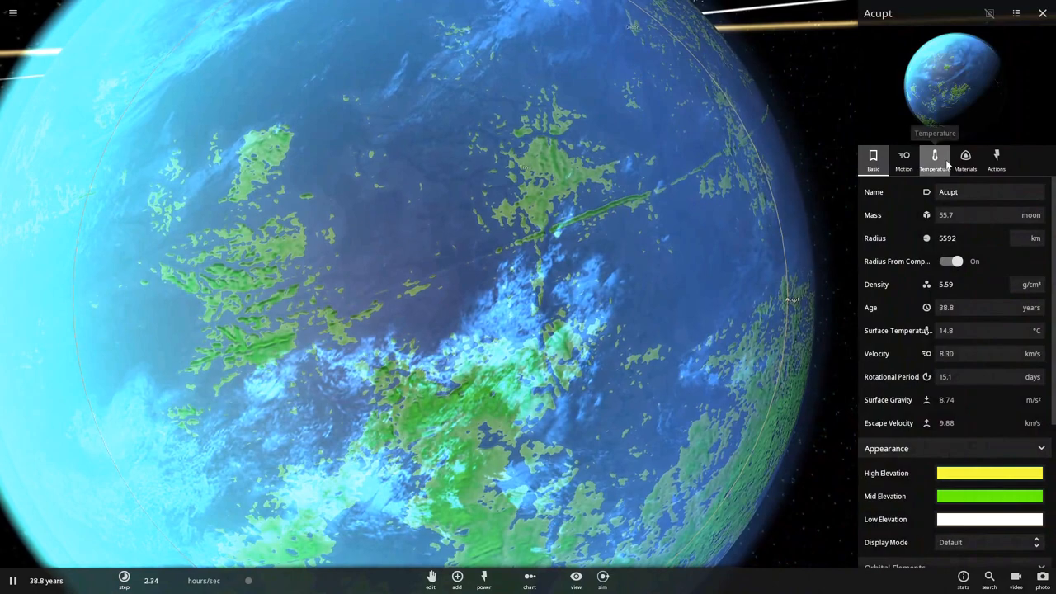
{"action": "left_click", "coordinate": [965, 156]}
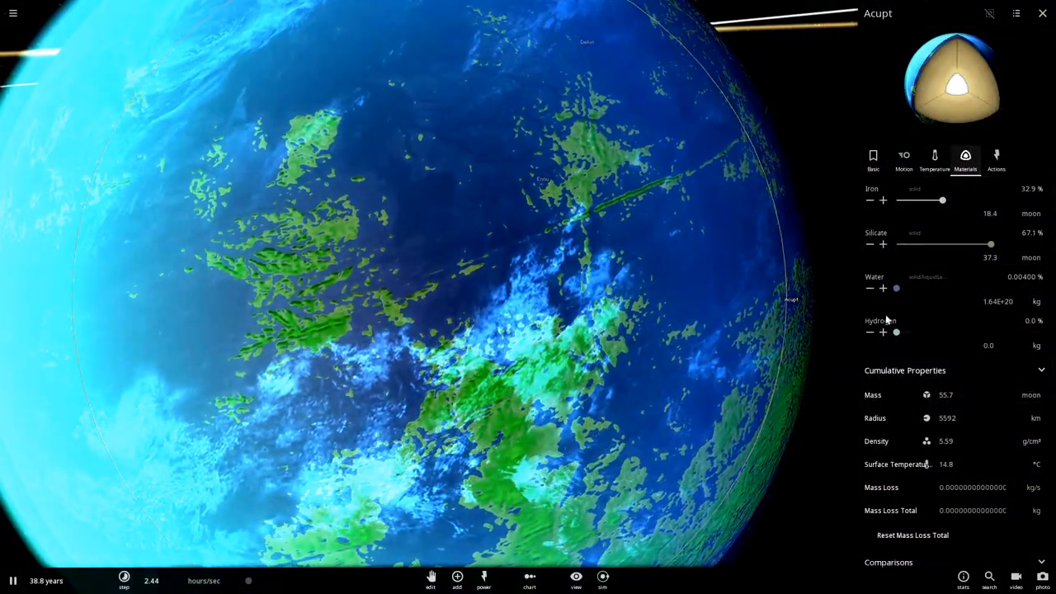
{"action": "scroll", "scroll_direction": "down", "scroll_amount": 3}
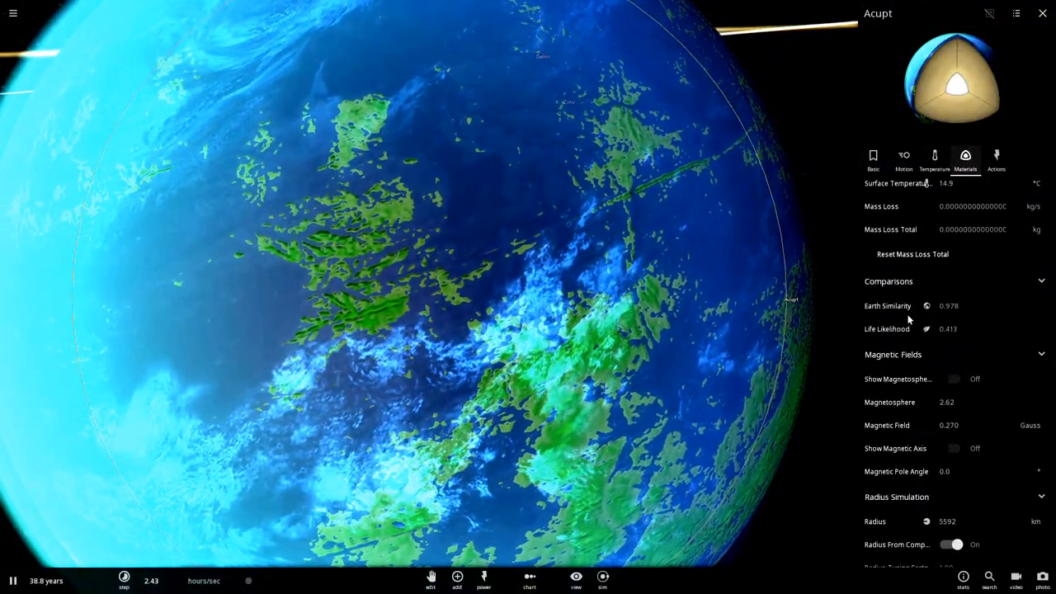
{"action": "mouse_move", "coordinate": [924, 305]}
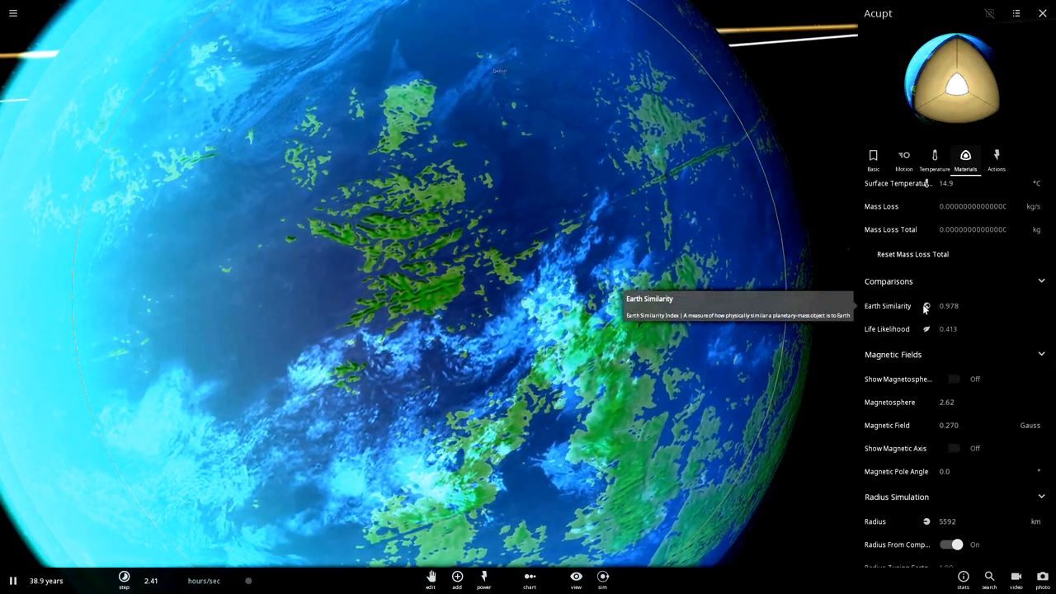
{"action": "mouse_move", "coordinate": [926, 329]}
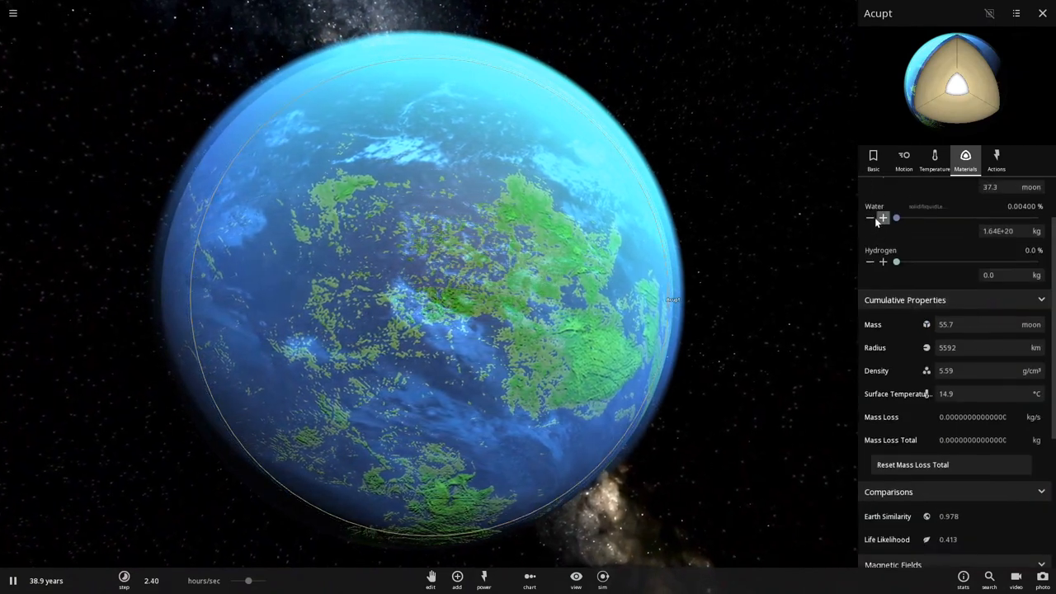
- Adjust Acupt's water to 0.00500% and recheck Life Likelihood 0.422, Earth Similarity 0.978
{"action": "left_click", "coordinate": [871, 218]}
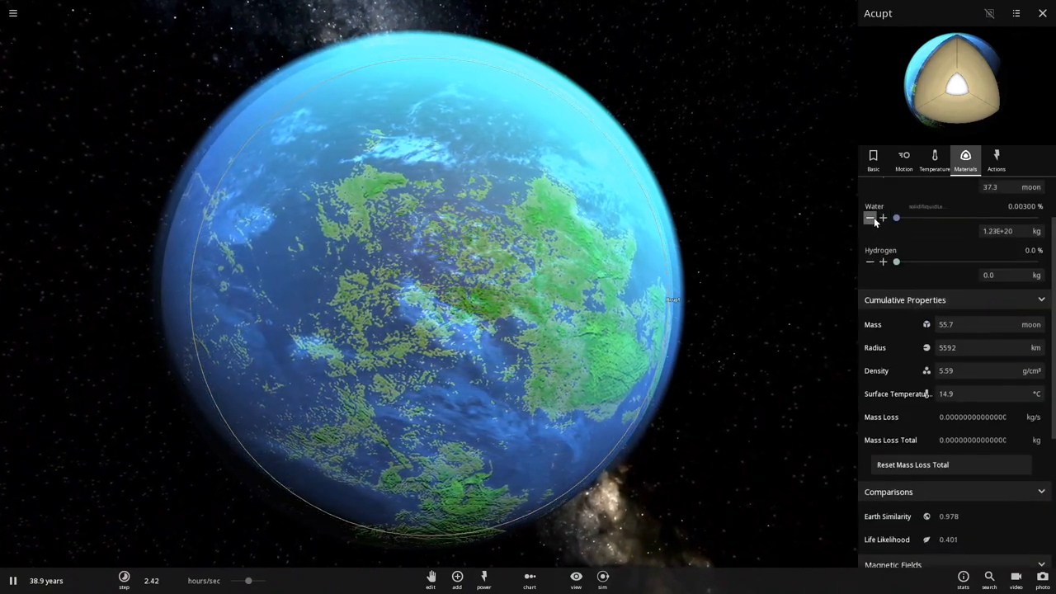
{"action": "left_click", "coordinate": [885, 218]}
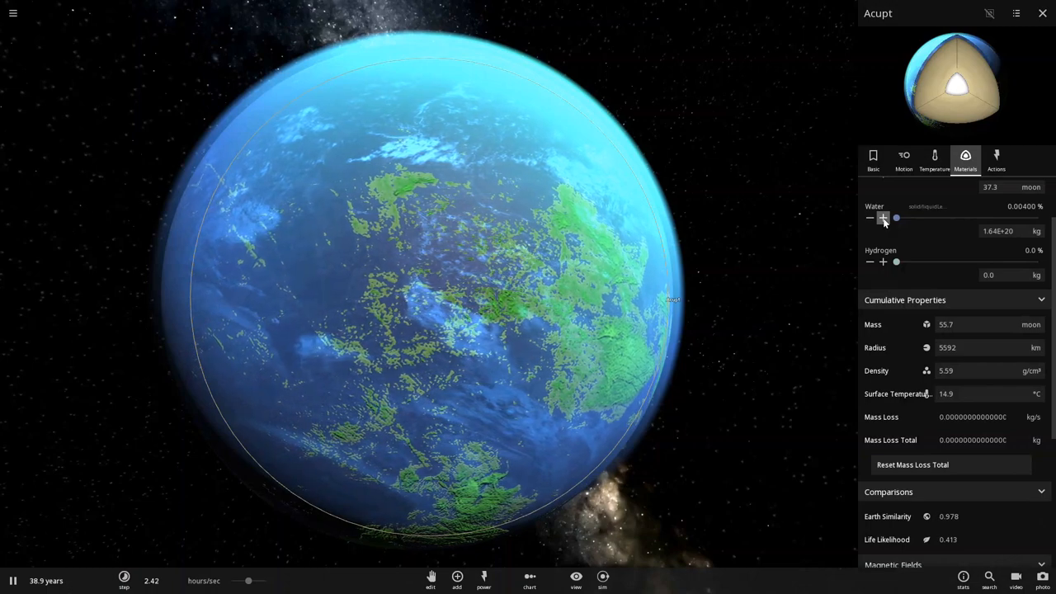
{"action": "left_click", "coordinate": [881, 217]}
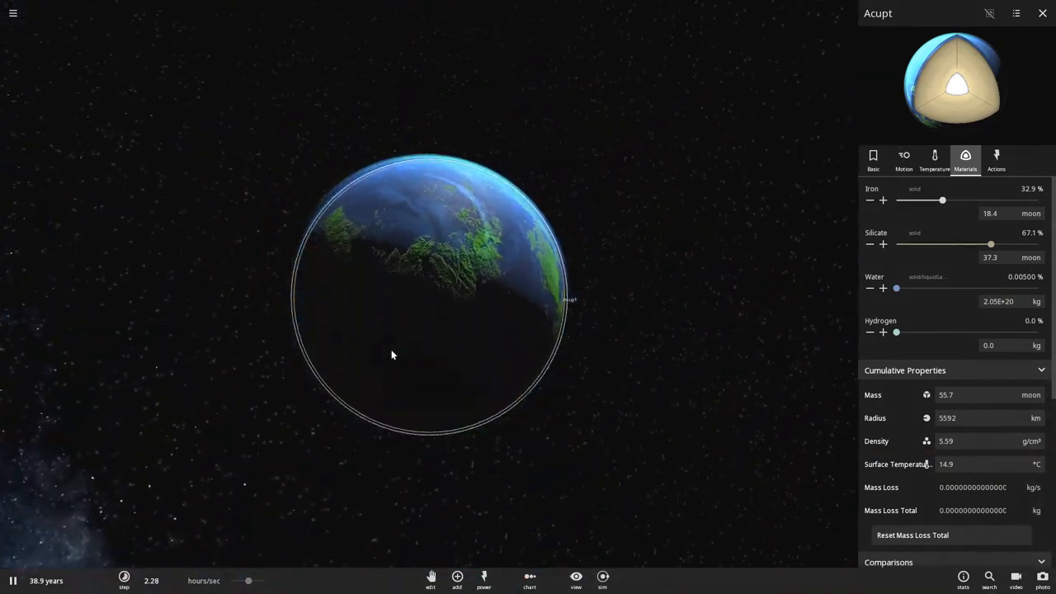
{"action": "scroll", "scroll_direction": "down", "scroll_amount": 3}
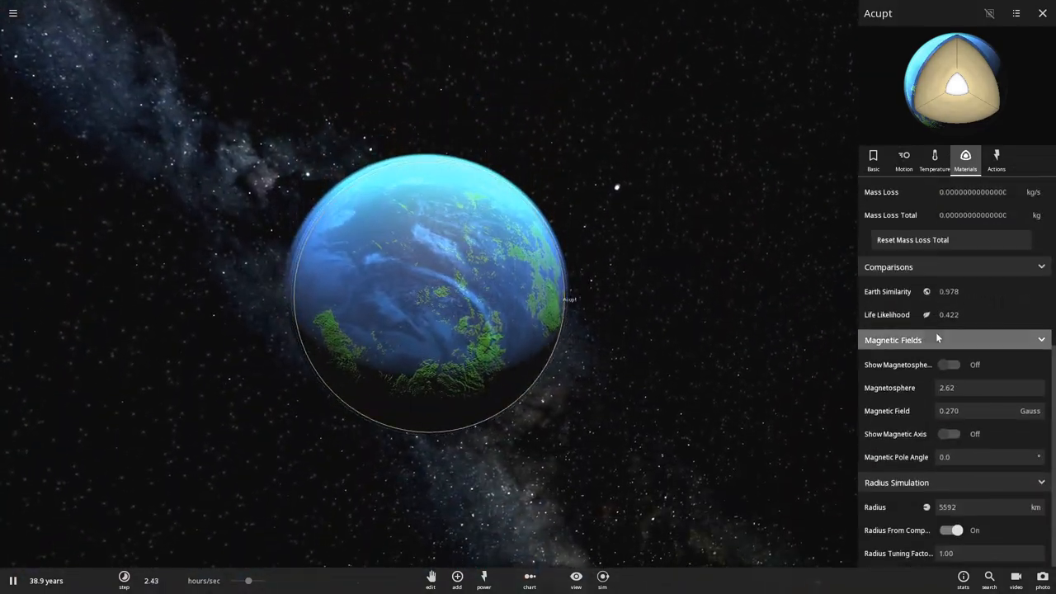